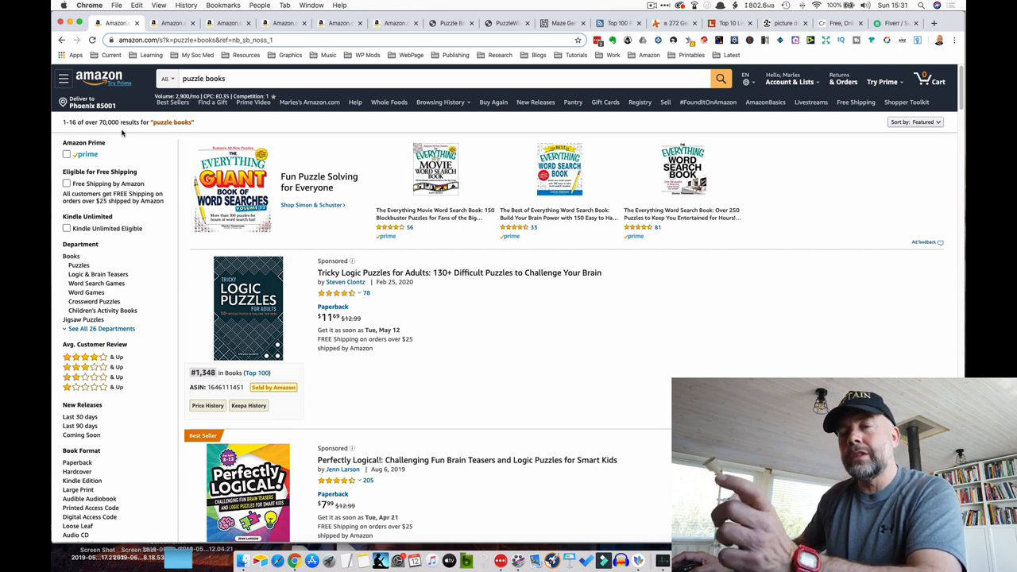
Scroll through Amazon's 'puzzle books' results, checking listings and bestseller ranks
{"action": "scroll", "scroll_direction": "down", "scroll_amount": 3}
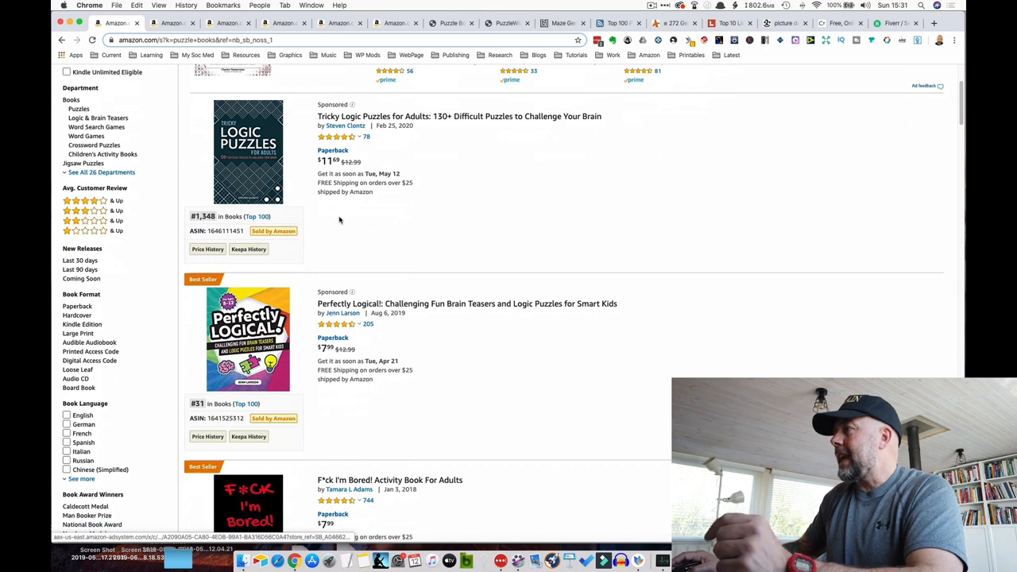
{"action": "scroll", "scroll_direction": "down", "scroll_amount": 3}
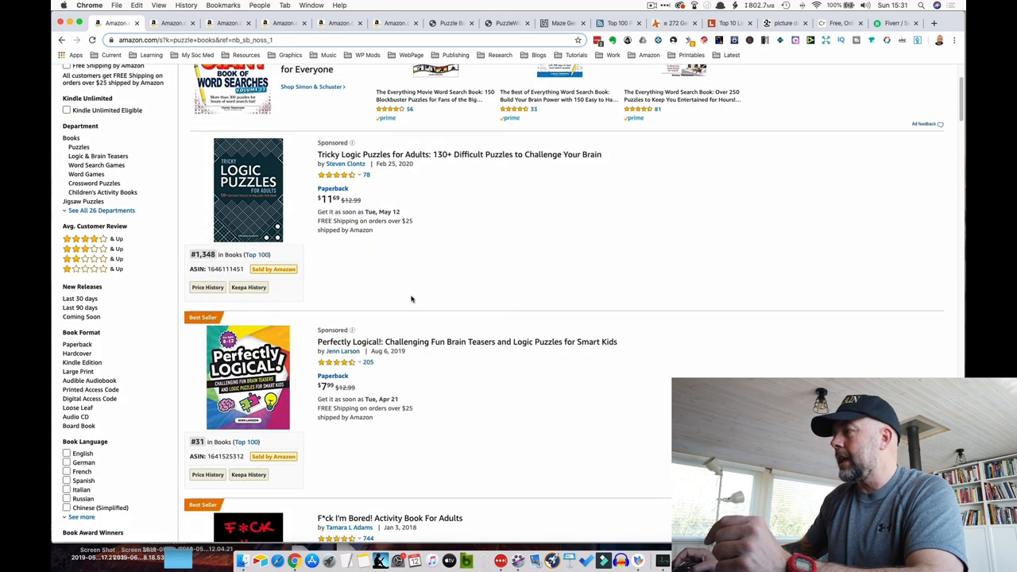
{"action": "scroll", "scroll_direction": "down", "scroll_amount": 3}
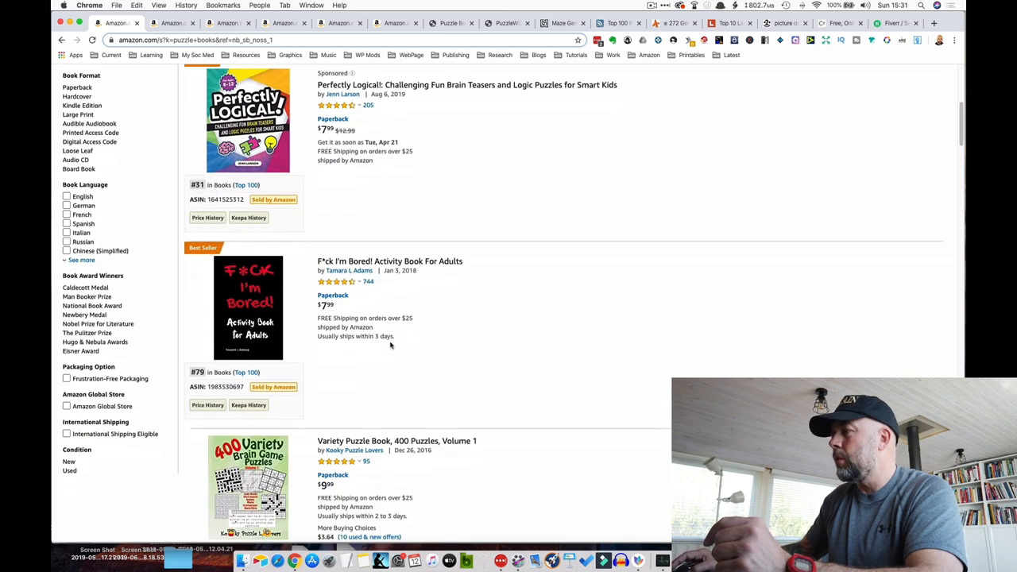
{"action": "scroll", "scroll_direction": "down", "scroll_amount": 3}
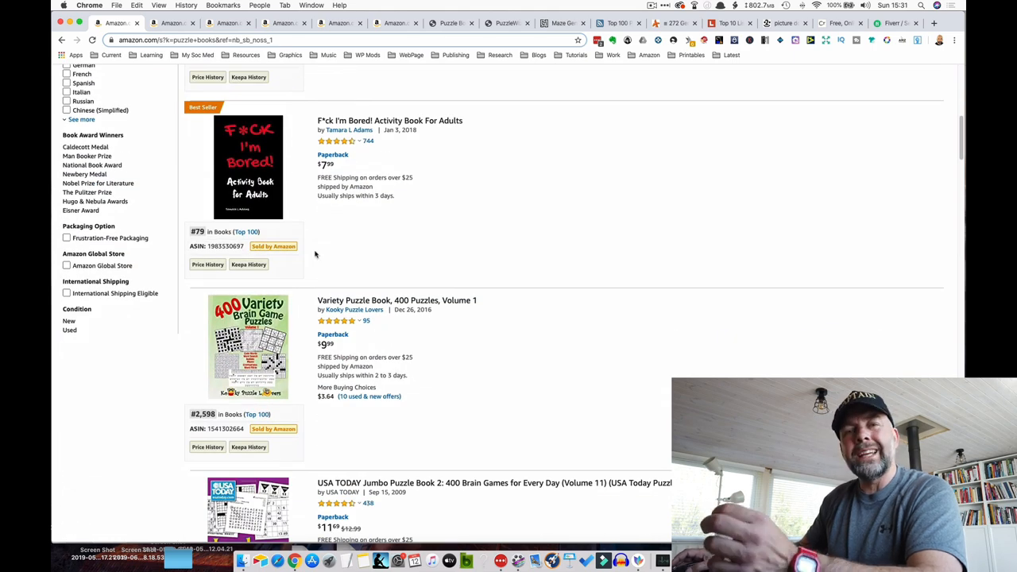
{"action": "scroll", "scroll_direction": "down", "scroll_amount": 3}
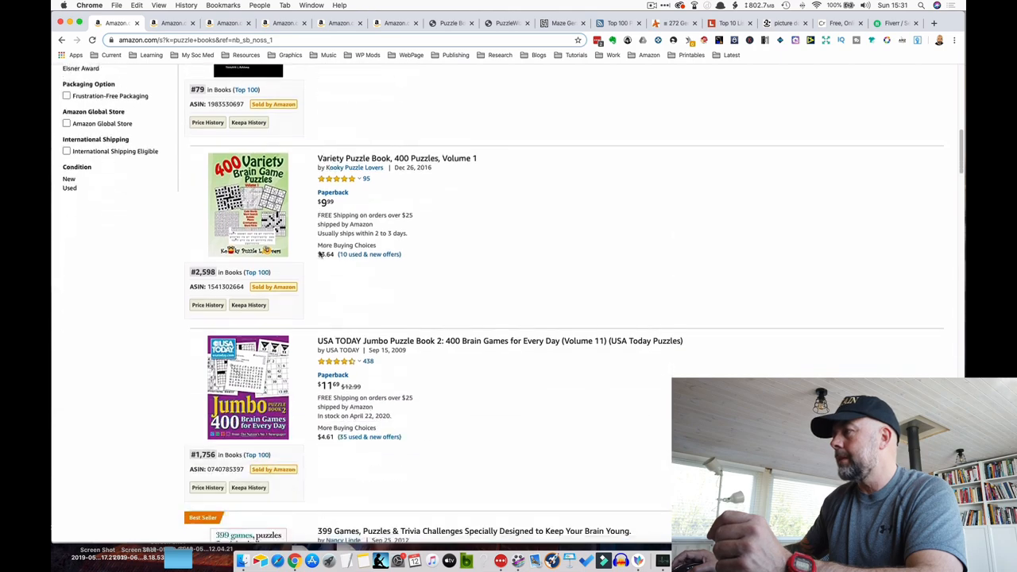
{"action": "scroll", "scroll_direction": "down", "scroll_amount": 3}
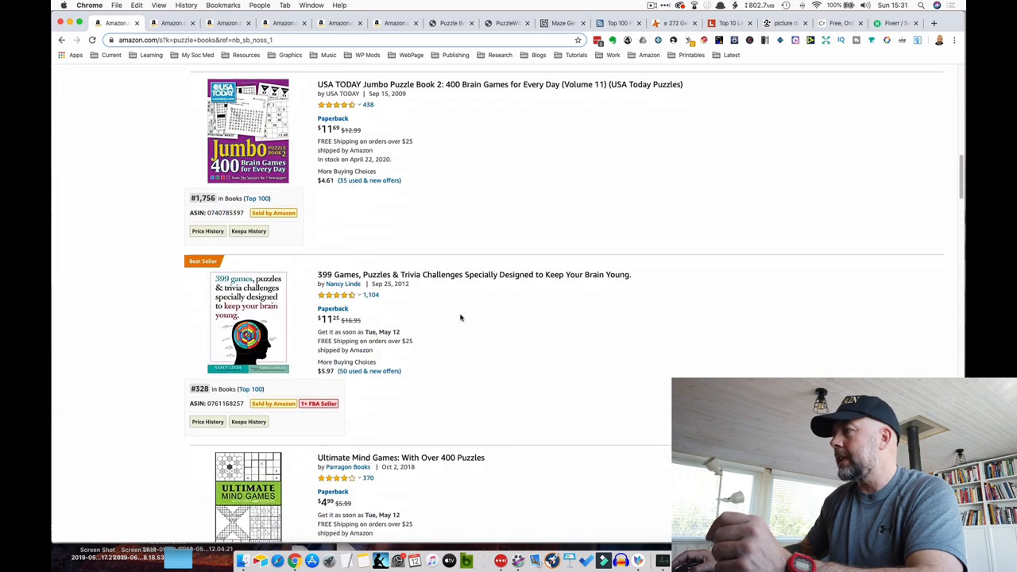
{"action": "scroll", "scroll_direction": "down", "scroll_amount": 3}
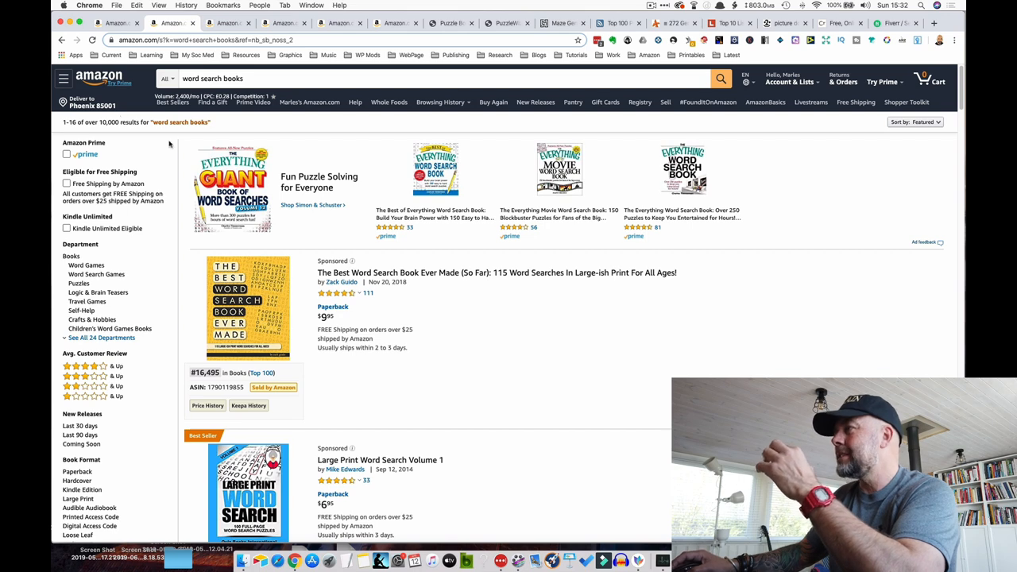
{"action": "scroll", "scroll_direction": "down", "scroll_amount": 3}
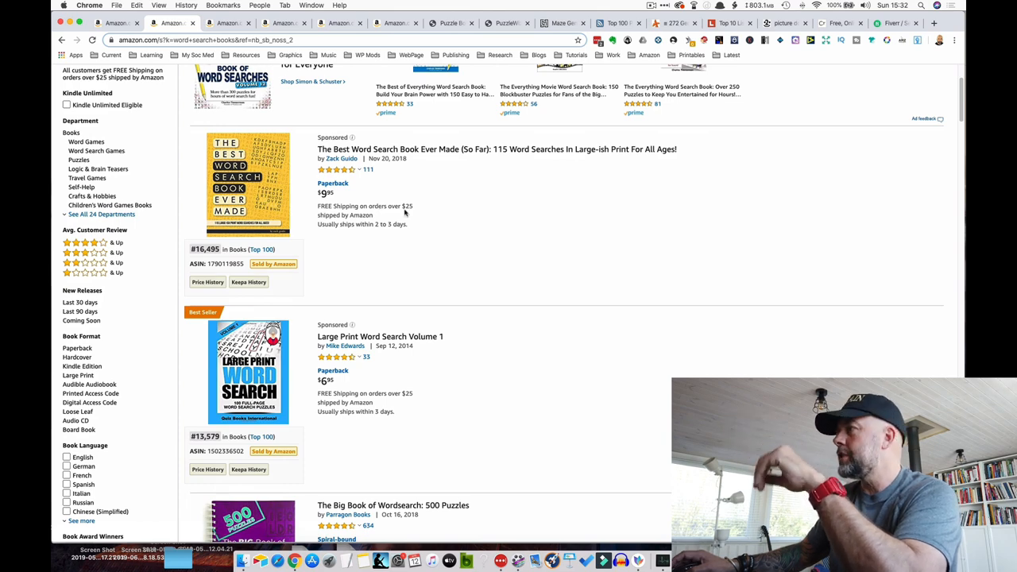
{"action": "scroll", "scroll_direction": "down", "scroll_amount": 3}
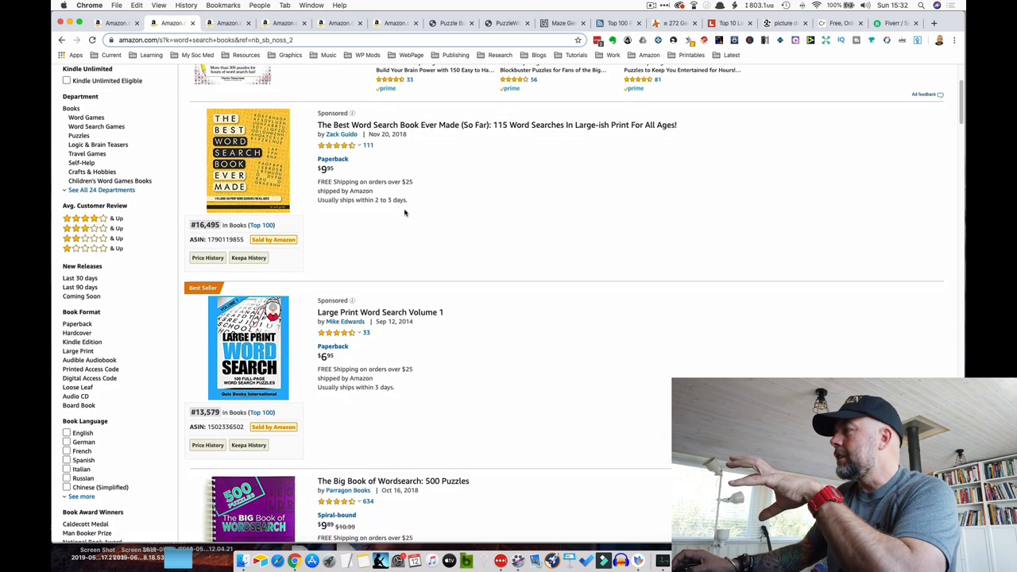
{"action": "scroll", "scroll_direction": "down", "scroll_amount": 3}
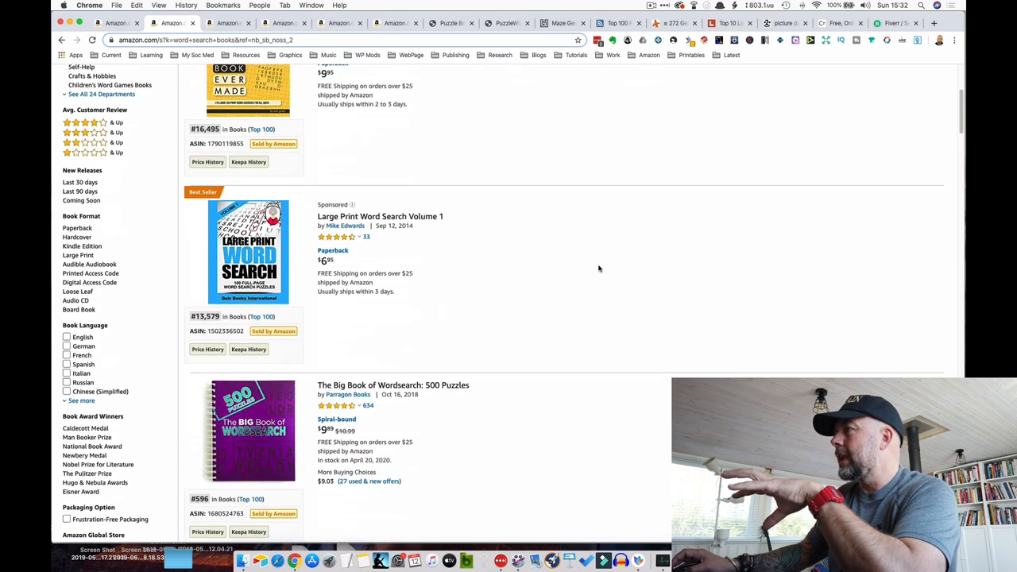
{"action": "scroll", "scroll_direction": "down", "scroll_amount": 3}
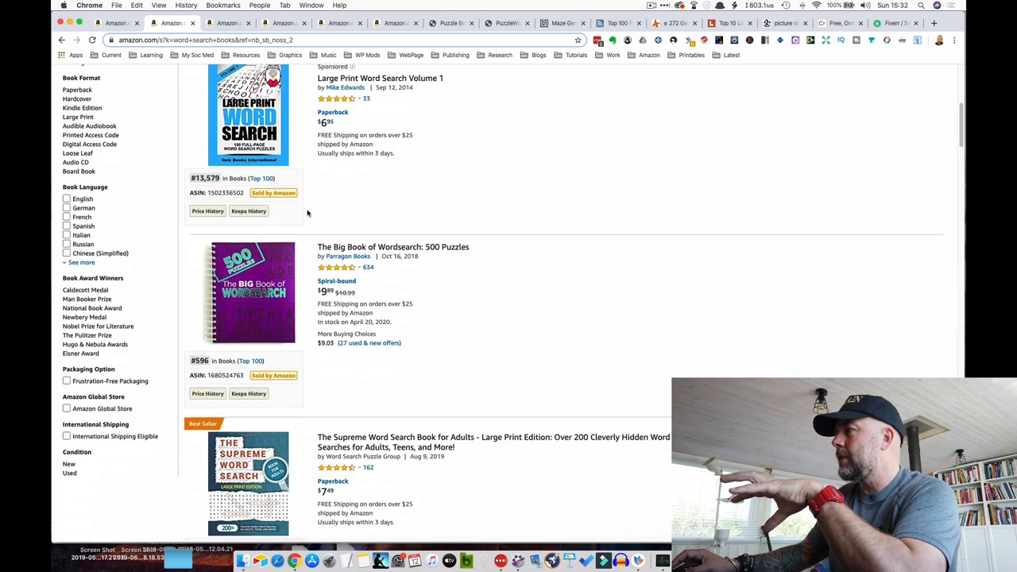
{"action": "scroll", "scroll_direction": "down", "scroll_amount": 3}
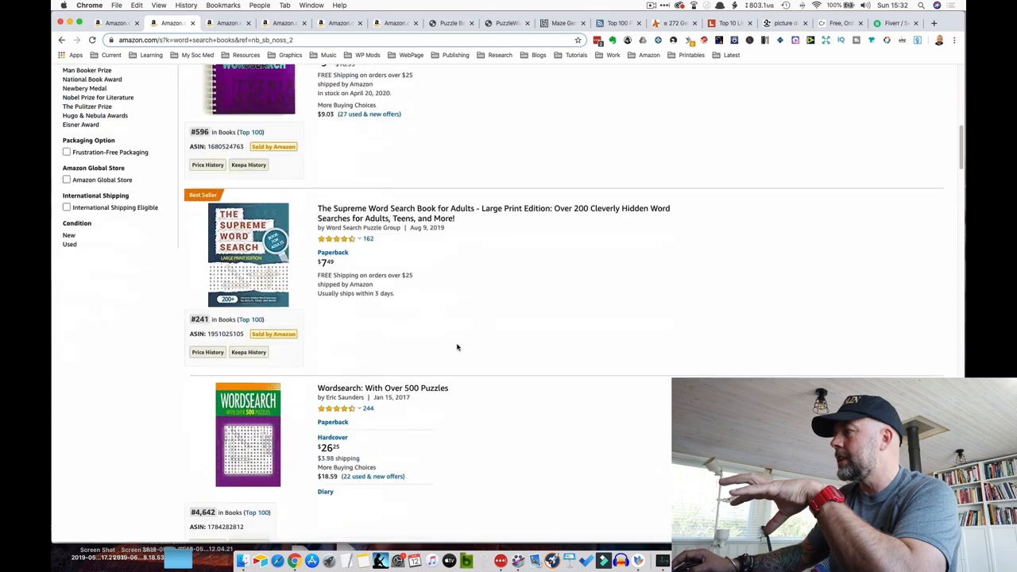
{"action": "scroll", "scroll_direction": "down", "scroll_amount": 3}
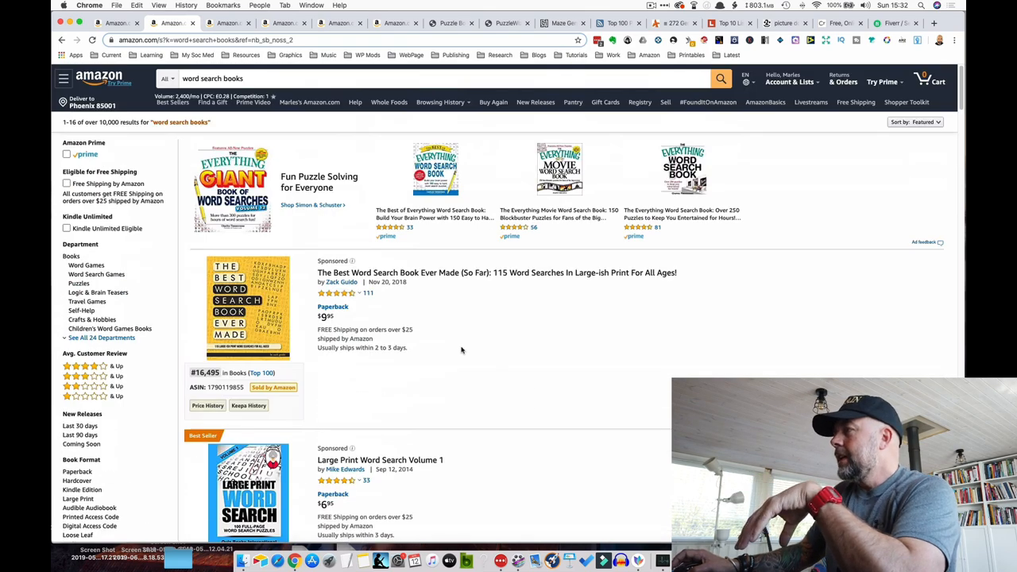
{"action": "mouse_move", "coordinate": [455, 349]}
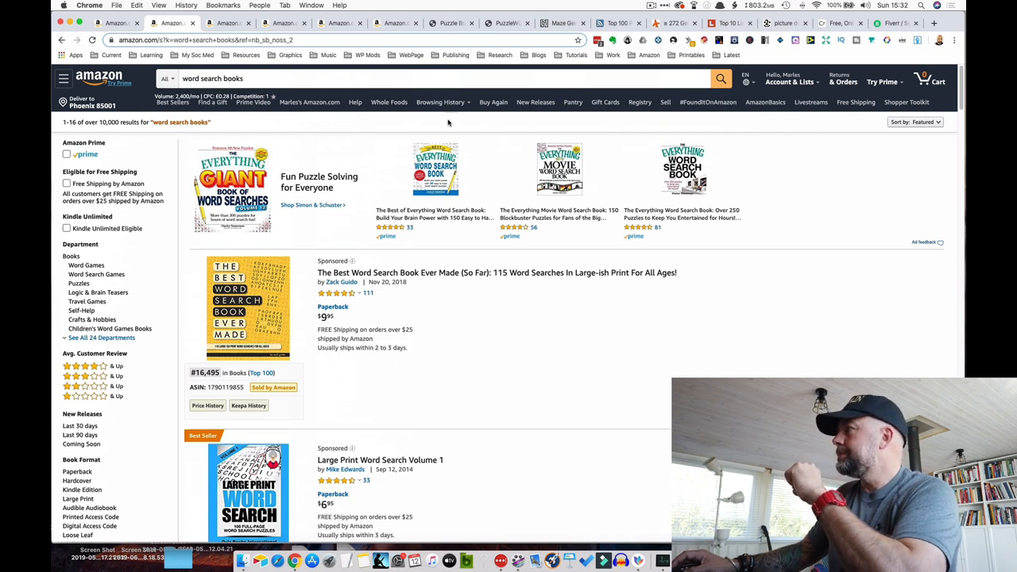
Bring up Puzzle Book Mastery's generator with word search and sudoku options
{"action": "left_click", "coordinate": [452, 23]}
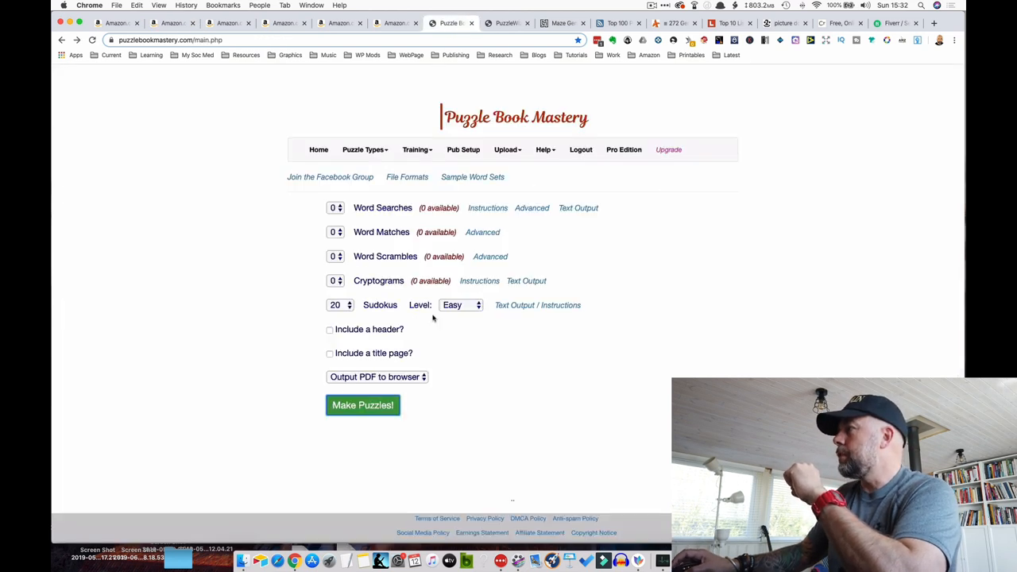
{"action": "mouse_move", "coordinate": [633, 272]}
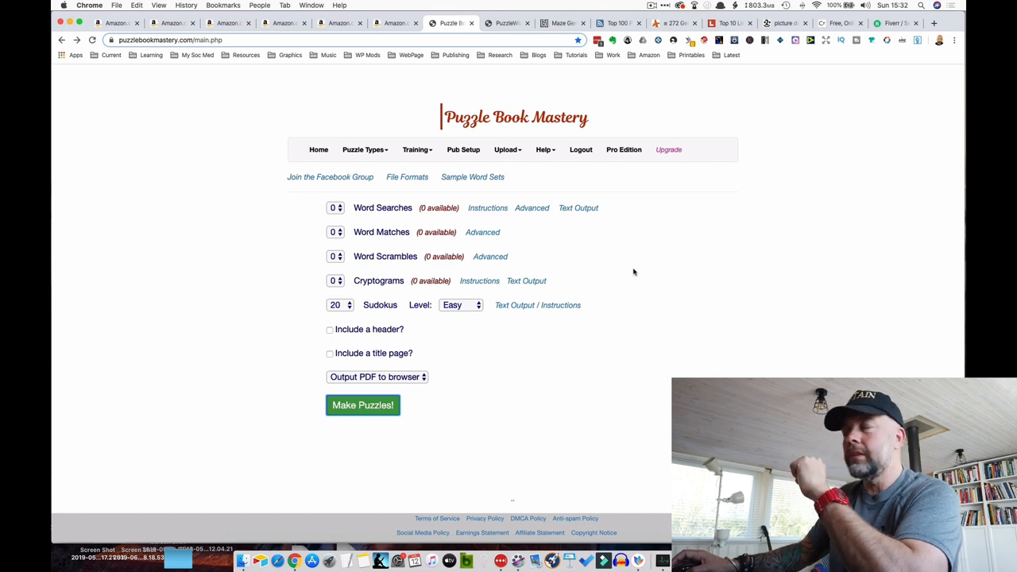
{"action": "mouse_move", "coordinate": [522, 343]}
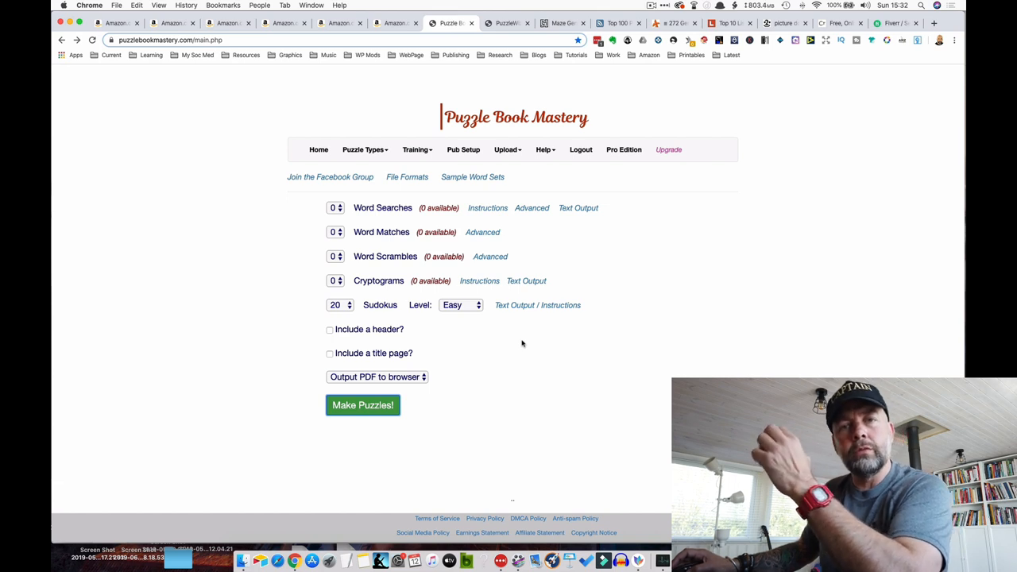
{"action": "mouse_move", "coordinate": [461, 206]}
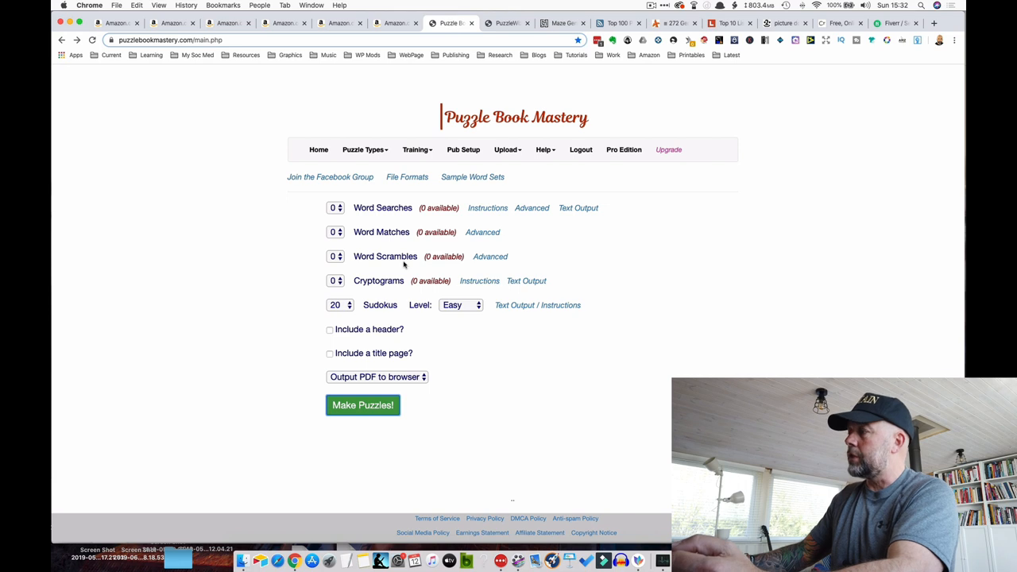
{"action": "mouse_move", "coordinate": [390, 316]}
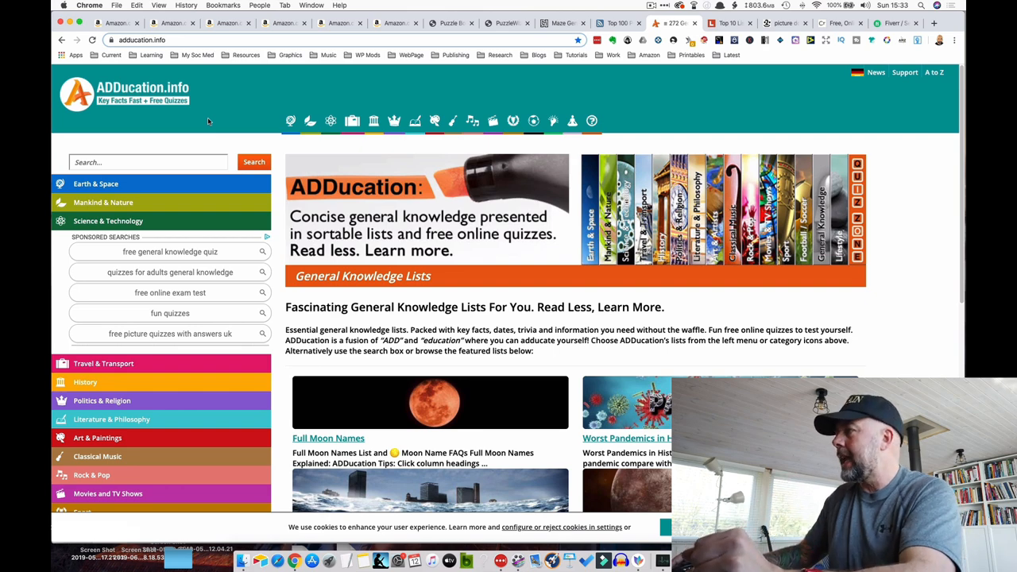
Browse the featured general knowledge lists on the ADDucation.info home page
{"action": "scroll", "scroll_direction": "down", "scroll_amount": 3}
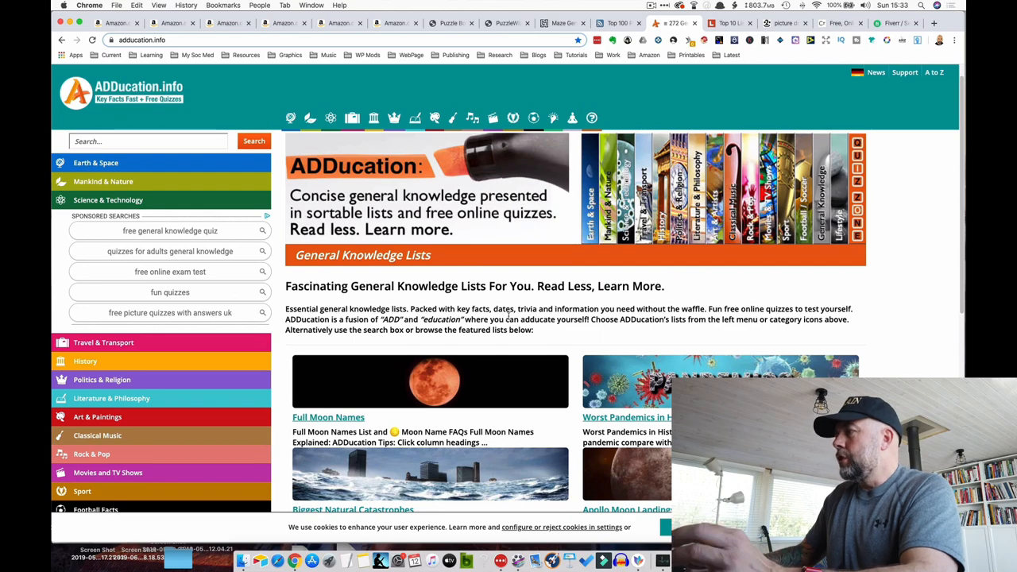
{"action": "scroll", "scroll_direction": "down", "scroll_amount": 3}
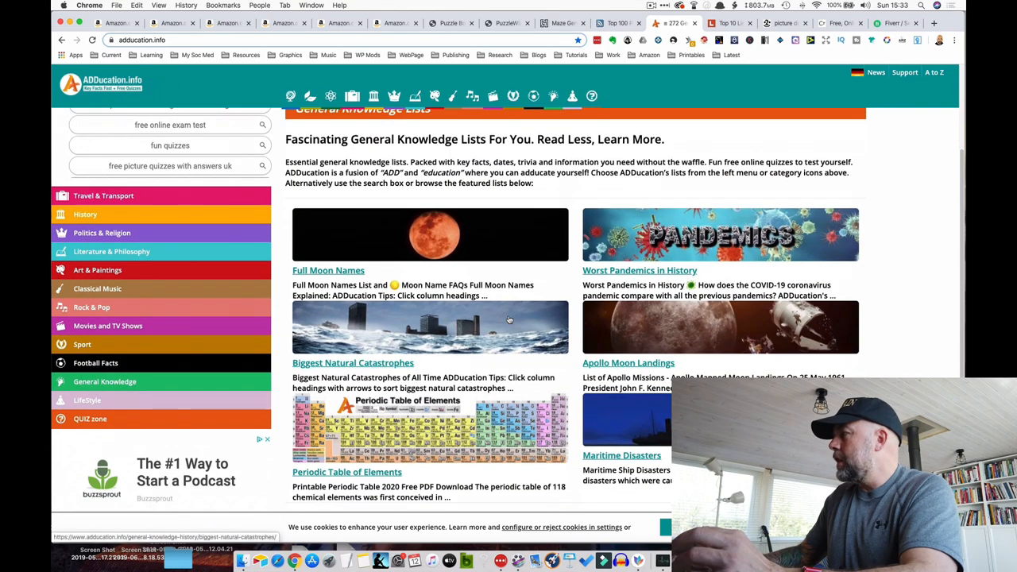
{"action": "scroll", "scroll_direction": "down", "scroll_amount": 3}
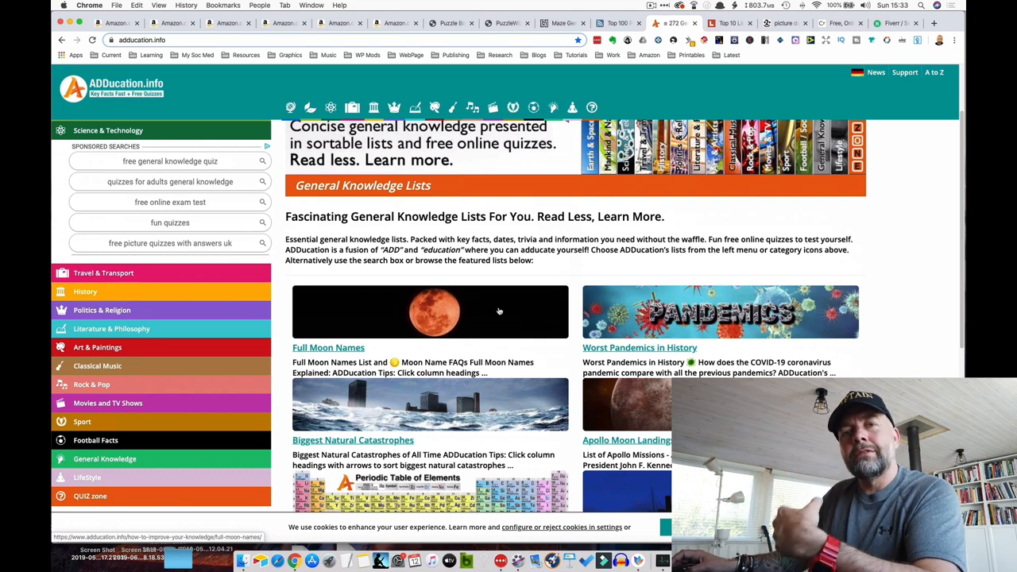
{"action": "mouse_move", "coordinate": [488, 318]}
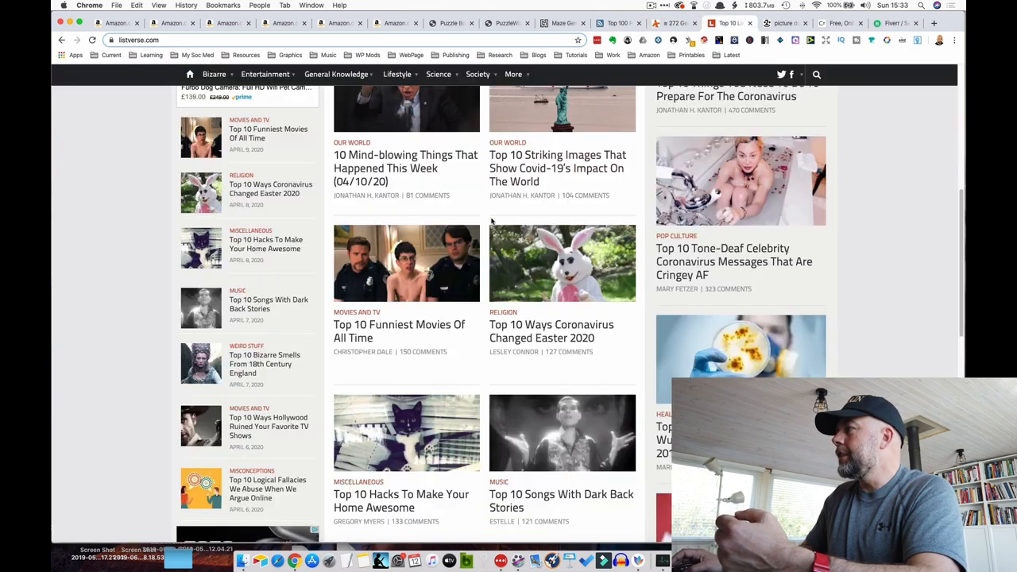
Scroll through the Listverse top 10 lists homepage
{"action": "scroll", "scroll_direction": "up", "scroll_amount": 3}
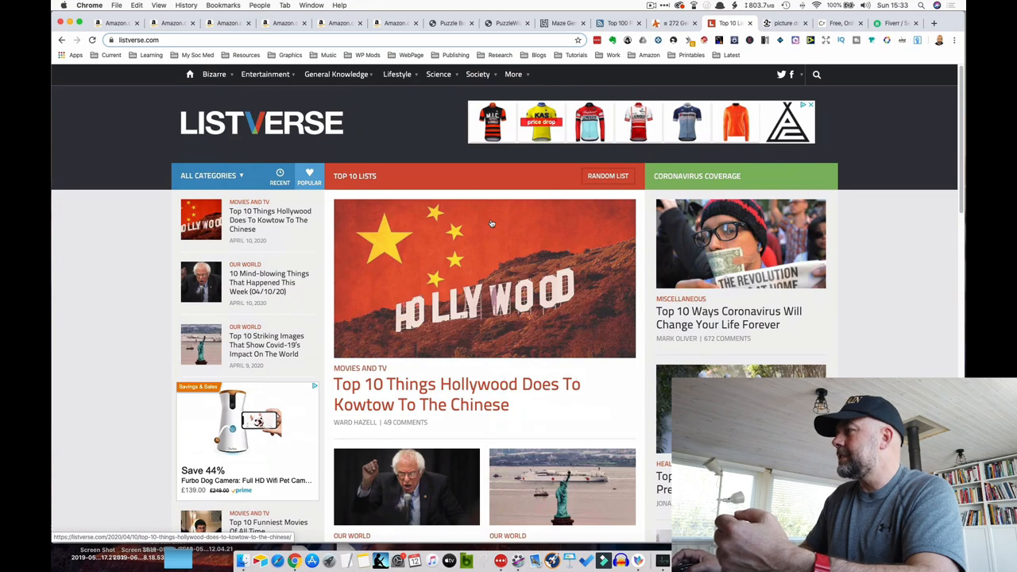
{"action": "scroll", "scroll_direction": "down", "scroll_amount": 3}
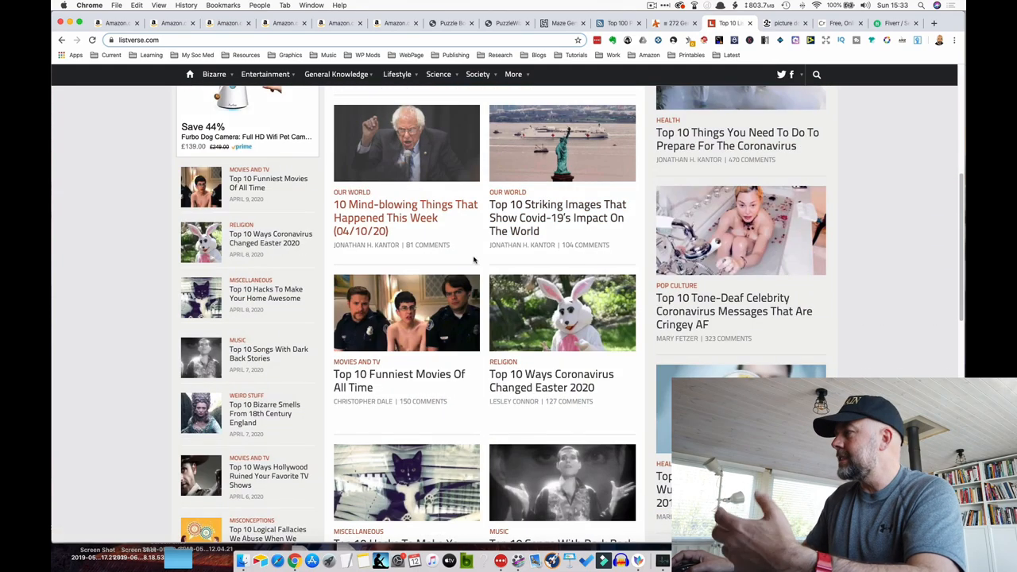
{"action": "scroll", "scroll_direction": "down", "scroll_amount": 3}
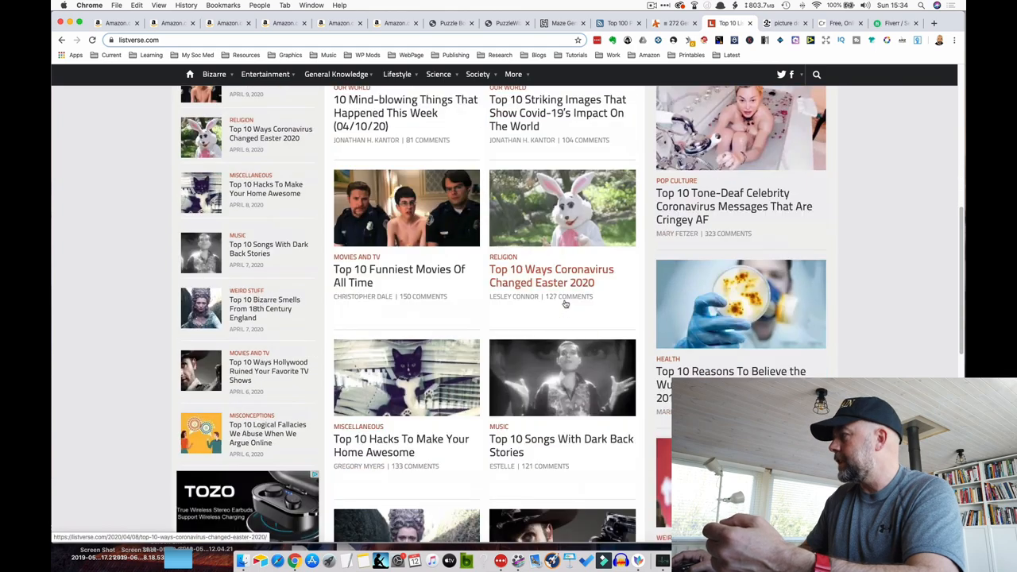
{"action": "scroll", "scroll_direction": "down", "scroll_amount": 3}
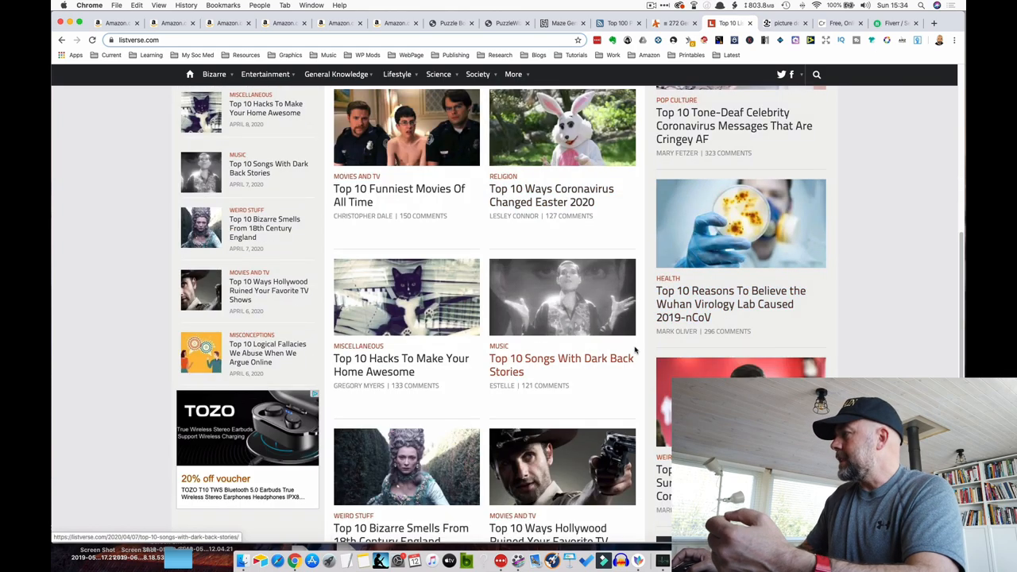
{"action": "mouse_move", "coordinate": [423, 365]}
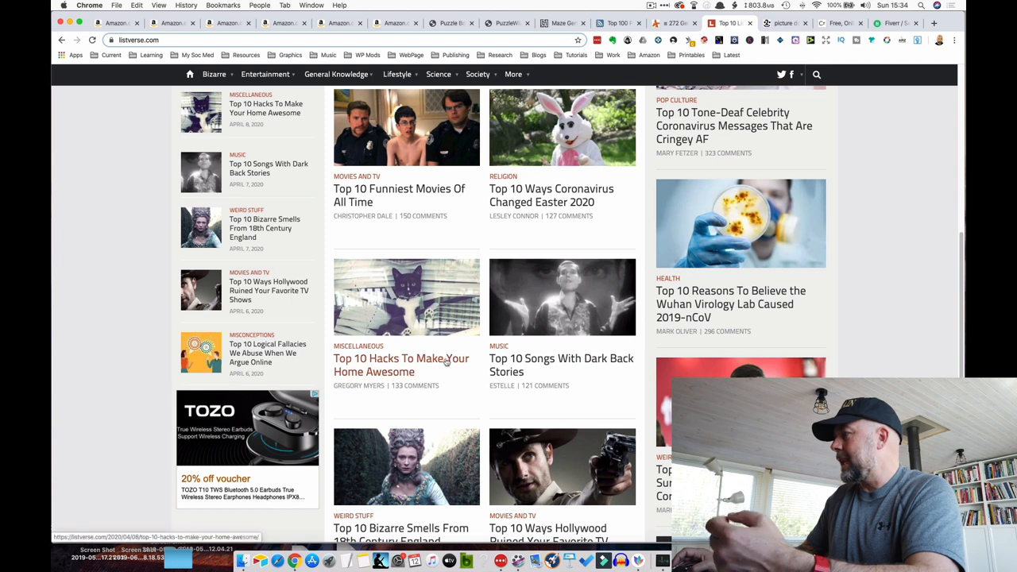
{"action": "scroll", "scroll_direction": "down", "scroll_amount": 3}
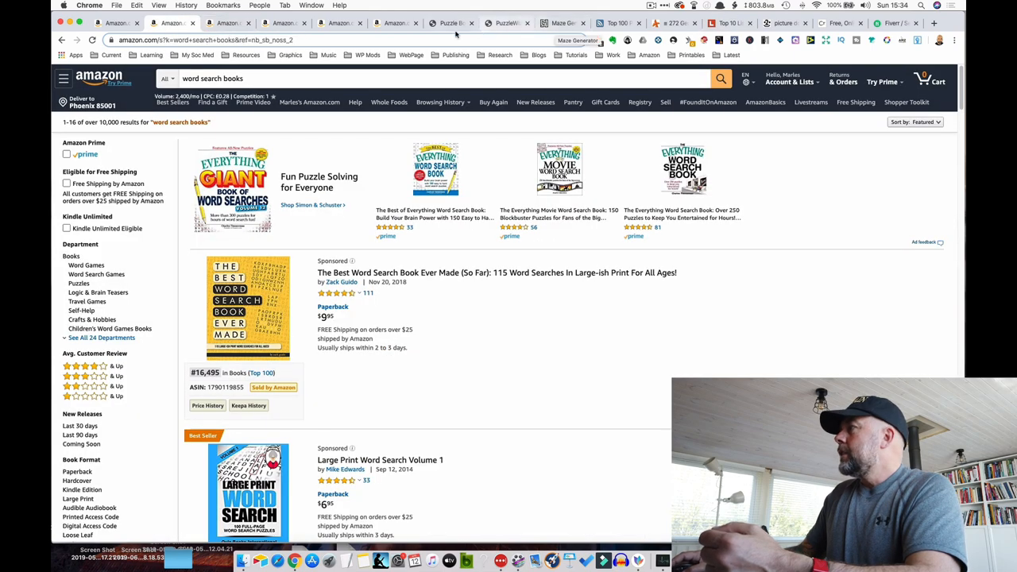
Bring up the PuzzleWiz site and scroll its landing page
{"action": "left_click", "coordinate": [506, 23]}
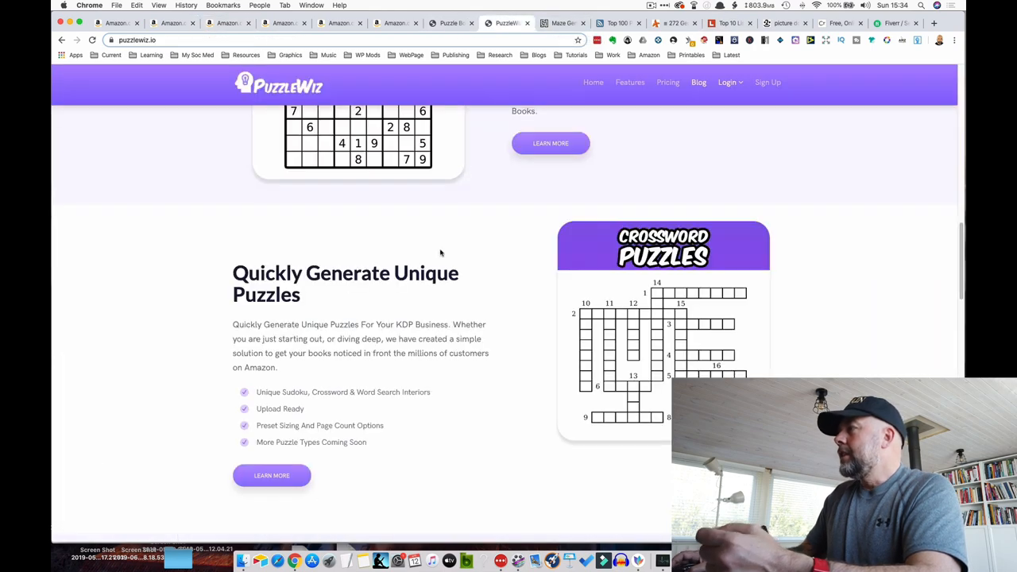
{"action": "scroll", "scroll_direction": "up", "scroll_amount": 3}
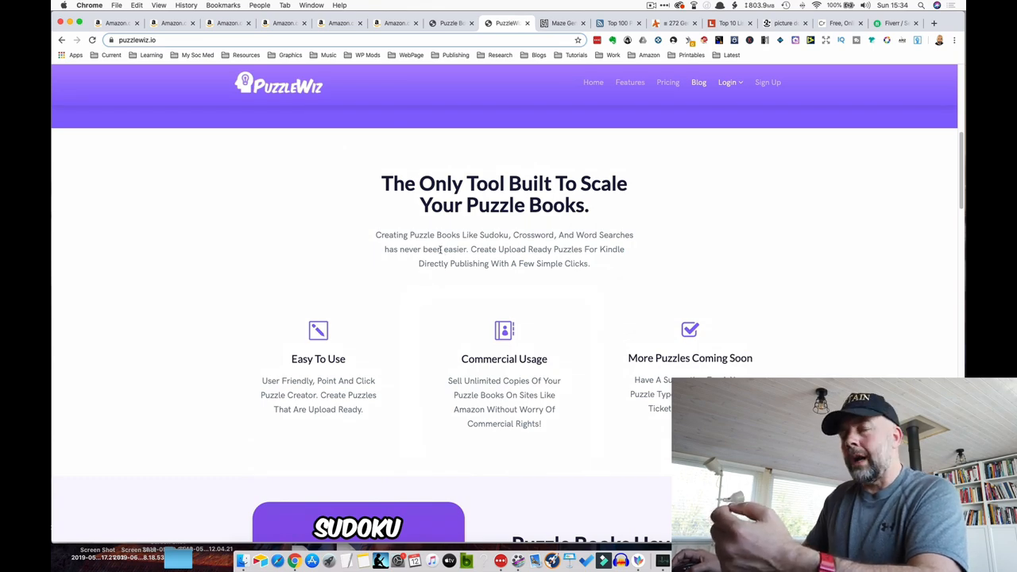
{"action": "scroll", "scroll_direction": "down", "scroll_amount": 3}
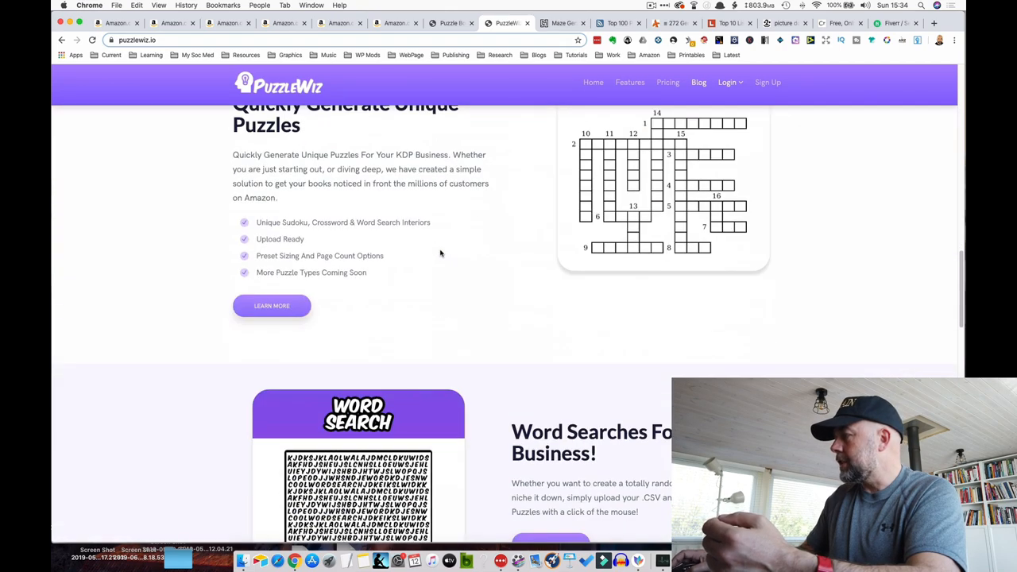
Review PuzzleWiz's $9.99 monthly pricing and its sudoku, crossword and word search features
{"action": "left_click", "coordinate": [667, 82]}
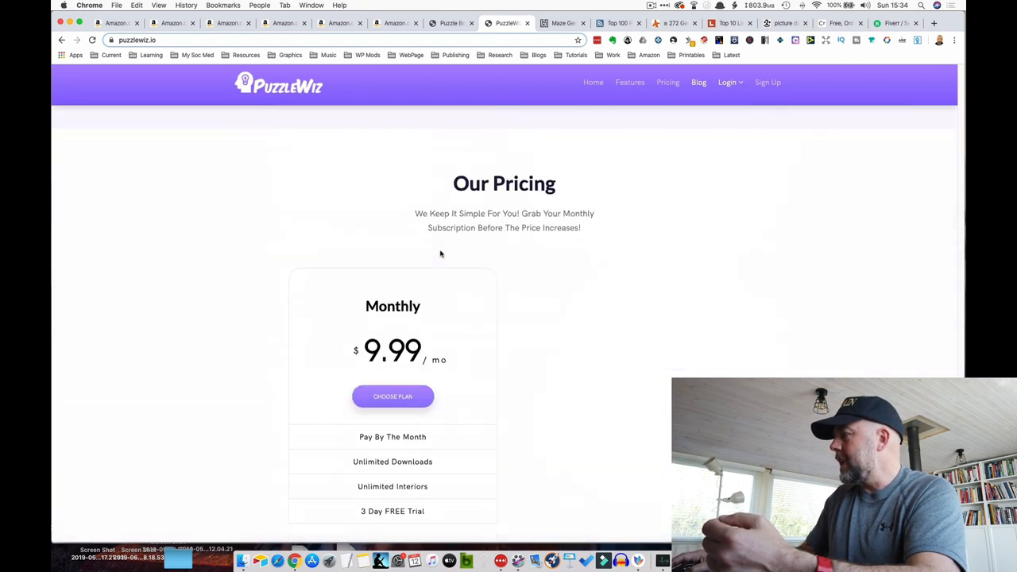
{"action": "scroll", "scroll_direction": "down", "scroll_amount": 3}
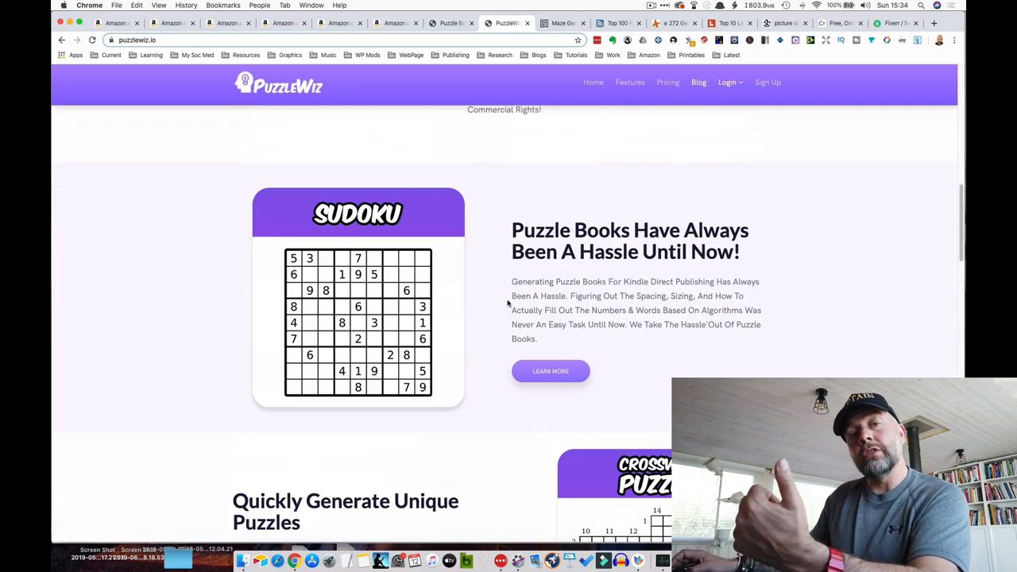
{"action": "scroll", "scroll_direction": "down", "scroll_amount": 3}
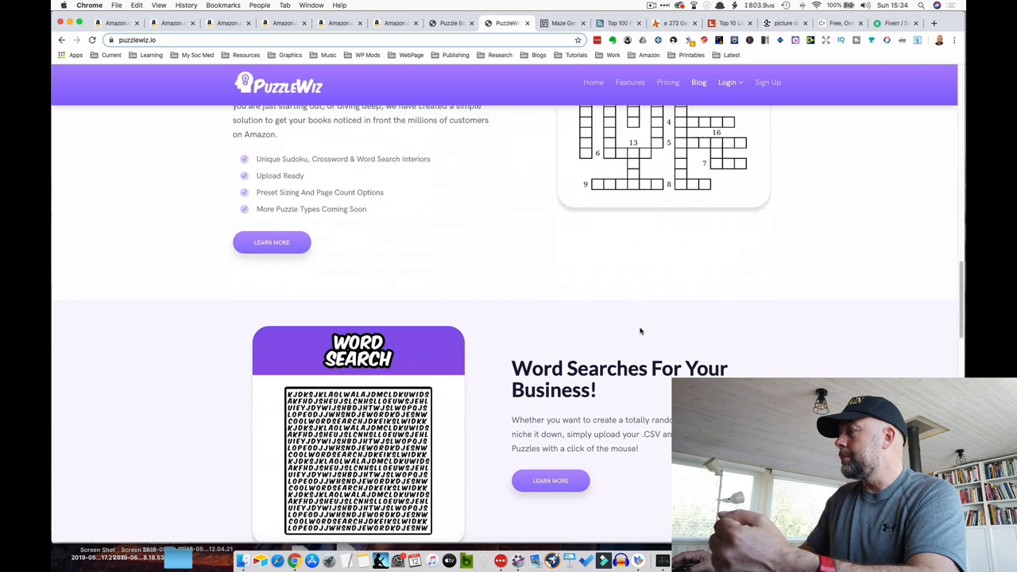
{"action": "scroll", "scroll_direction": "down", "scroll_amount": 3}
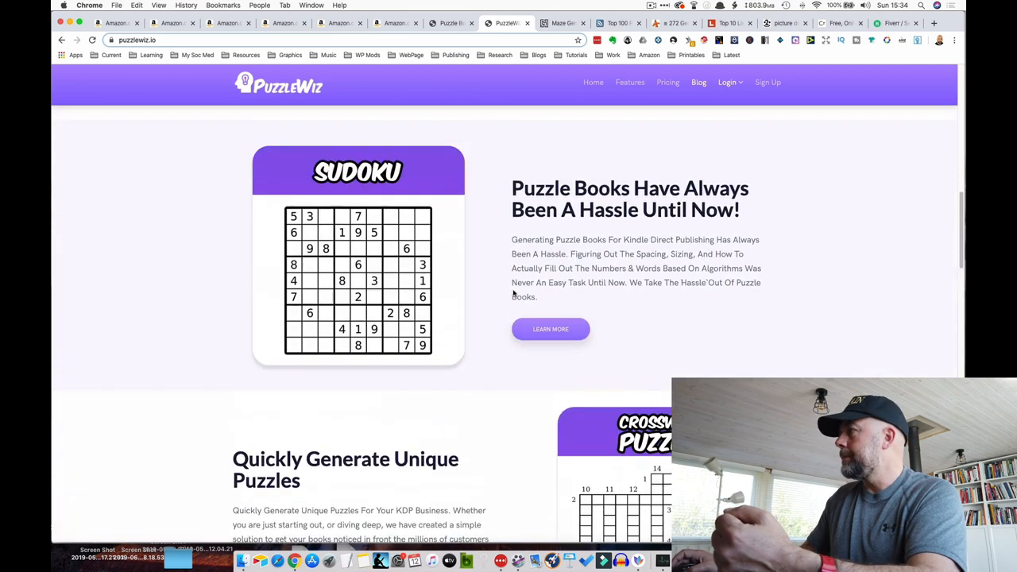
{"action": "scroll", "scroll_direction": "down", "scroll_amount": 3}
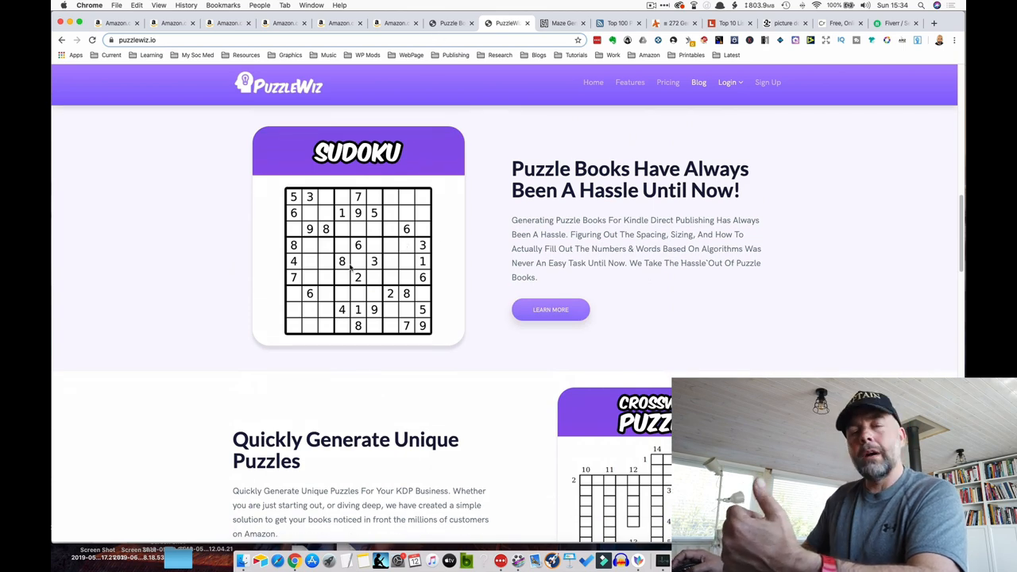
{"action": "scroll", "scroll_direction": "down", "scroll_amount": 3}
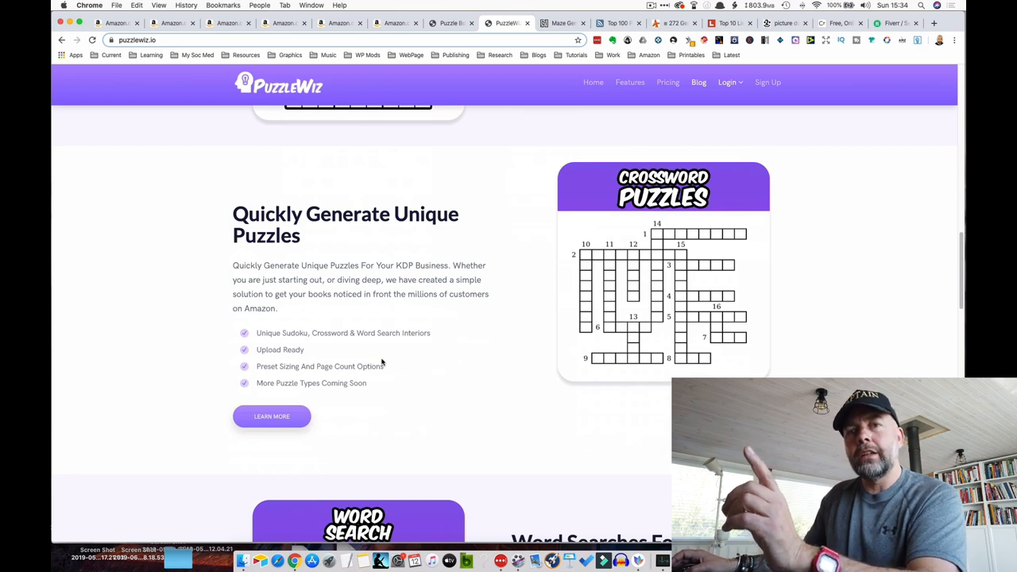
{"action": "scroll", "scroll_direction": "up", "scroll_amount": 3}
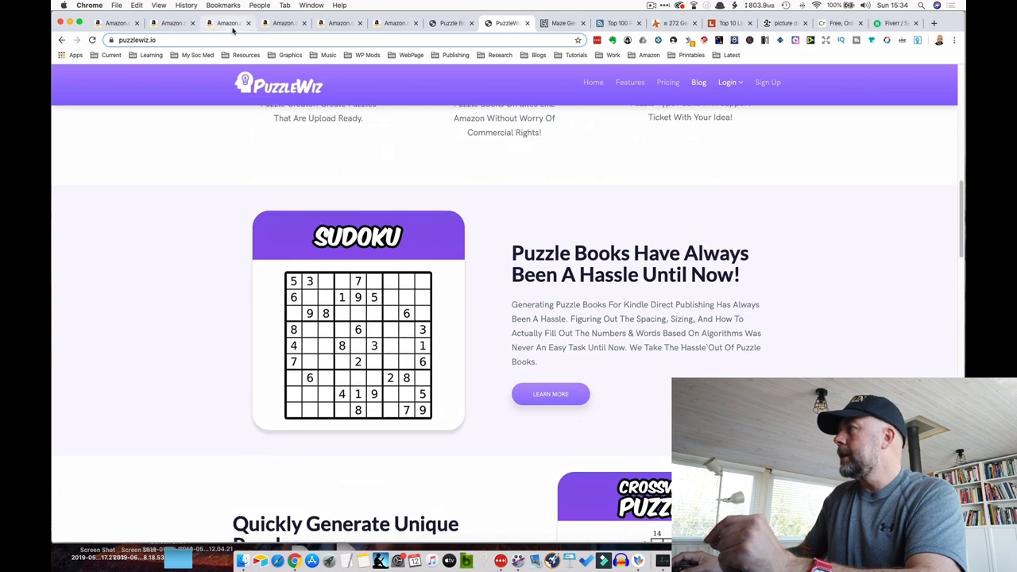
Browse Amazon's 'sudoku puzzle books' listings and their bestseller ranks
{"action": "left_click", "coordinate": [226, 23]}
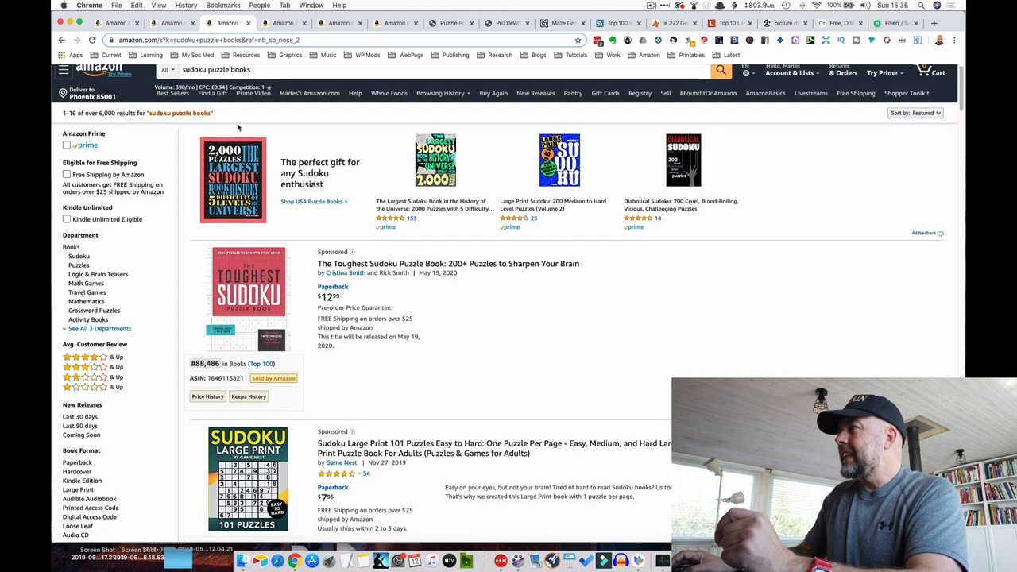
{"action": "mouse_move", "coordinate": [275, 69]}
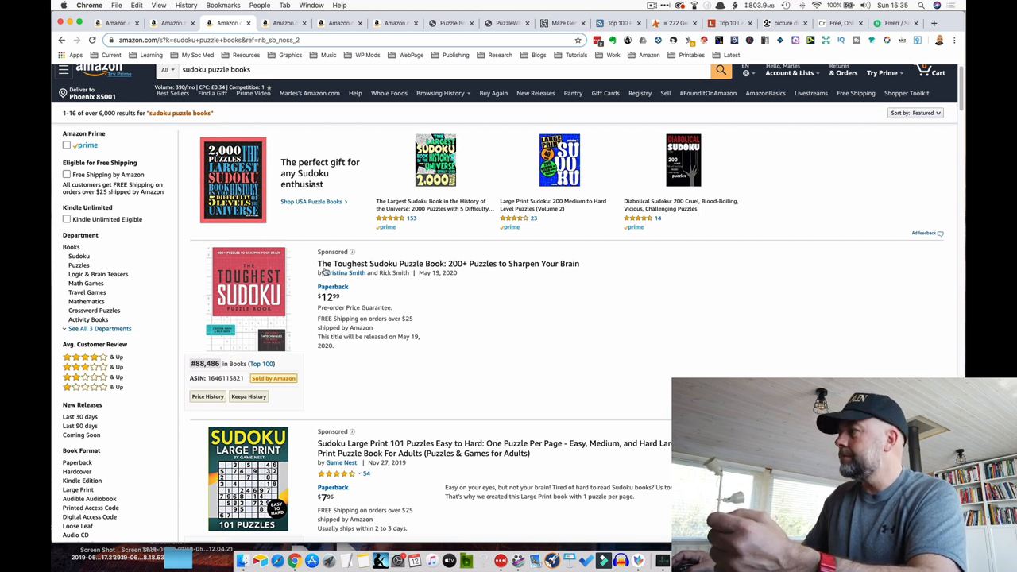
{"action": "scroll", "scroll_direction": "down", "scroll_amount": 3}
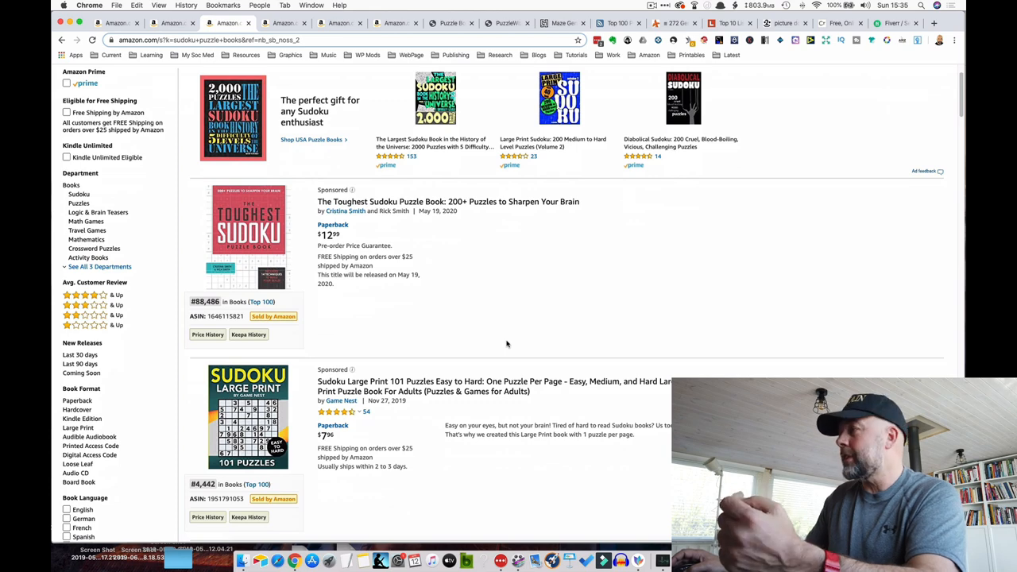
{"action": "scroll", "scroll_direction": "down", "scroll_amount": 3}
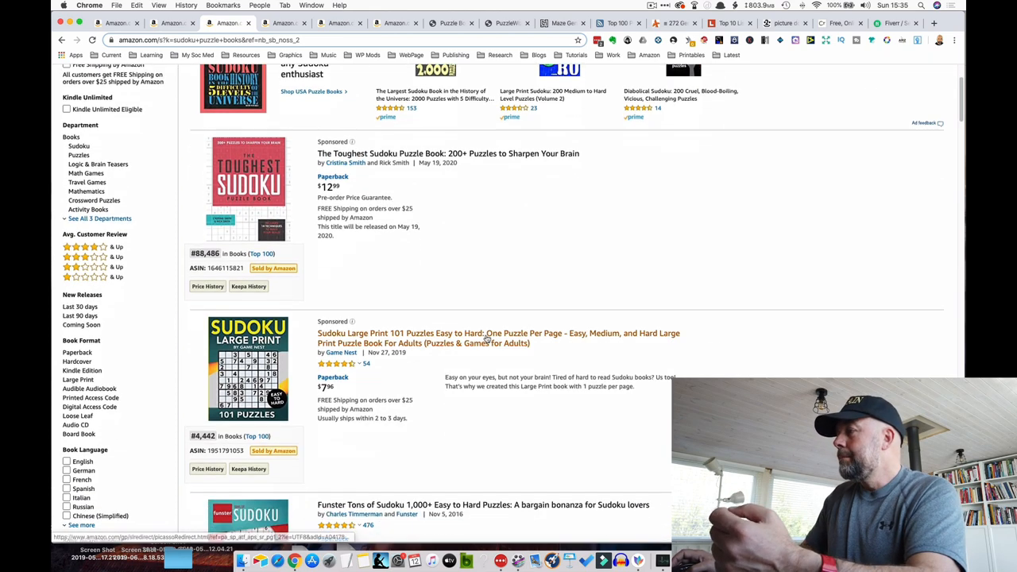
{"action": "scroll", "scroll_direction": "down", "scroll_amount": 3}
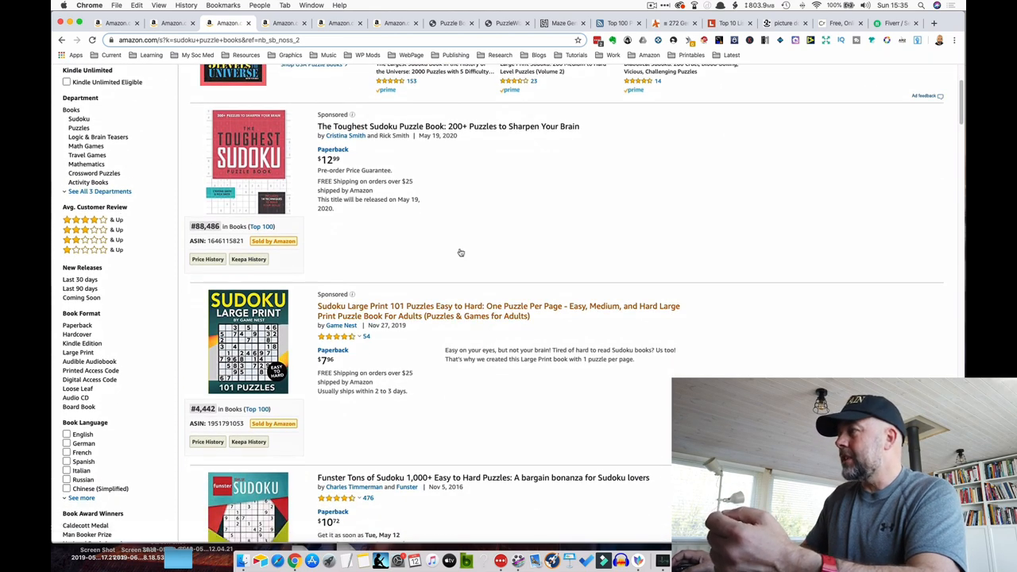
{"action": "scroll", "scroll_direction": "down", "scroll_amount": 3}
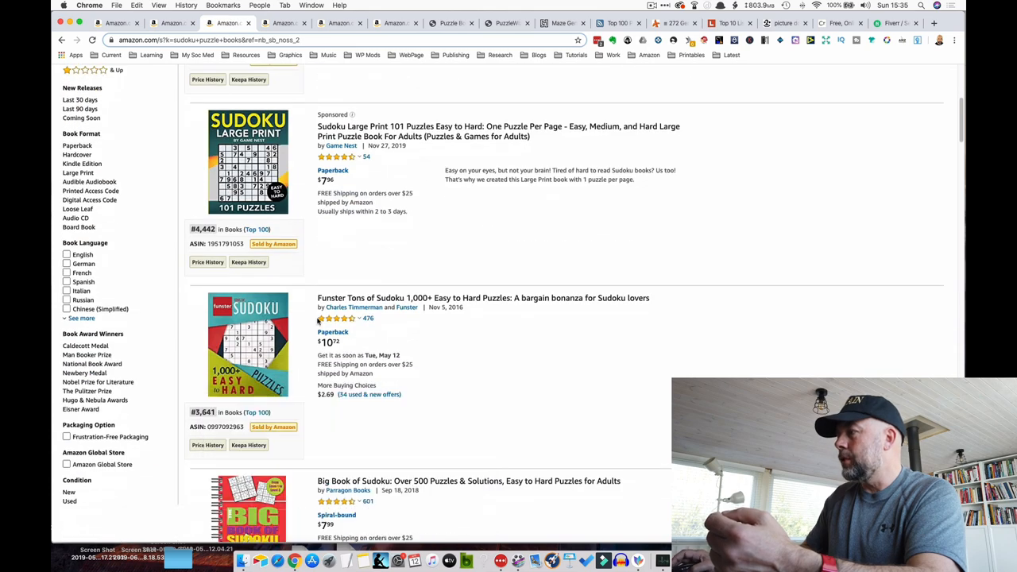
{"action": "scroll", "scroll_direction": "down", "scroll_amount": 3}
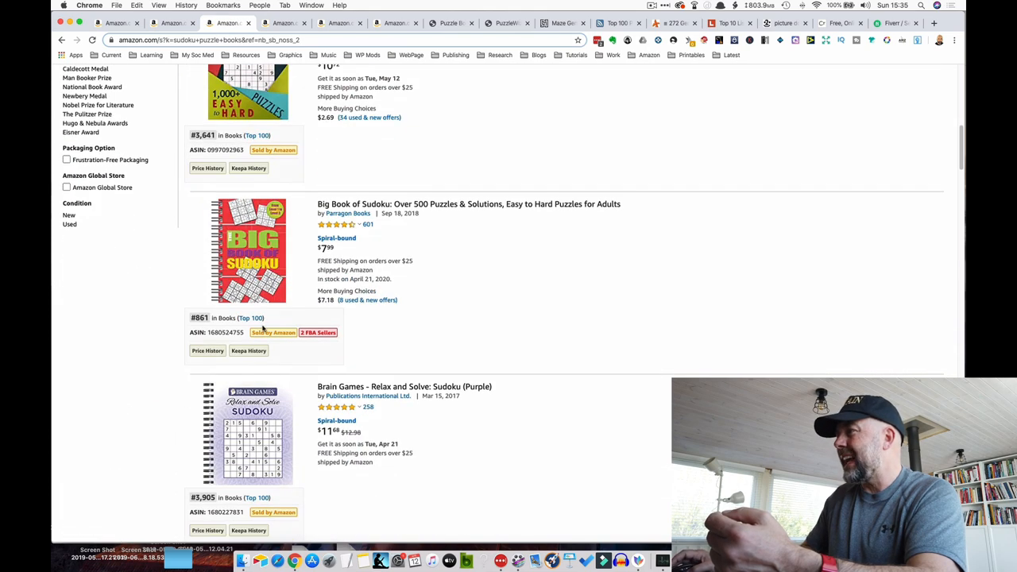
{"action": "scroll", "scroll_direction": "down", "scroll_amount": 3}
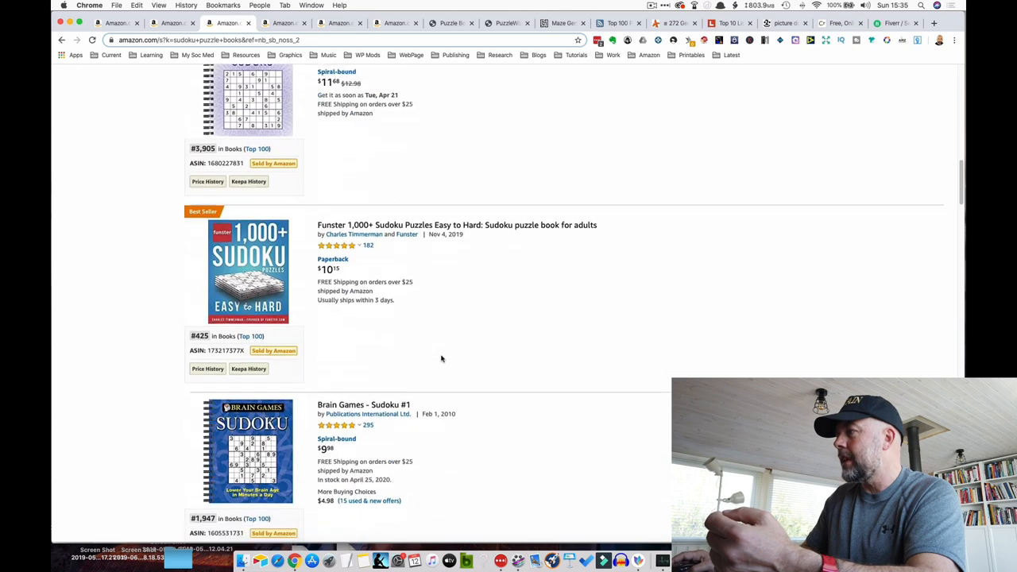
{"action": "scroll", "scroll_direction": "down", "scroll_amount": 3}
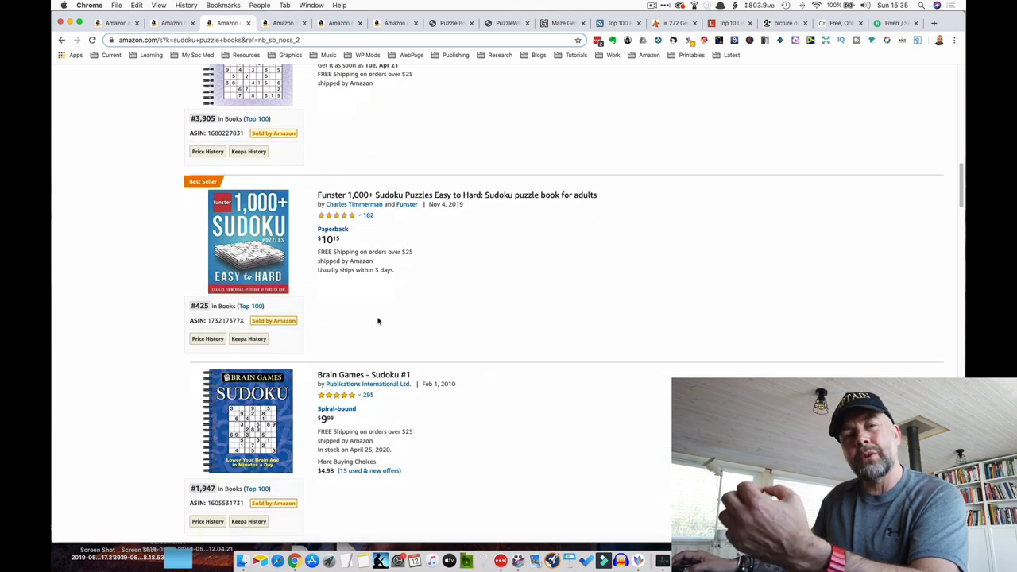
{"action": "mouse_move", "coordinate": [441, 310]}
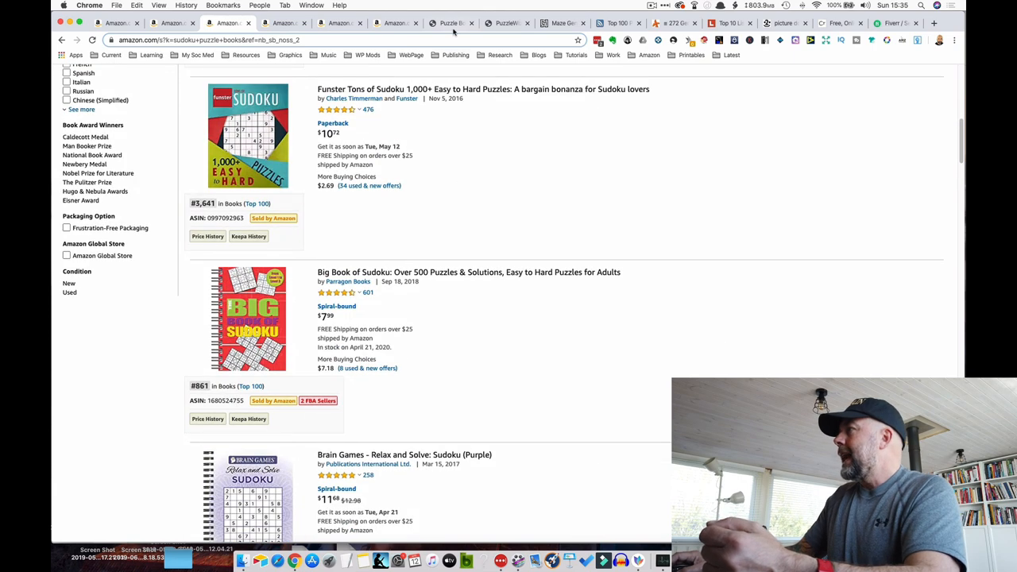
Set Puzzle Book Mastery's Sudoku level to Easy and the Sudoku count to 20
{"action": "left_click", "coordinate": [451, 23]}
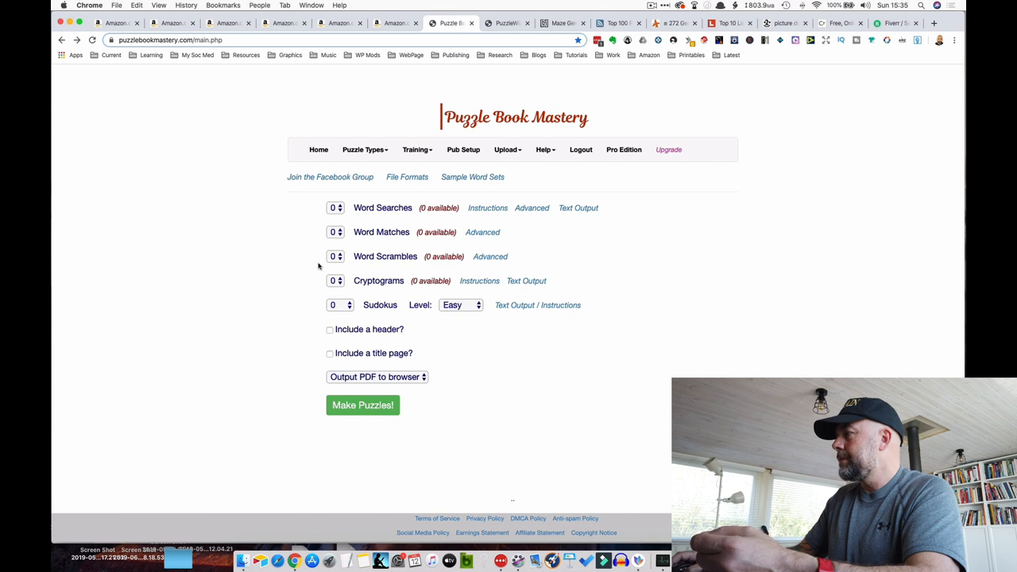
{"action": "mouse_move", "coordinate": [379, 303]}
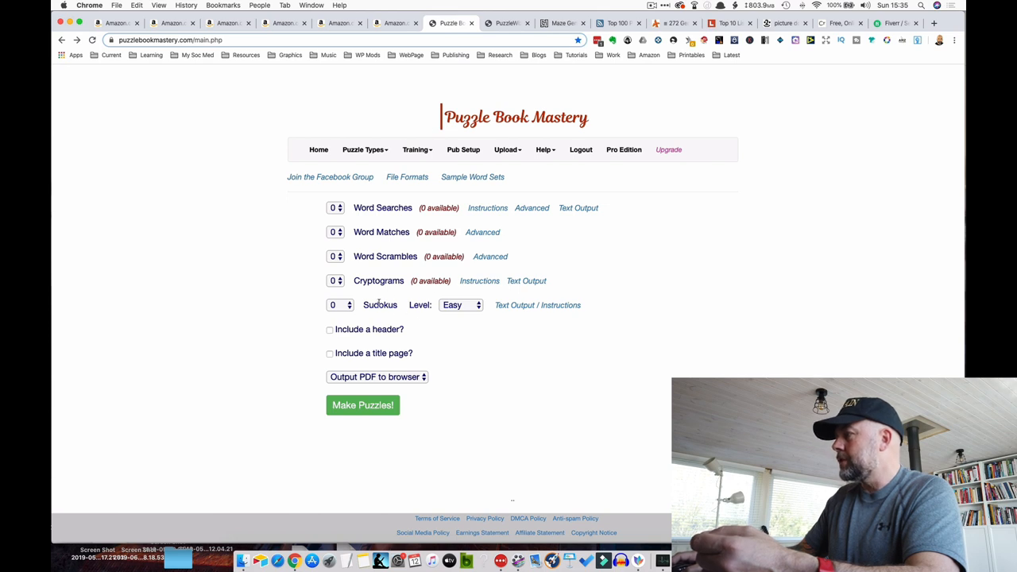
{"action": "left_click", "coordinate": [460, 305]}
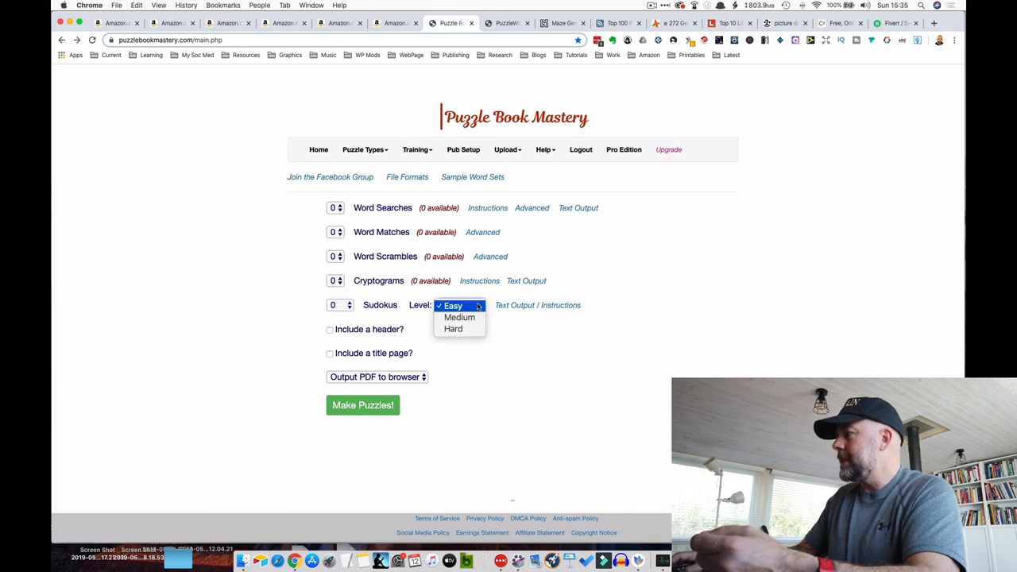
{"action": "left_click", "coordinate": [452, 305]}
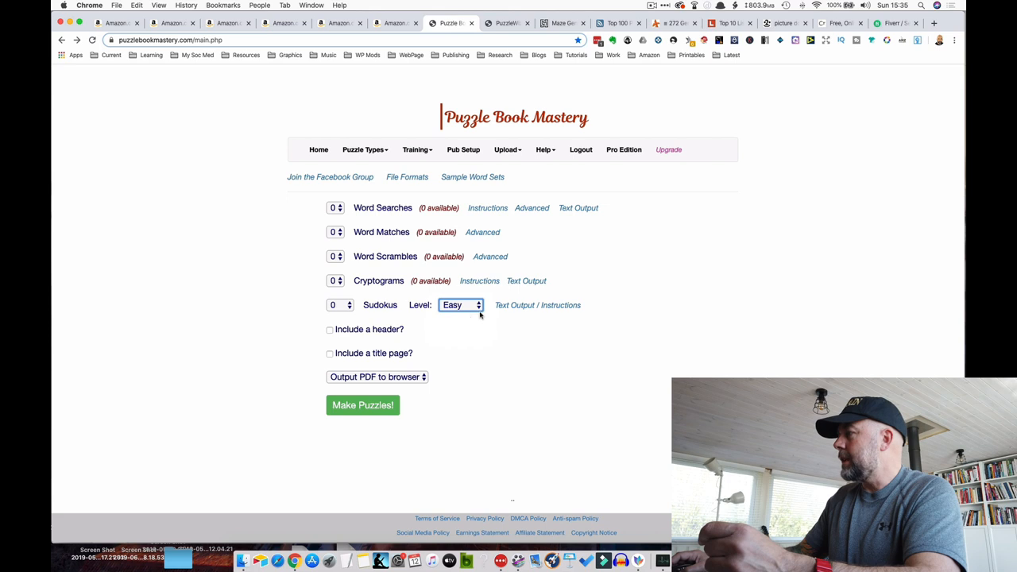
{"action": "left_click", "coordinate": [336, 305]}
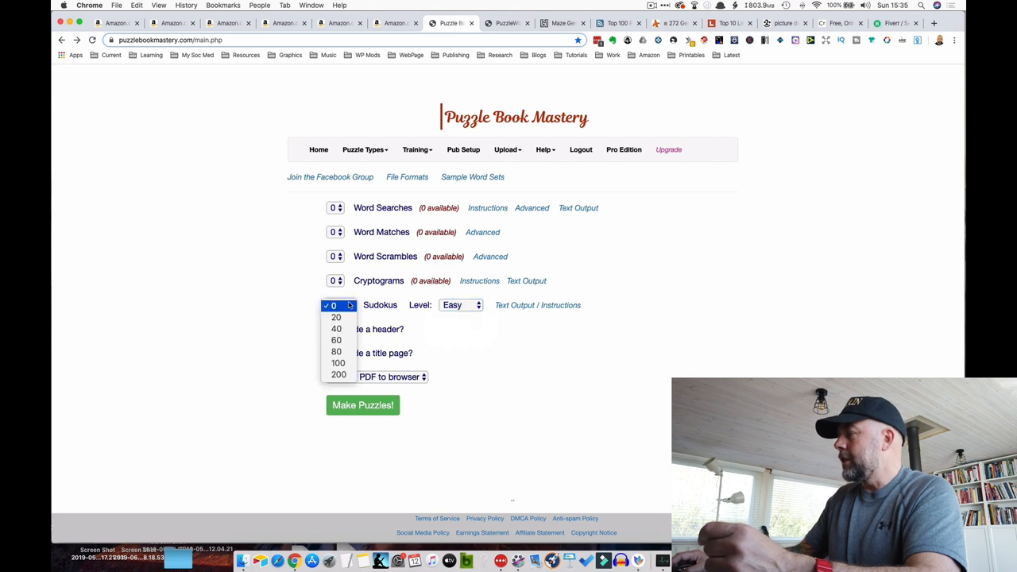
{"action": "left_click", "coordinate": [336, 317]}
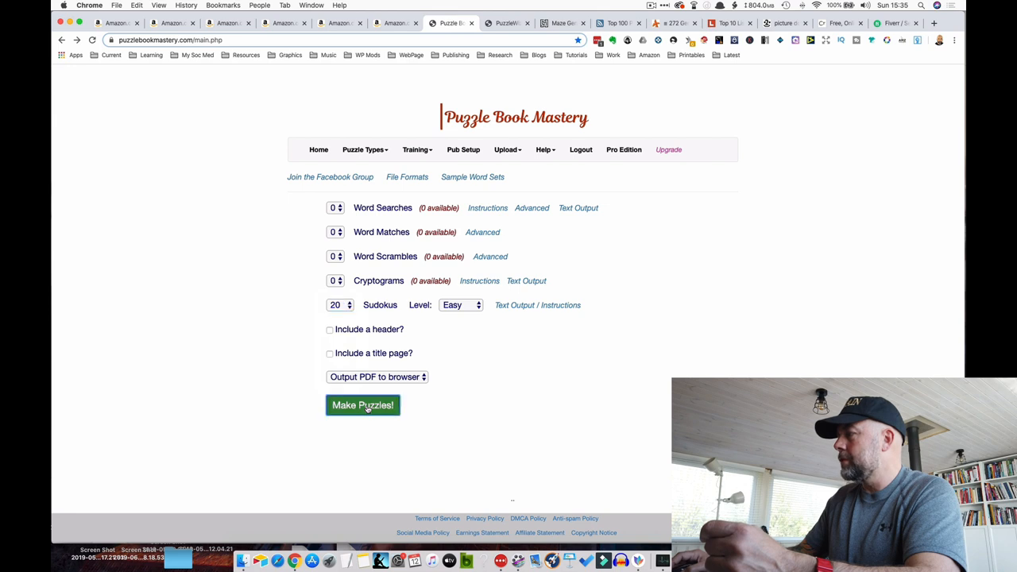
Generate the 25-page easy Sudoku PDF and scroll through it from Puzzle #1
{"action": "left_click", "coordinate": [362, 405]}
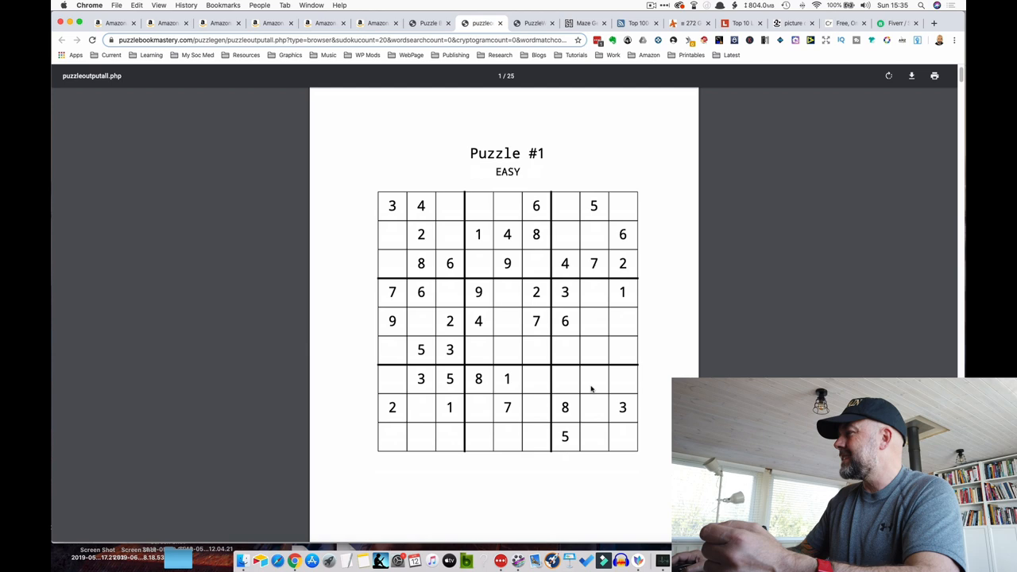
{"action": "scroll", "scroll_direction": "down", "scroll_amount": 3}
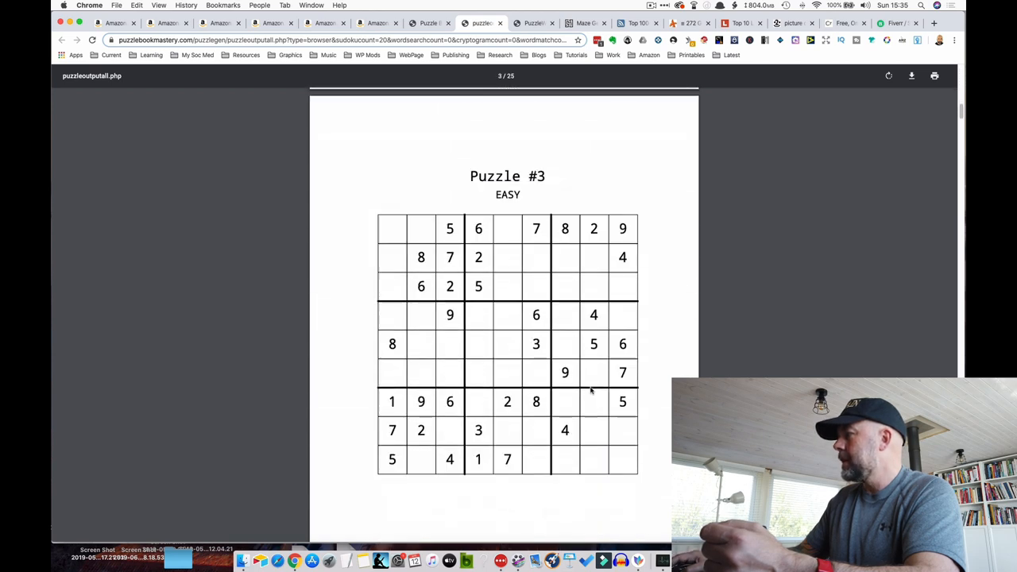
{"action": "scroll", "scroll_direction": "down", "scroll_amount": 3}
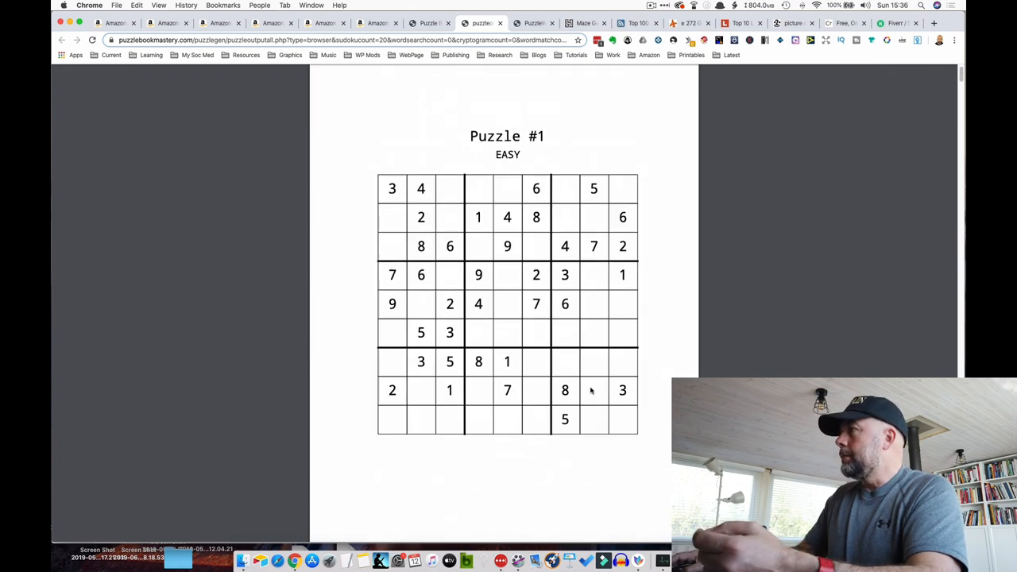
{"action": "scroll", "scroll_direction": "up", "scroll_amount": 3}
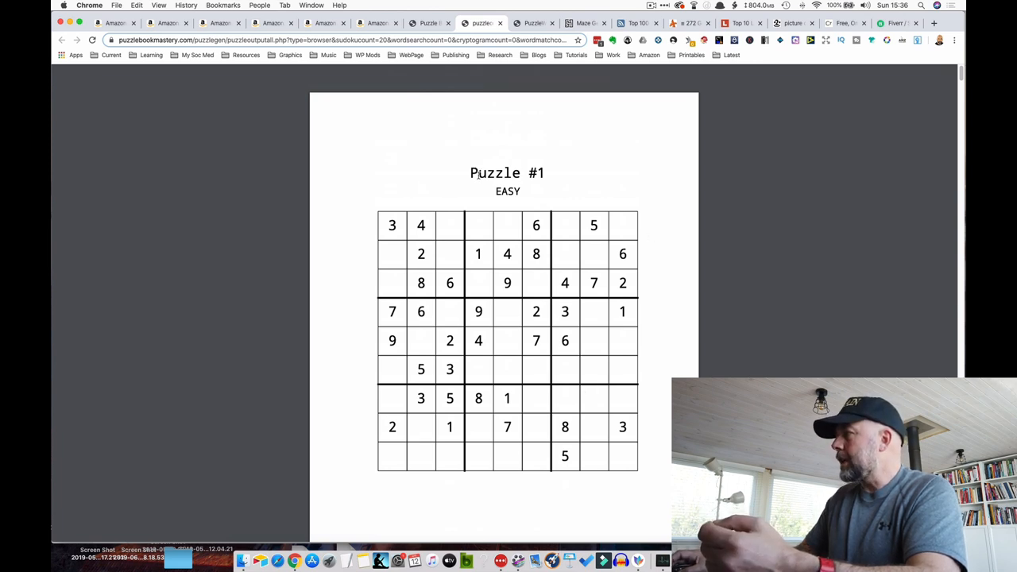
{"action": "mouse_move", "coordinate": [366, 248]}
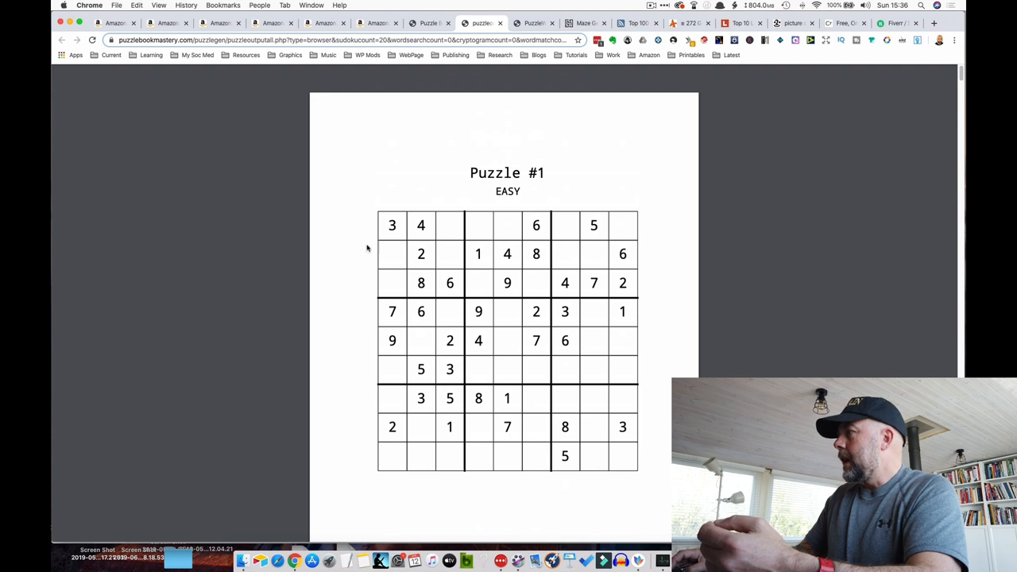
{"action": "mouse_move", "coordinate": [466, 364]}
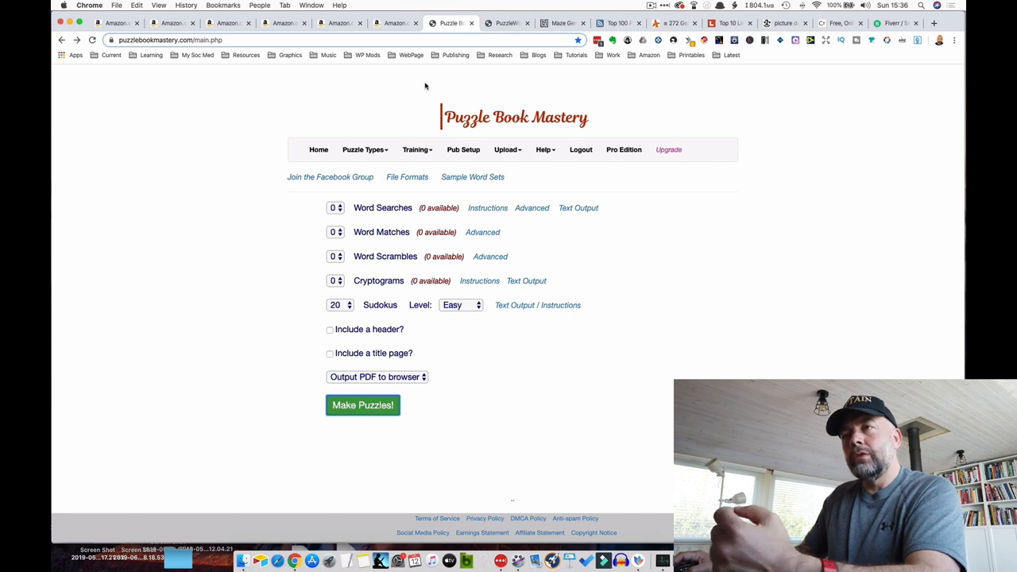
{"action": "mouse_move", "coordinate": [352, 128]}
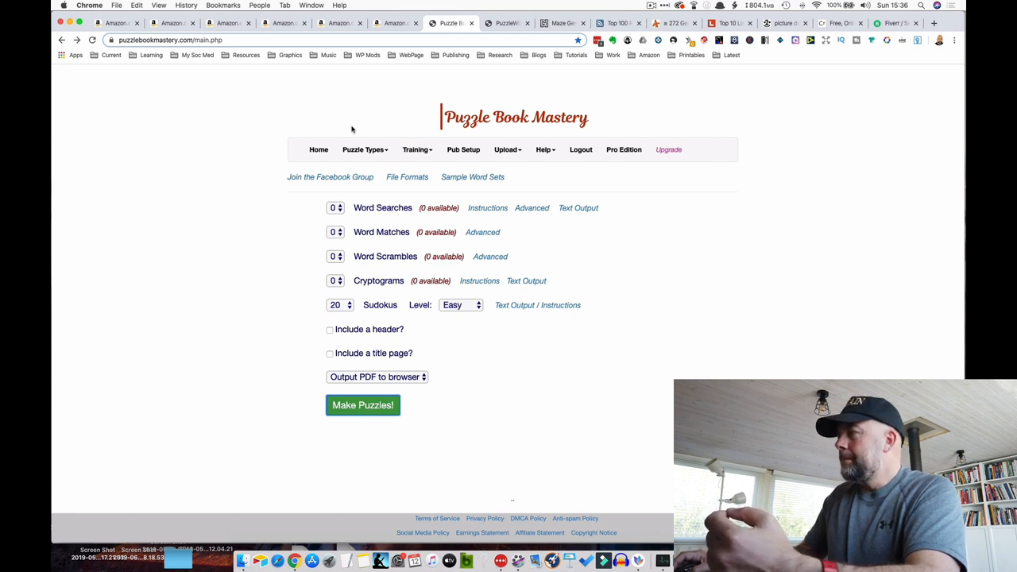
{"action": "mouse_move", "coordinate": [483, 244]}
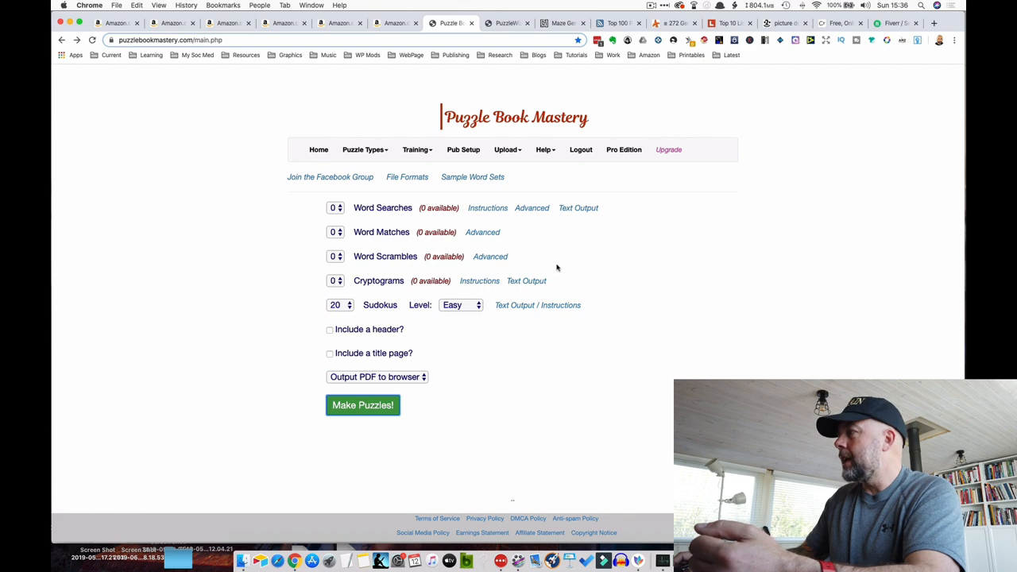
{"action": "mouse_move", "coordinate": [389, 72]}
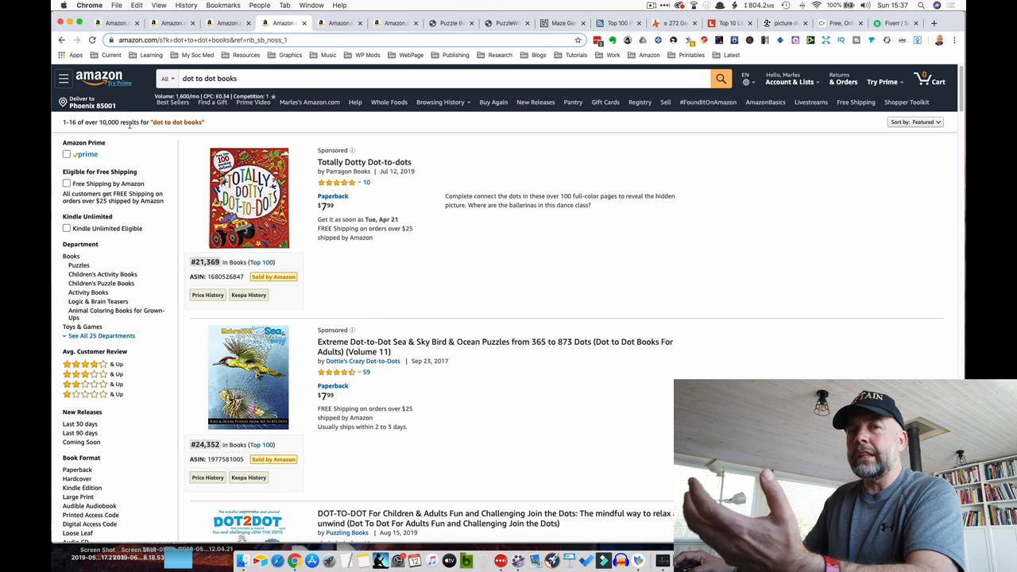
{"action": "scroll", "scroll_direction": "down", "scroll_amount": 3}
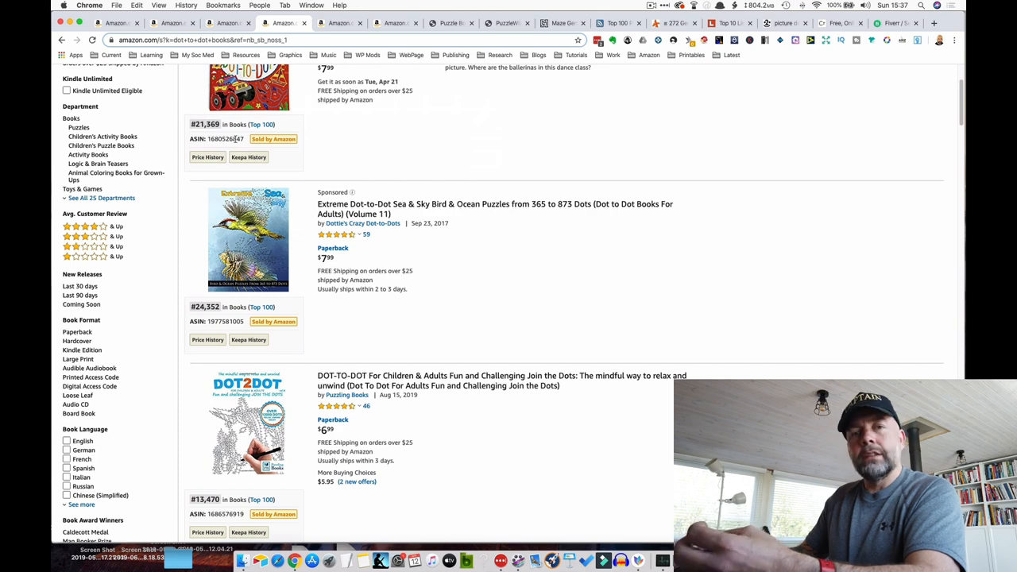
{"action": "scroll", "scroll_direction": "down", "scroll_amount": 3}
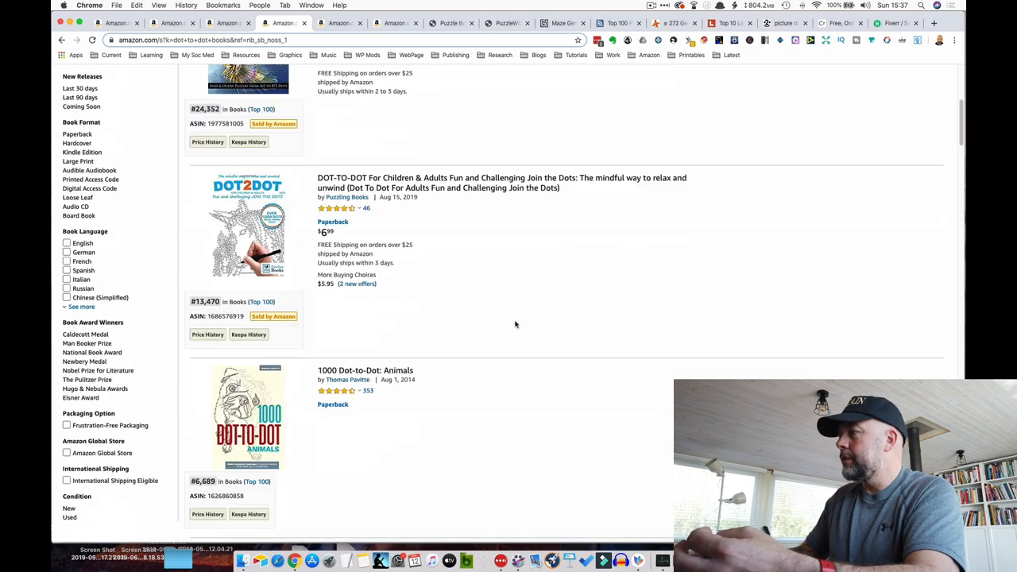
{"action": "scroll", "scroll_direction": "down", "scroll_amount": 3}
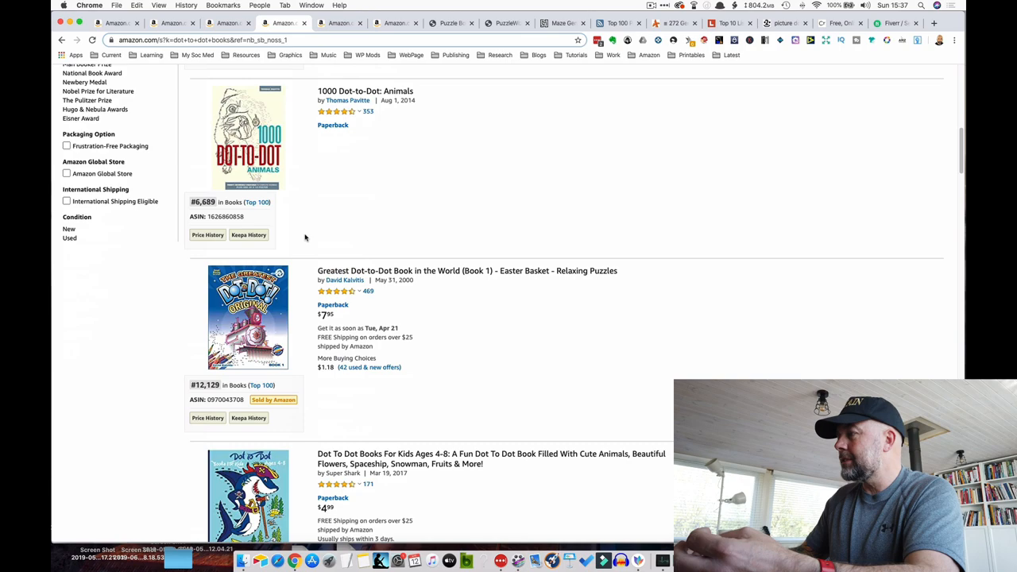
{"action": "scroll", "scroll_direction": "down", "scroll_amount": 3}
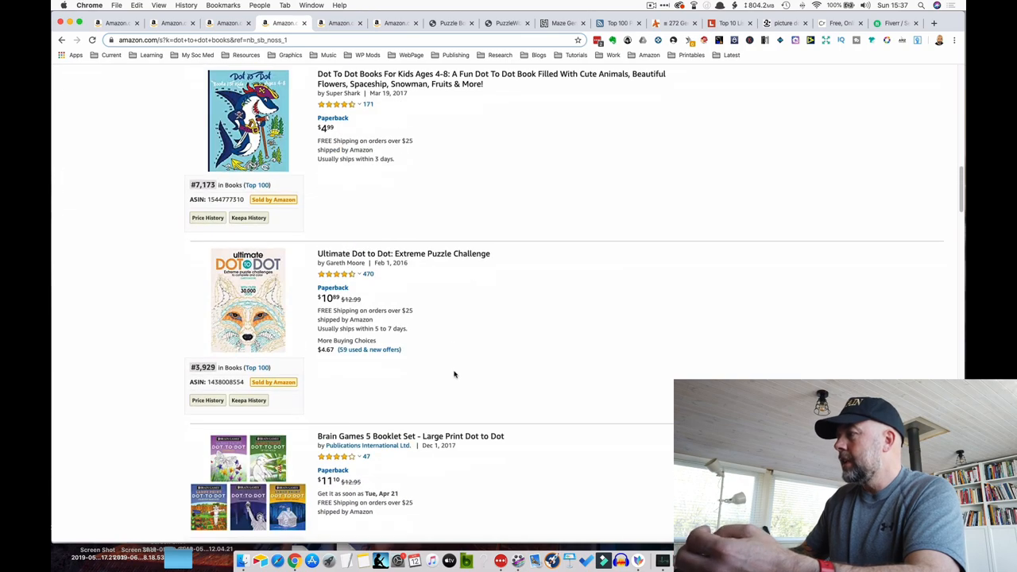
{"action": "scroll", "scroll_direction": "down", "scroll_amount": 3}
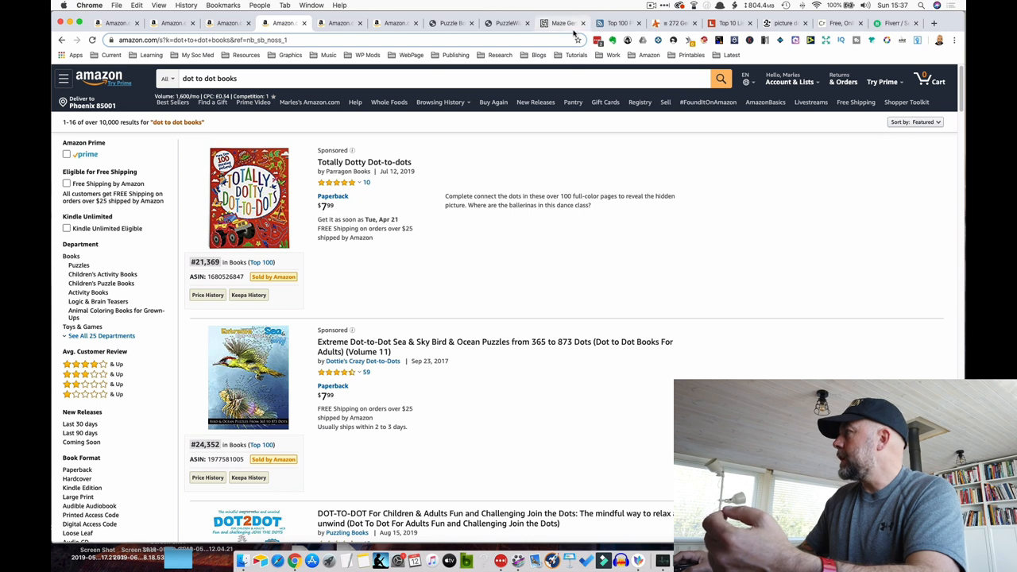
View the blank Picture Dots puzzle maker, then return to Puzzle Book Mastery
{"action": "left_click", "coordinate": [785, 23]}
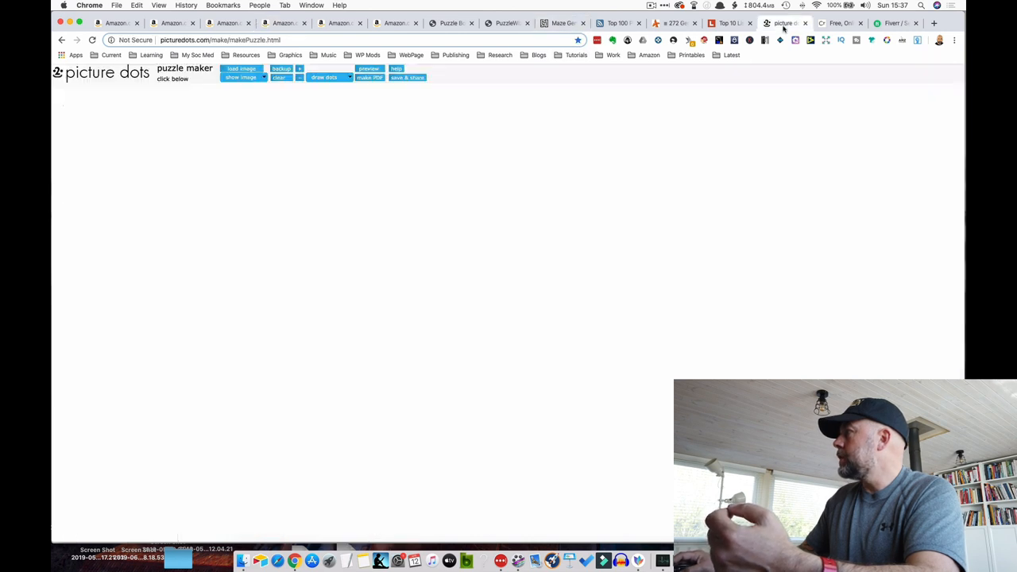
{"action": "mouse_move", "coordinate": [298, 200]}
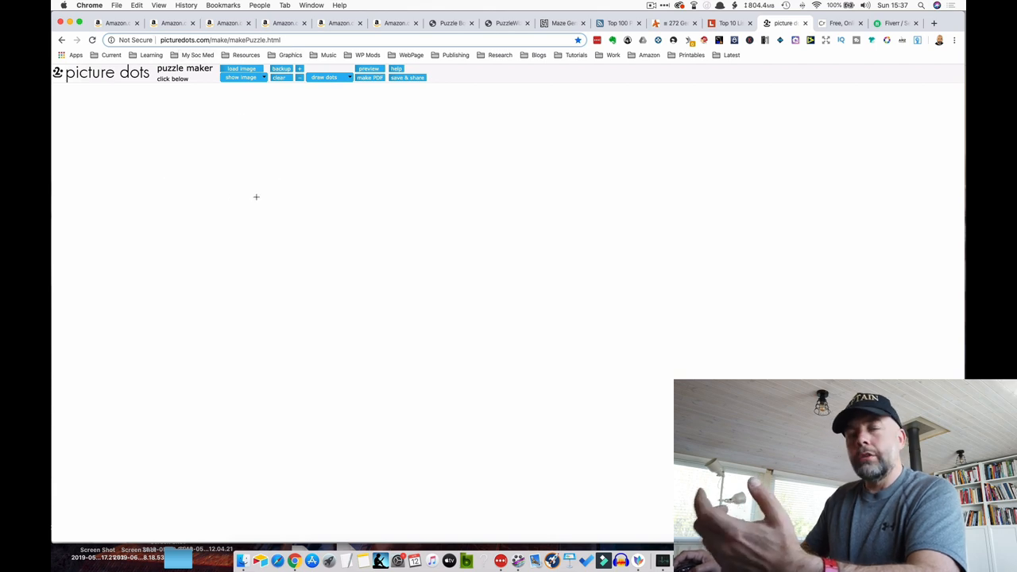
{"action": "mouse_move", "coordinate": [256, 188]}
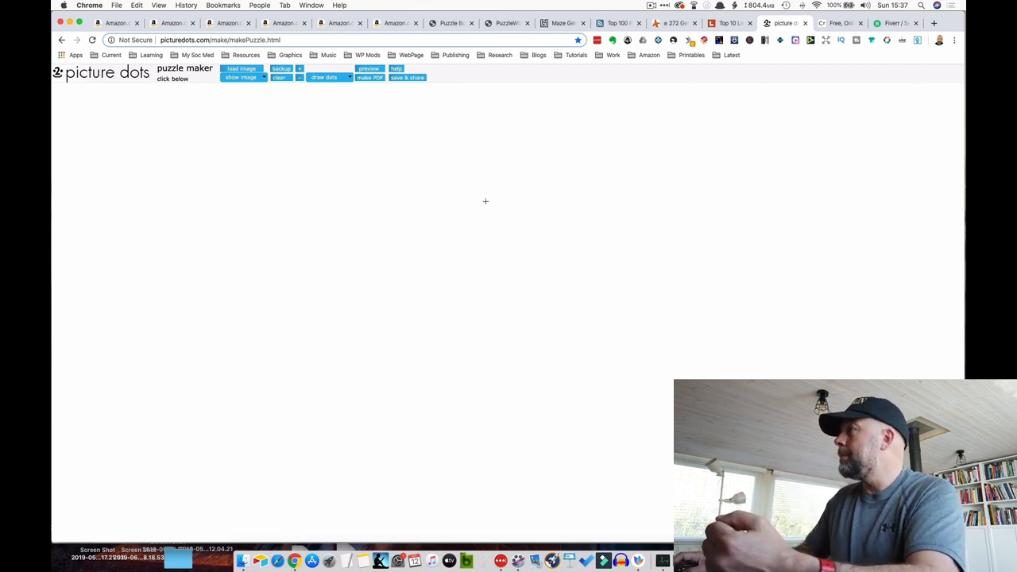
{"action": "left_click", "coordinate": [451, 23]}
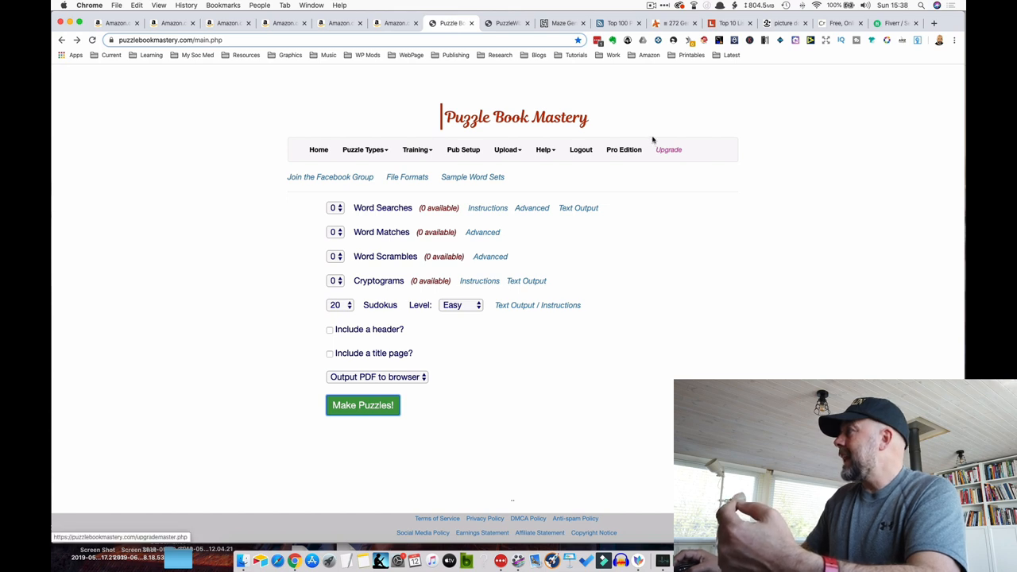
Bring up PuzzleWiz's homepage at its Sudoku puzzle book generation section
{"action": "left_click", "coordinate": [507, 23]}
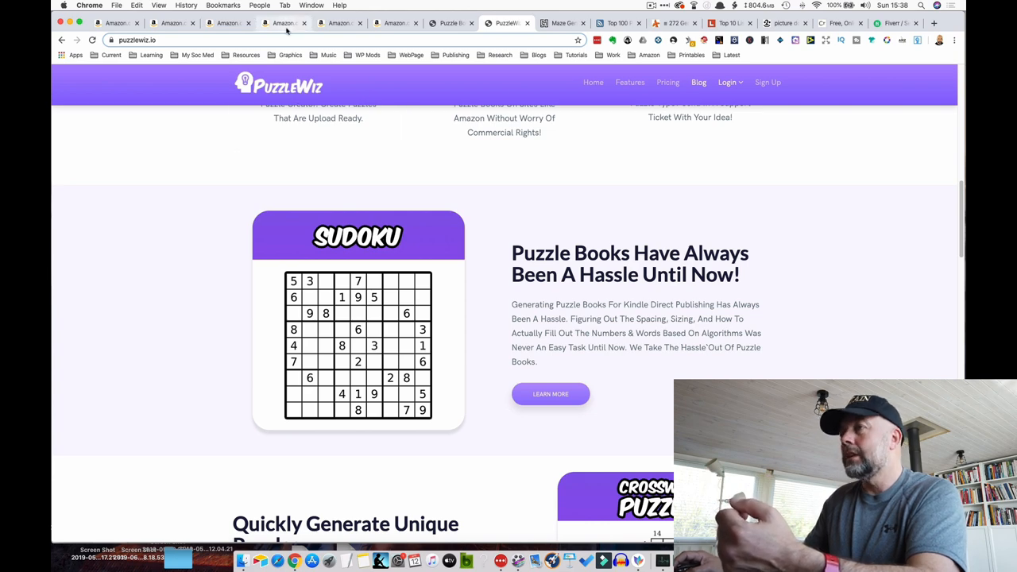
Return to Amazon's 'crossword puzzle books' search results
{"action": "left_click", "coordinate": [338, 23]}
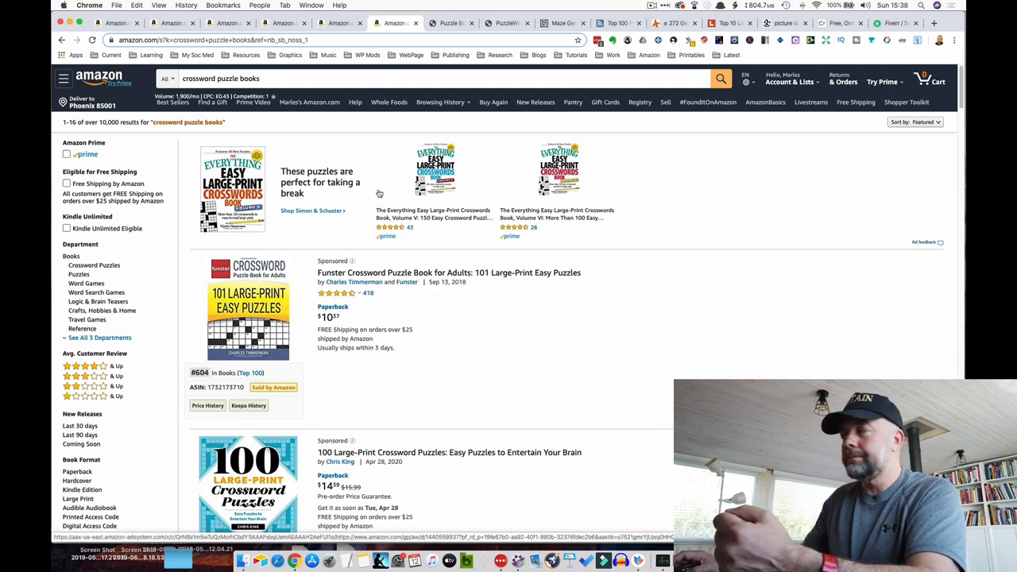
Browse further crossword puzzle book listings and their bestseller ranks on Amazon
{"action": "scroll", "scroll_direction": "down", "scroll_amount": 3}
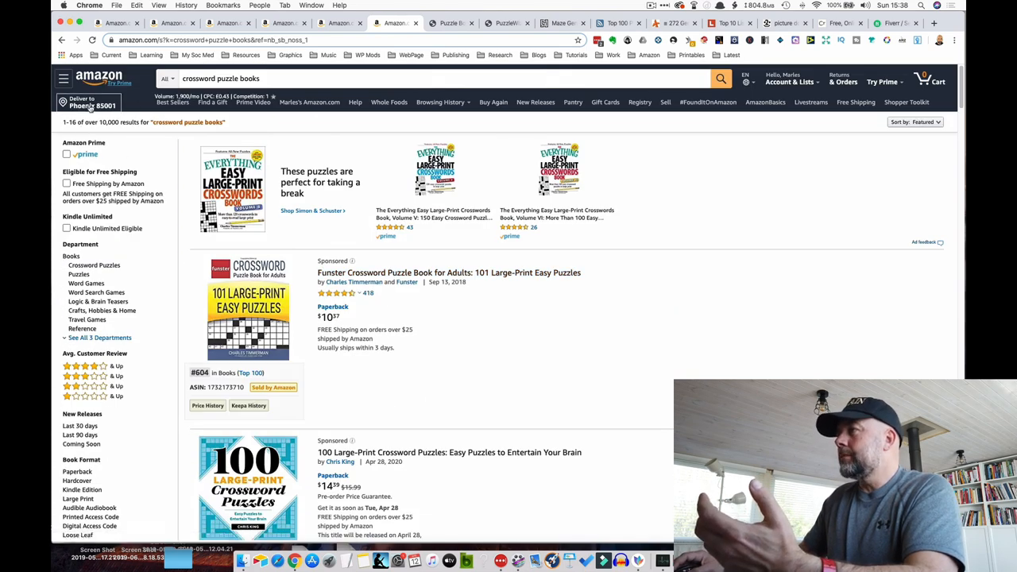
{"action": "mouse_move", "coordinate": [522, 327]}
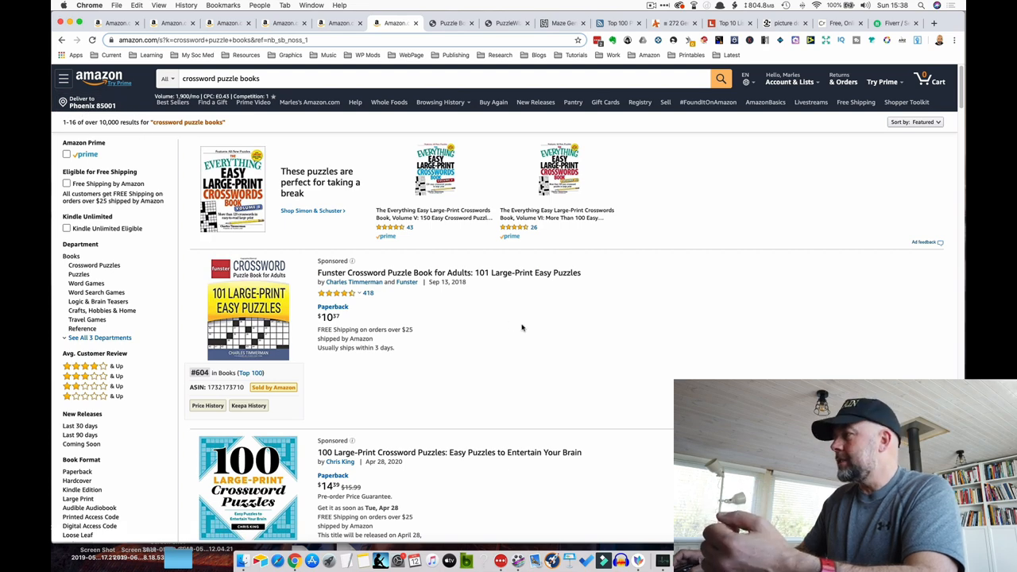
{"action": "scroll", "scroll_direction": "down", "scroll_amount": 3}
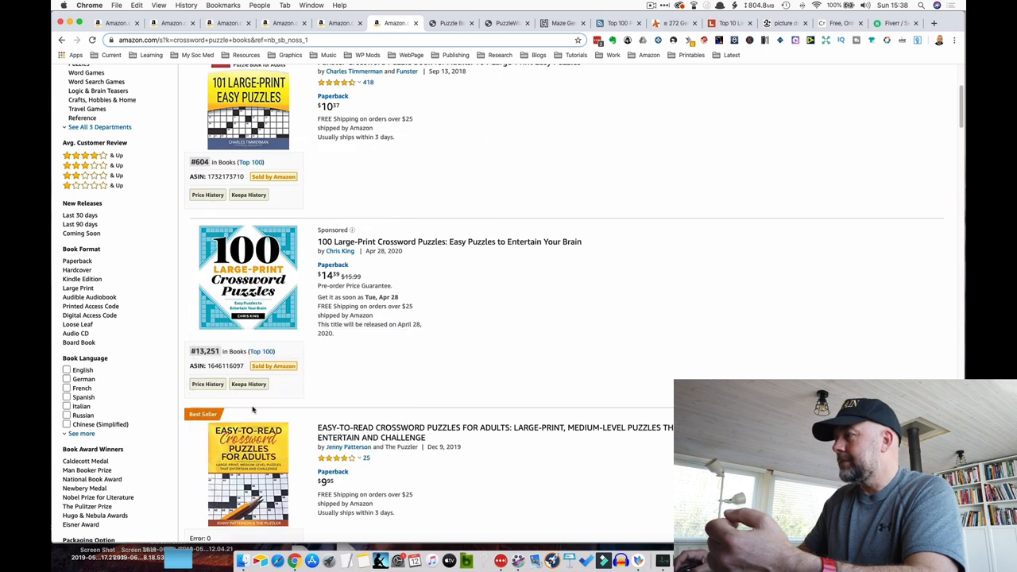
{"action": "scroll", "scroll_direction": "down", "scroll_amount": 3}
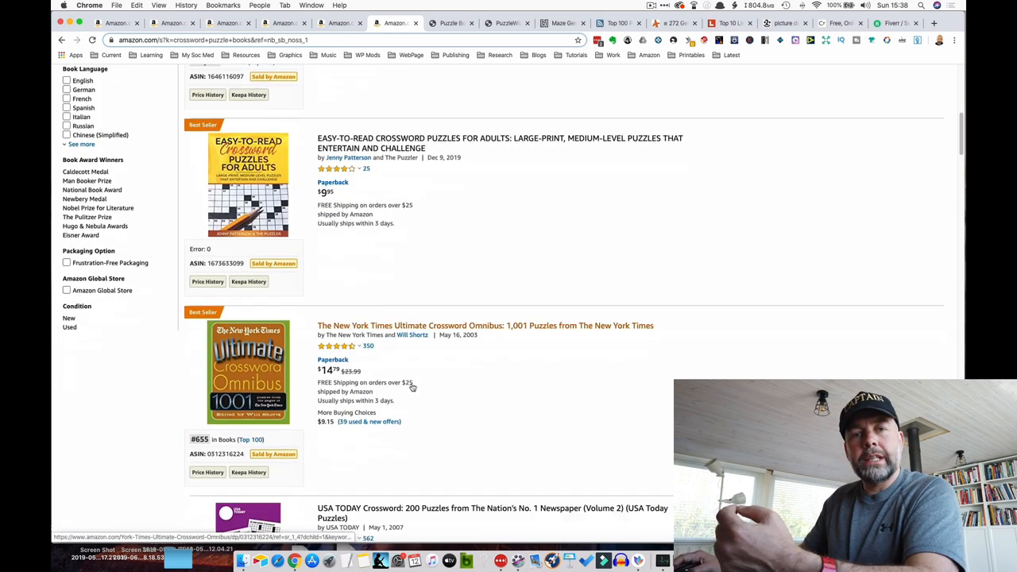
{"action": "scroll", "scroll_direction": "down", "scroll_amount": 3}
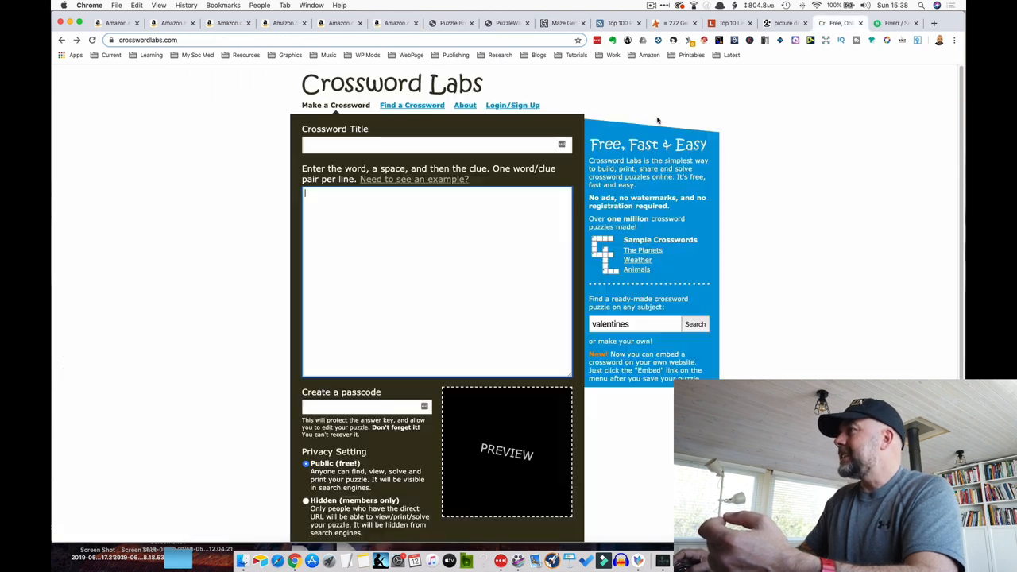
{"action": "mouse_move", "coordinate": [167, 326]}
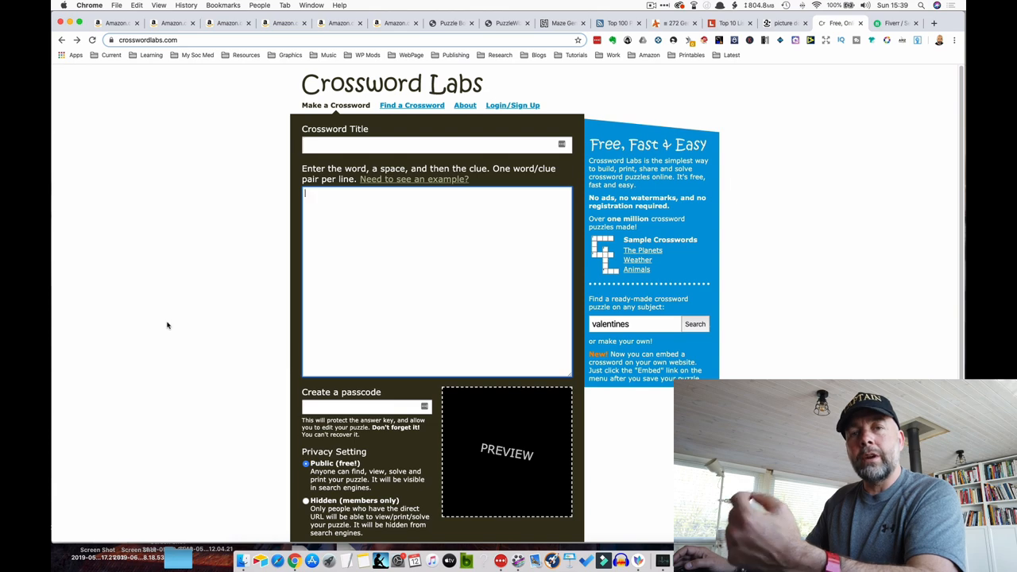
{"action": "mouse_move", "coordinate": [457, 400]}
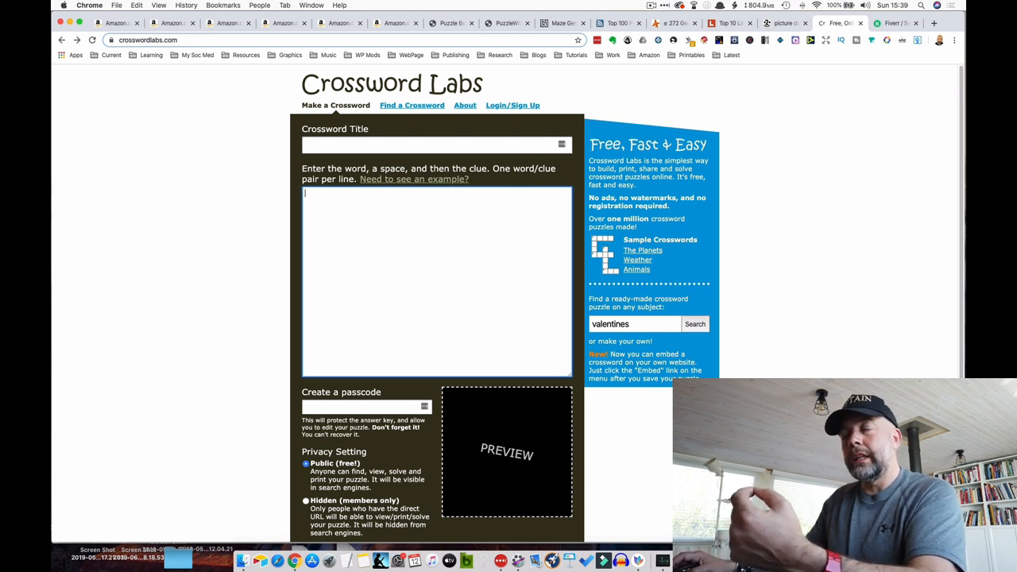
{"action": "mouse_move", "coordinate": [166, 459]}
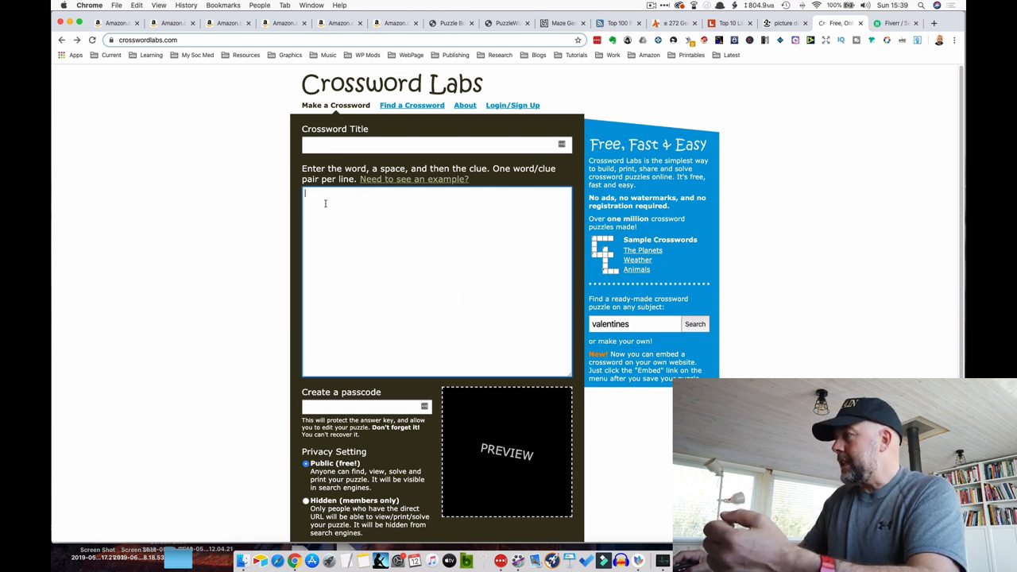
Enter the word 'dog' with clue 'Man's best friend' in the crossword word list
{"action": "type", "text": "dog Man's best friend"}
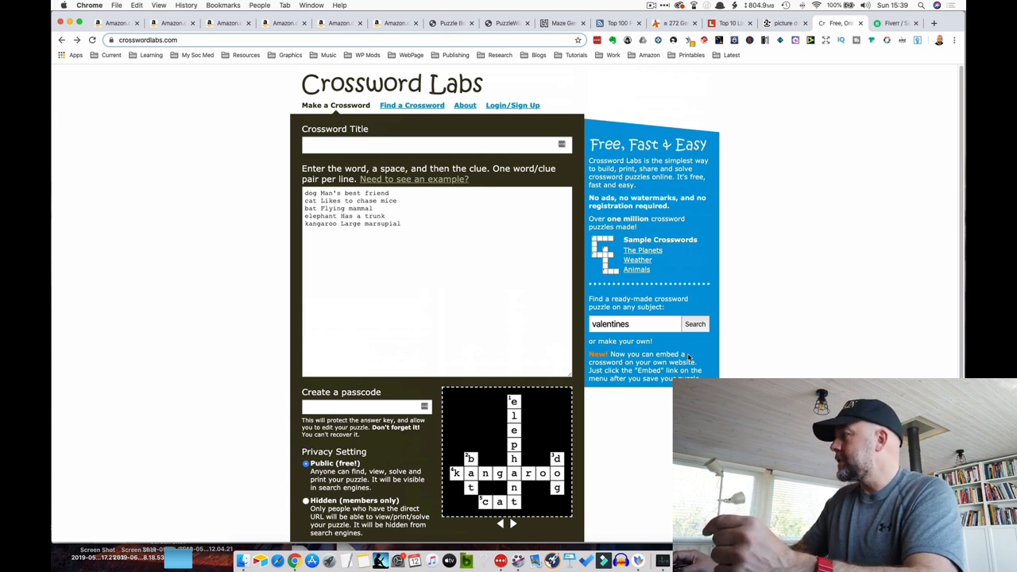
{"action": "left_click", "coordinate": [632, 324]}
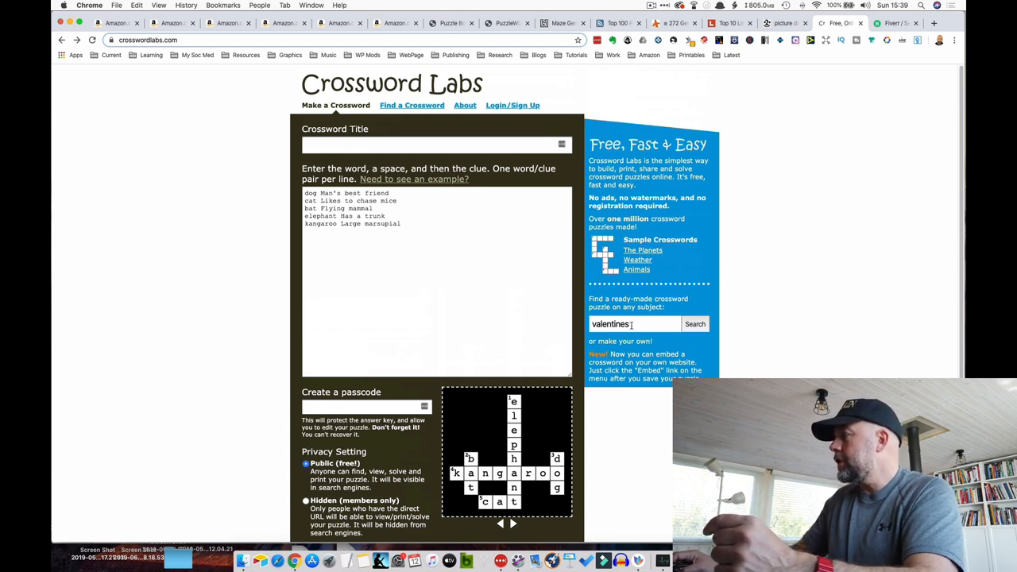
Search Crossword Labs' ready-made crossword puzzles for 'dinosaur'
{"action": "type", "text": "dinosaur"}
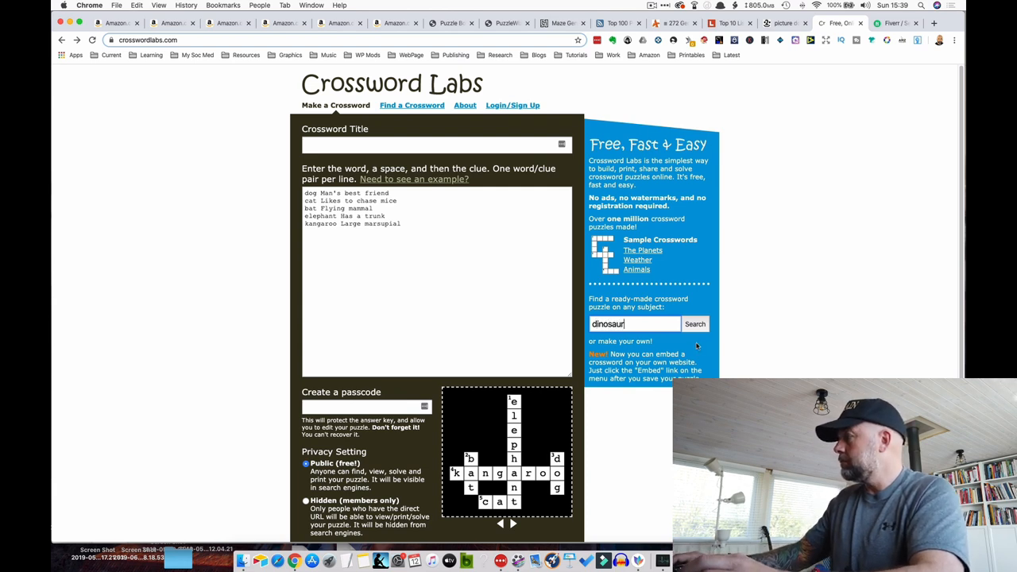
{"action": "left_click", "coordinate": [695, 323]}
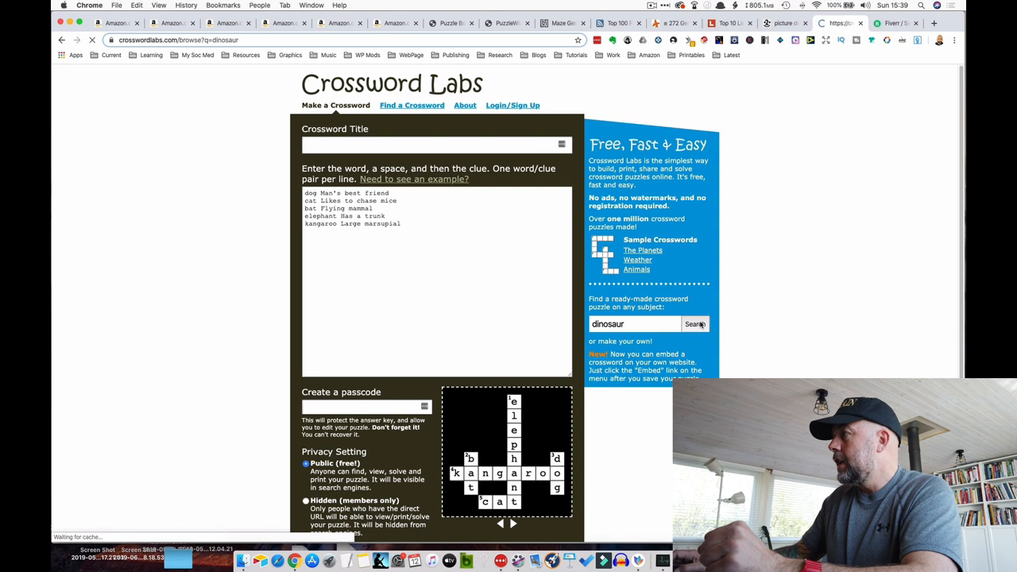
{"action": "left_click", "coordinate": [692, 323]}
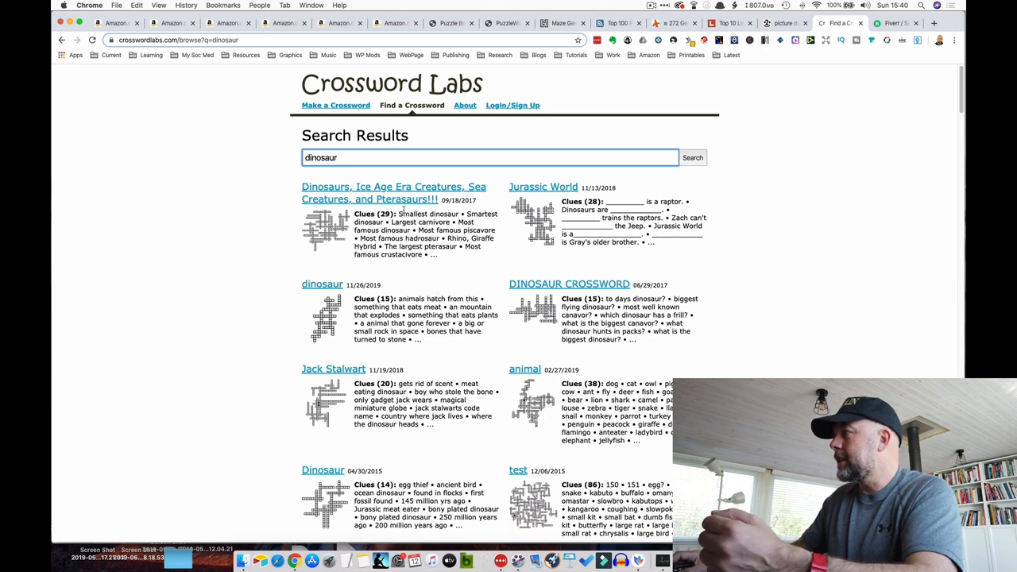
Open and scroll through the top result, the Dinosaurs, Ice Age Era crossword
{"action": "left_click", "coordinate": [393, 192]}
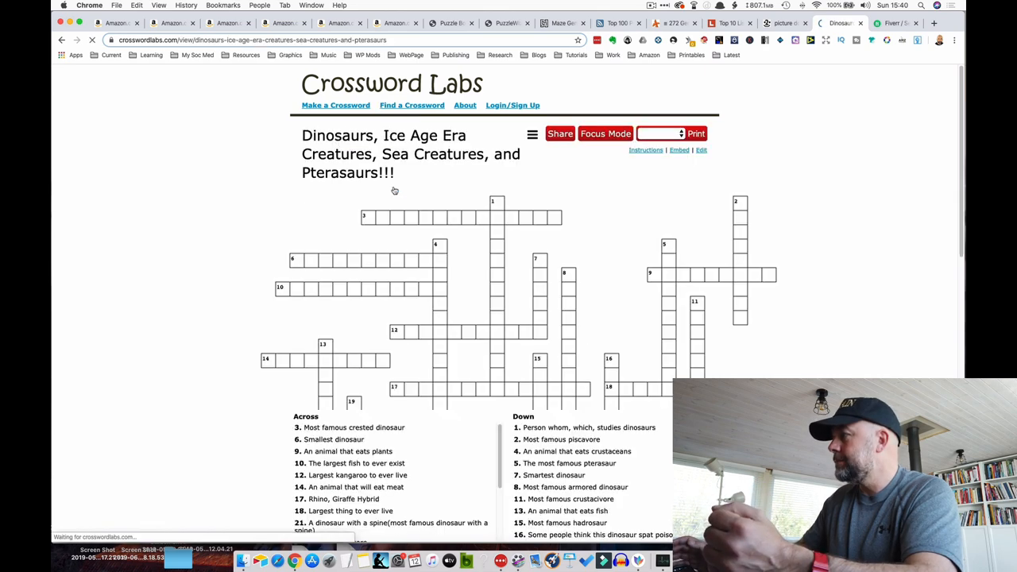
{"action": "scroll", "scroll_direction": "down", "scroll_amount": 3}
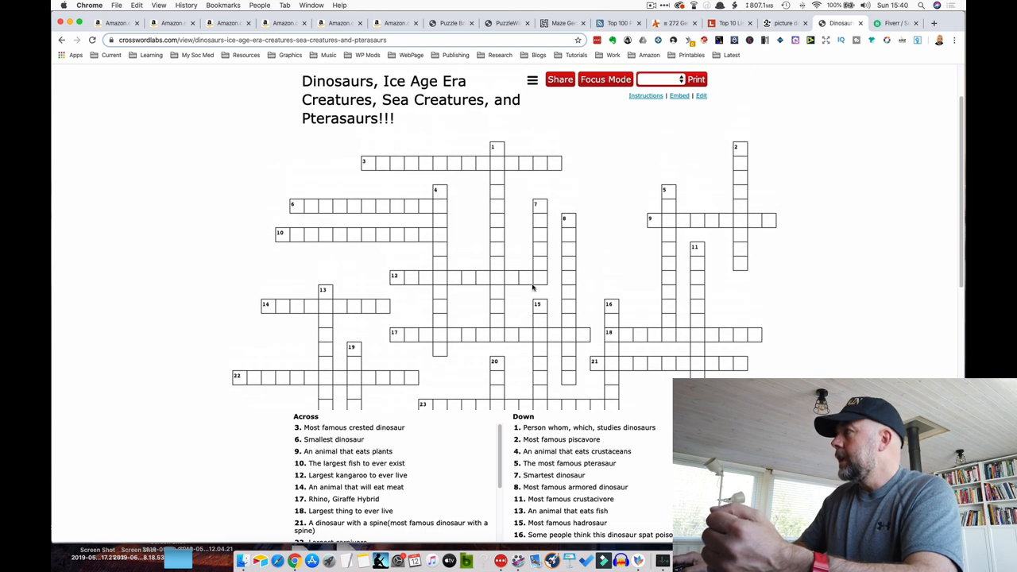
{"action": "scroll", "scroll_direction": "down", "scroll_amount": 3}
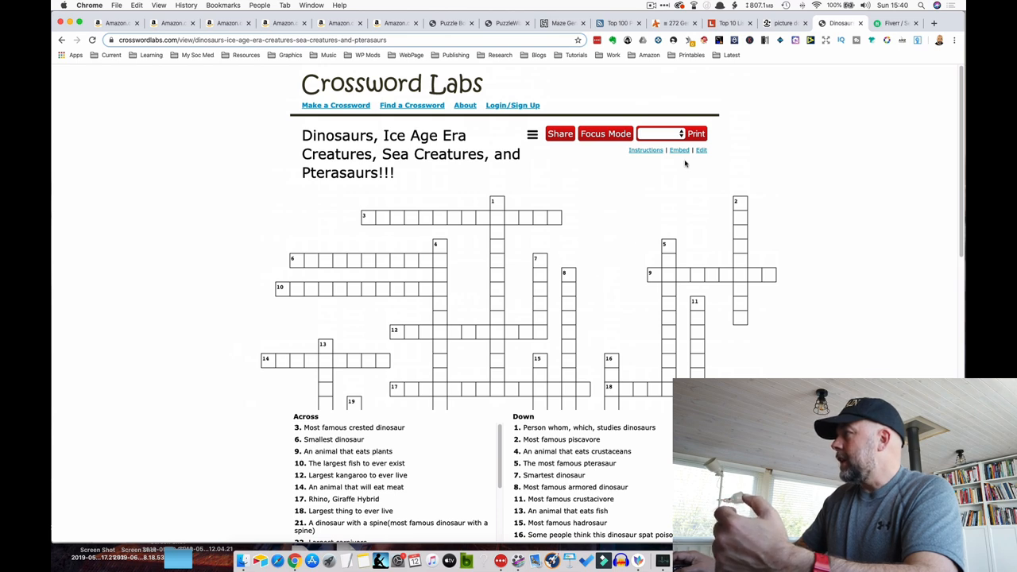
View its printable version with clues, then return to the dinosaur search results
{"action": "left_click", "coordinate": [671, 133]}
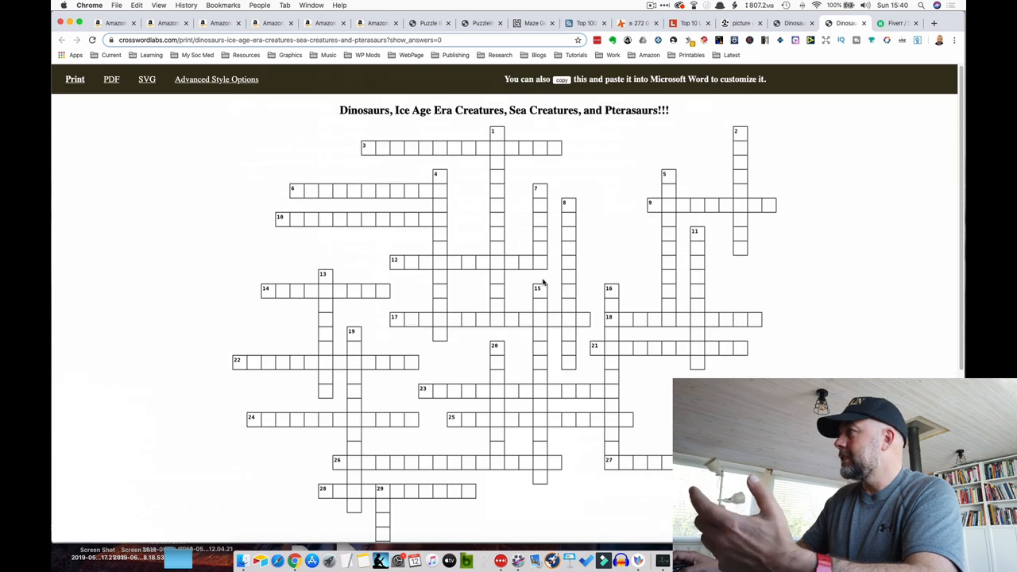
{"action": "scroll", "scroll_direction": "down", "scroll_amount": 3}
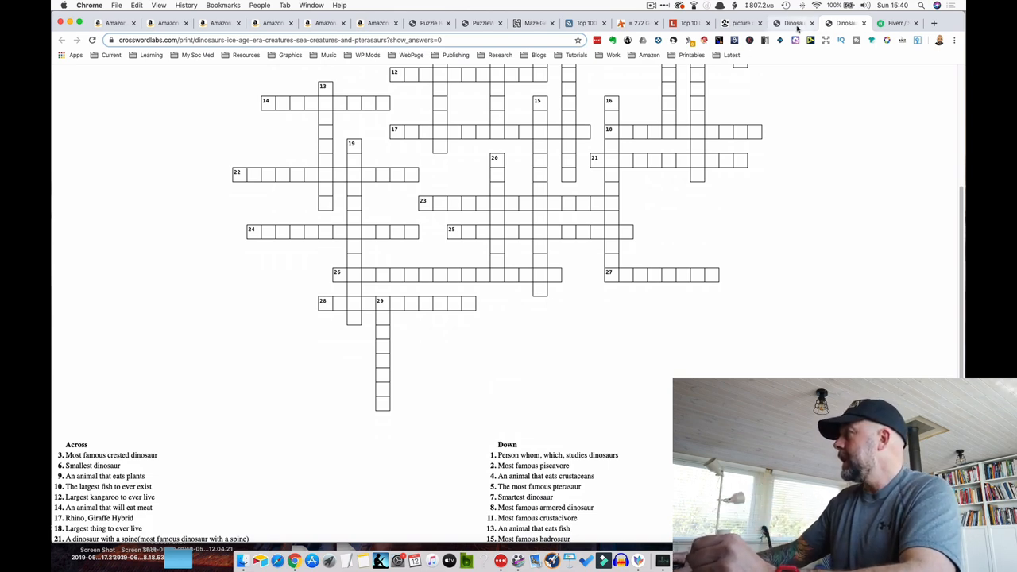
{"action": "left_click", "coordinate": [741, 23]}
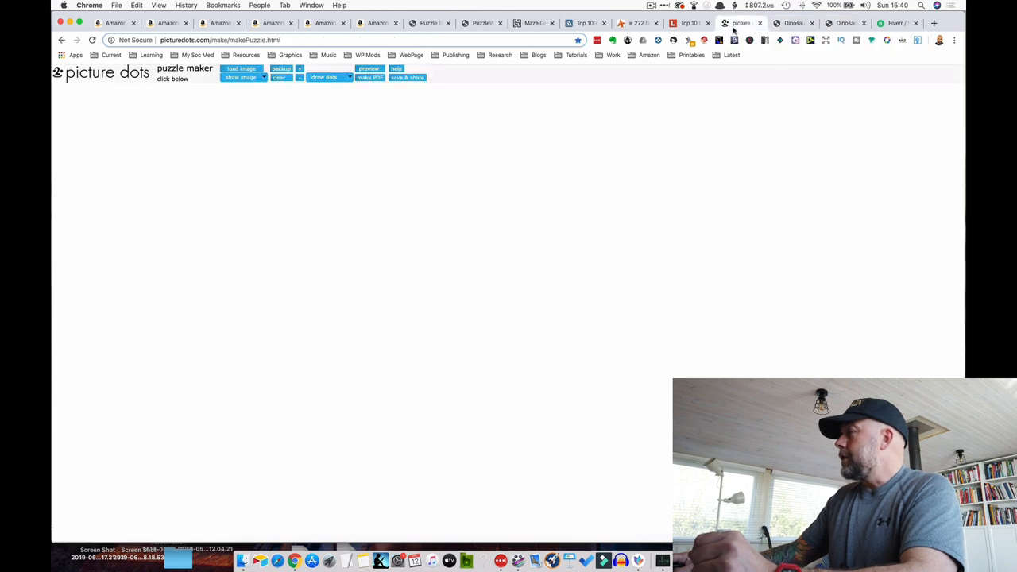
{"action": "left_click", "coordinate": [792, 23]}
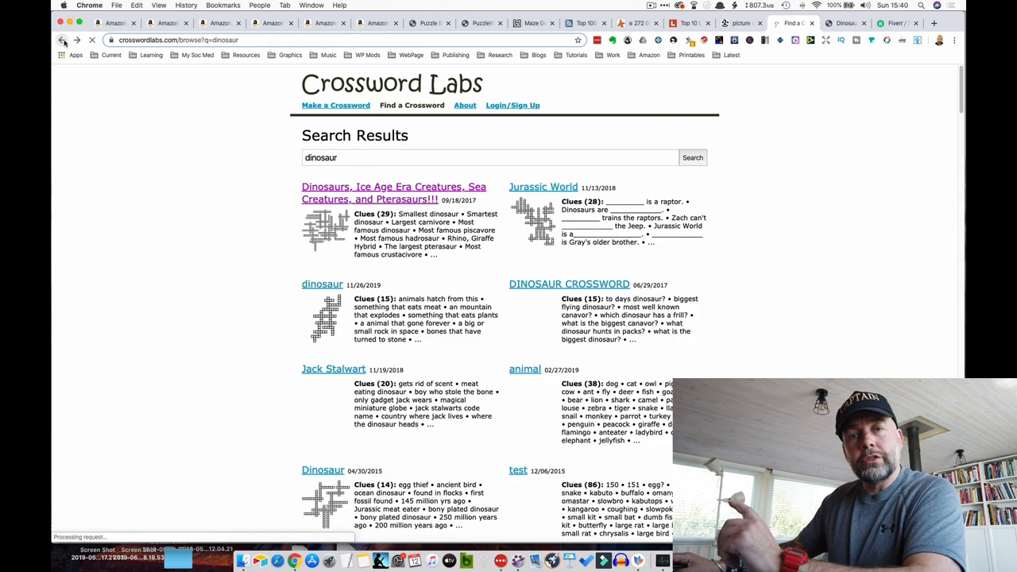
{"action": "left_click", "coordinate": [491, 157]}
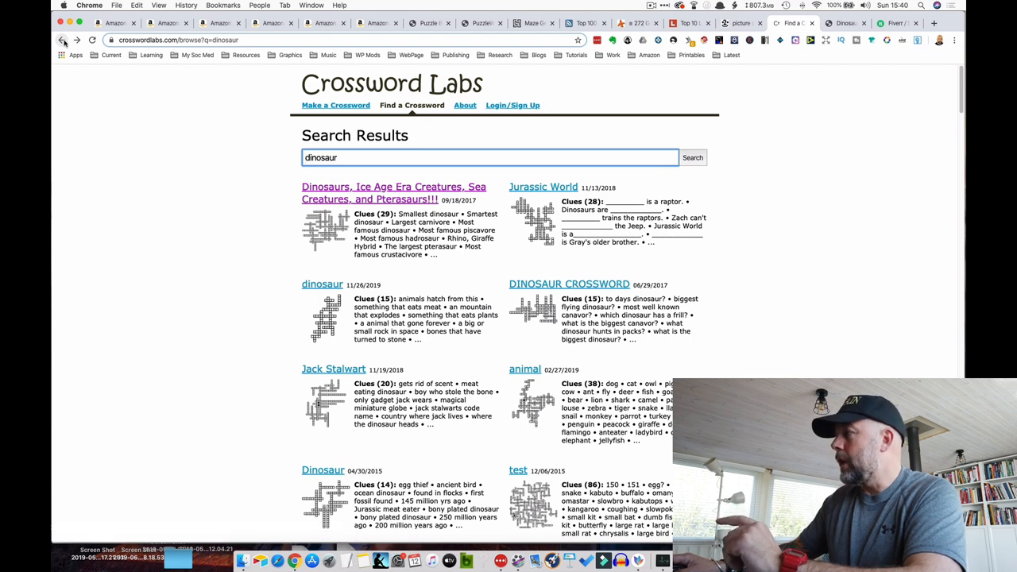
{"action": "mouse_move", "coordinate": [149, 219]}
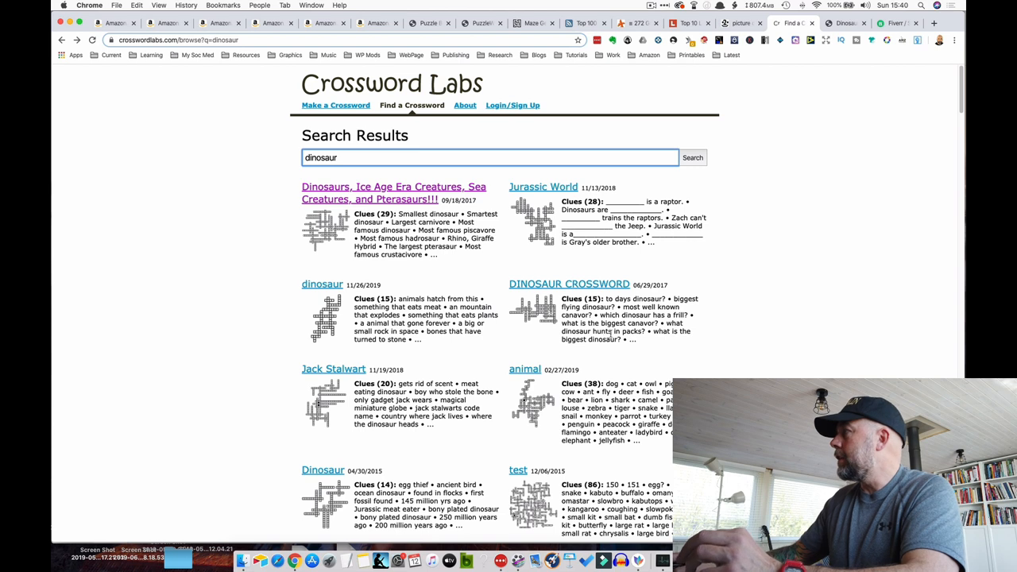
{"action": "mouse_move", "coordinate": [772, 122]}
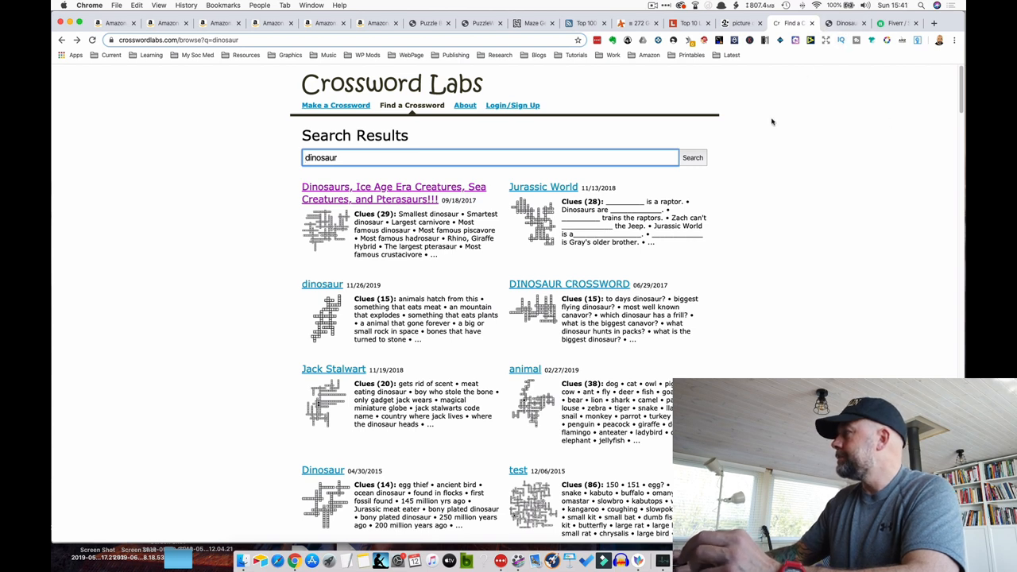
{"action": "mouse_move", "coordinate": [506, 133]}
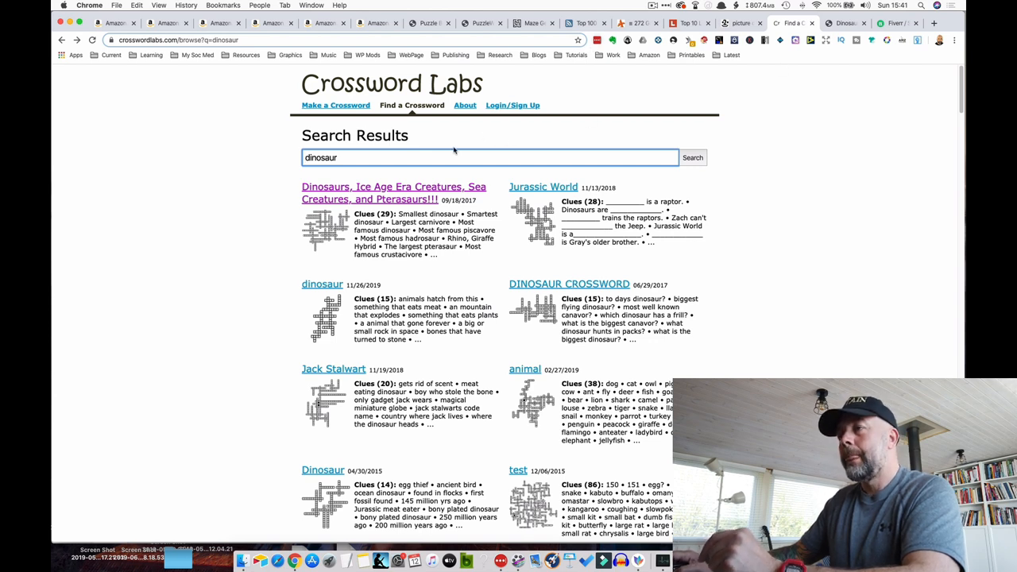
Scroll through the top Amazon listings for 'maze puzzle books'
{"action": "left_click", "coordinate": [377, 23]}
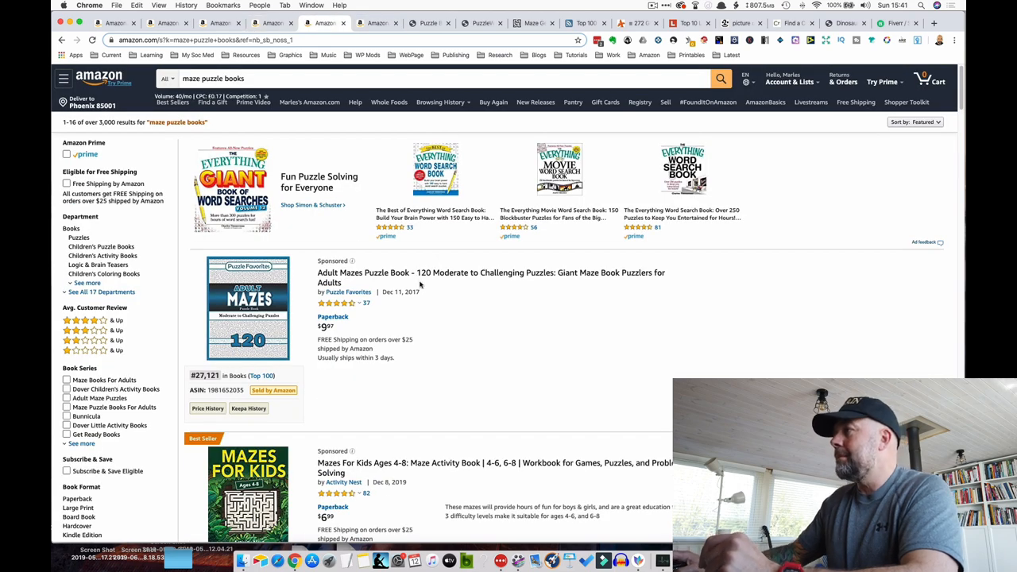
{"action": "mouse_move", "coordinate": [143, 87]}
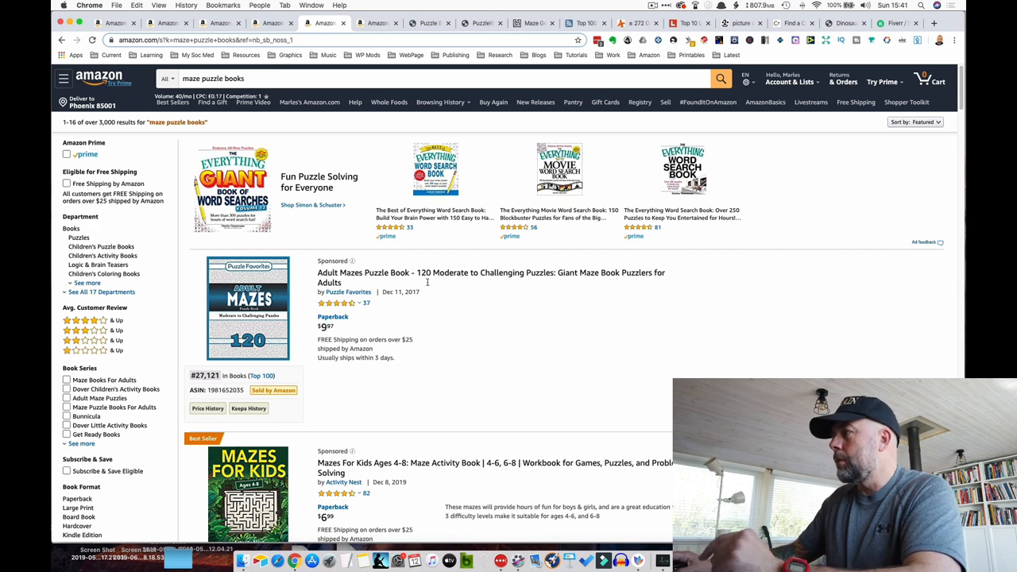
{"action": "scroll", "scroll_direction": "down", "scroll_amount": 3}
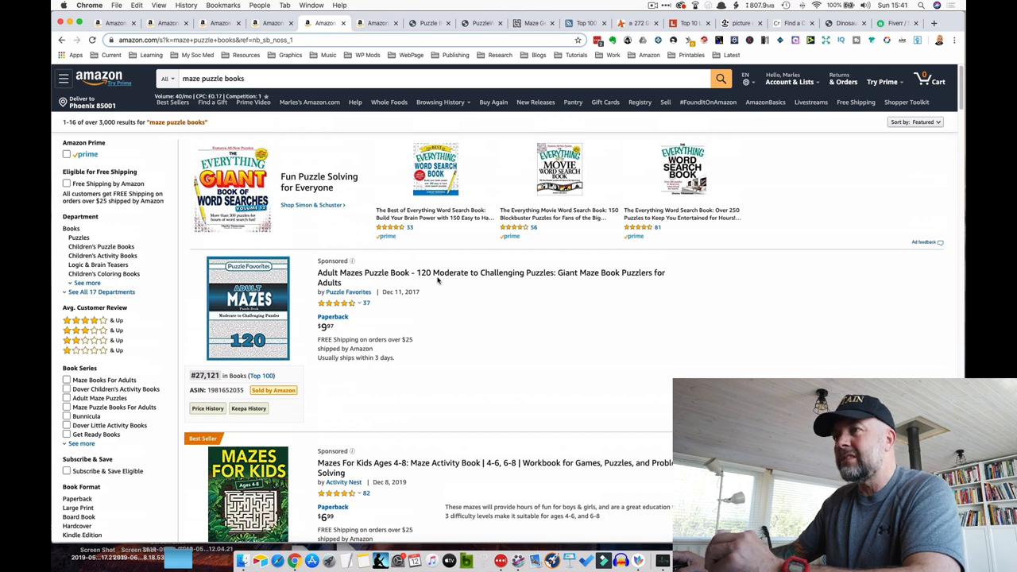
{"action": "mouse_move", "coordinate": [477, 327]}
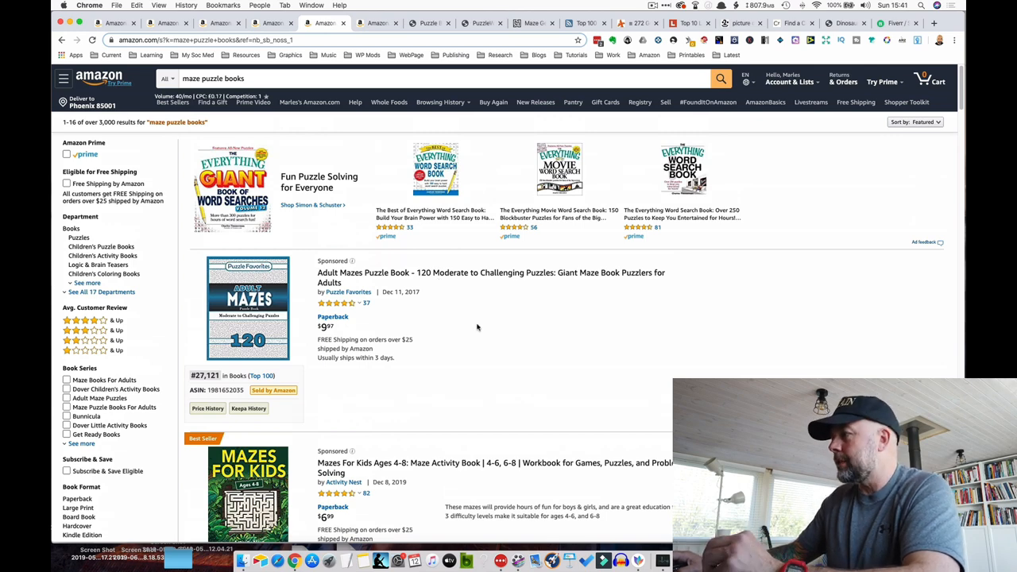
{"action": "scroll", "scroll_direction": "down", "scroll_amount": 3}
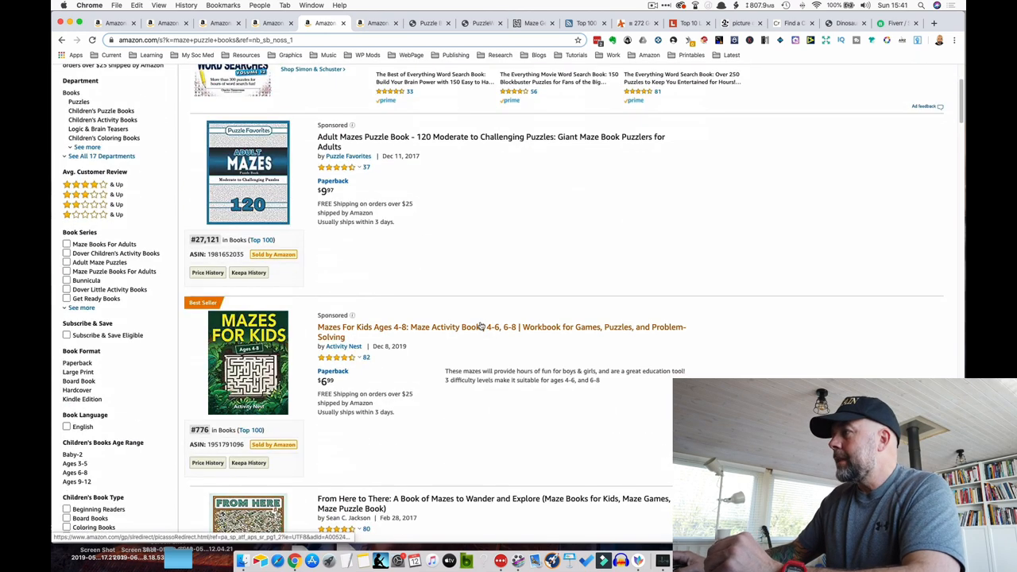
{"action": "scroll", "scroll_direction": "down", "scroll_amount": 3}
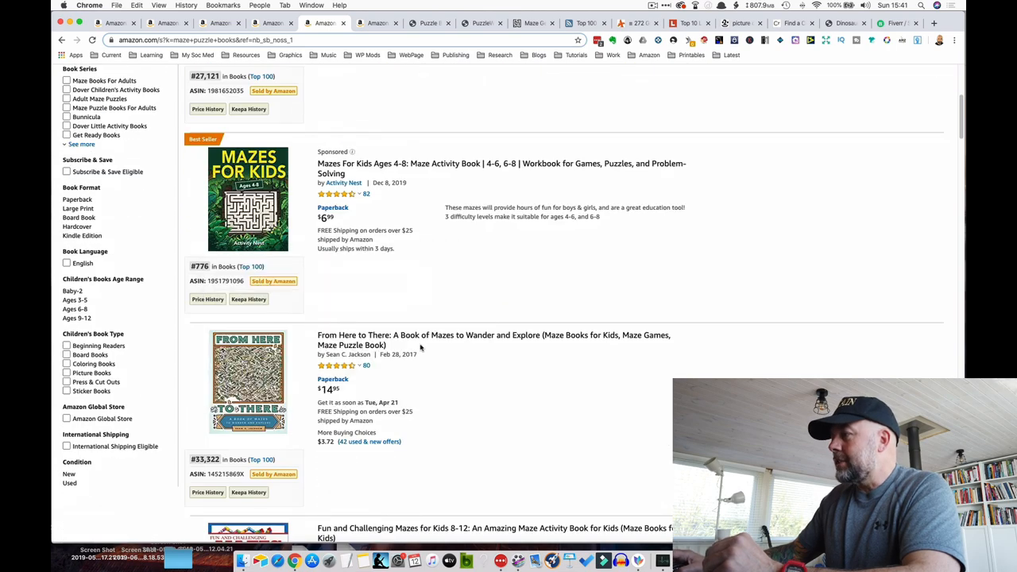
{"action": "scroll", "scroll_direction": "down", "scroll_amount": 3}
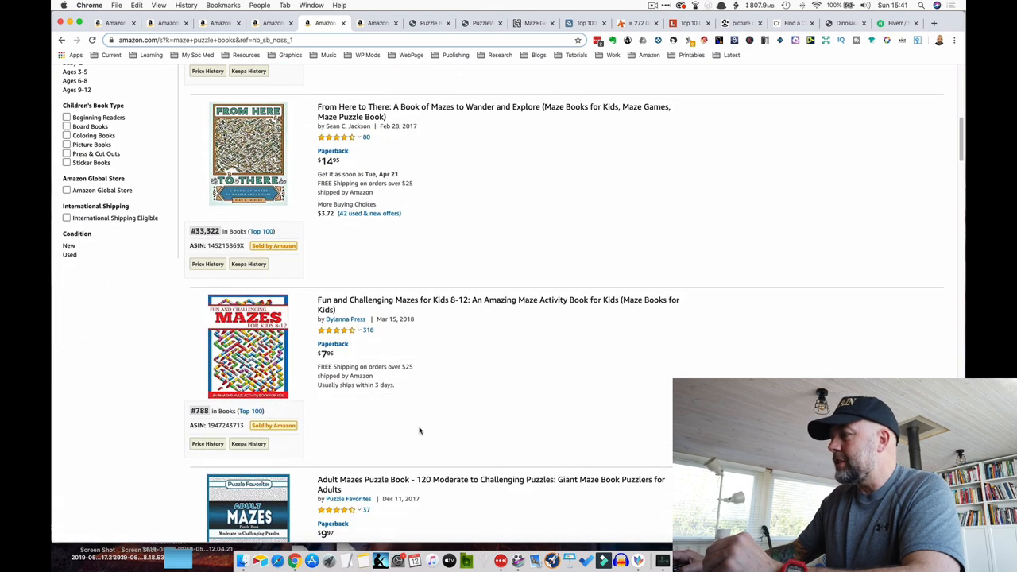
{"action": "scroll", "scroll_direction": "down", "scroll_amount": 3}
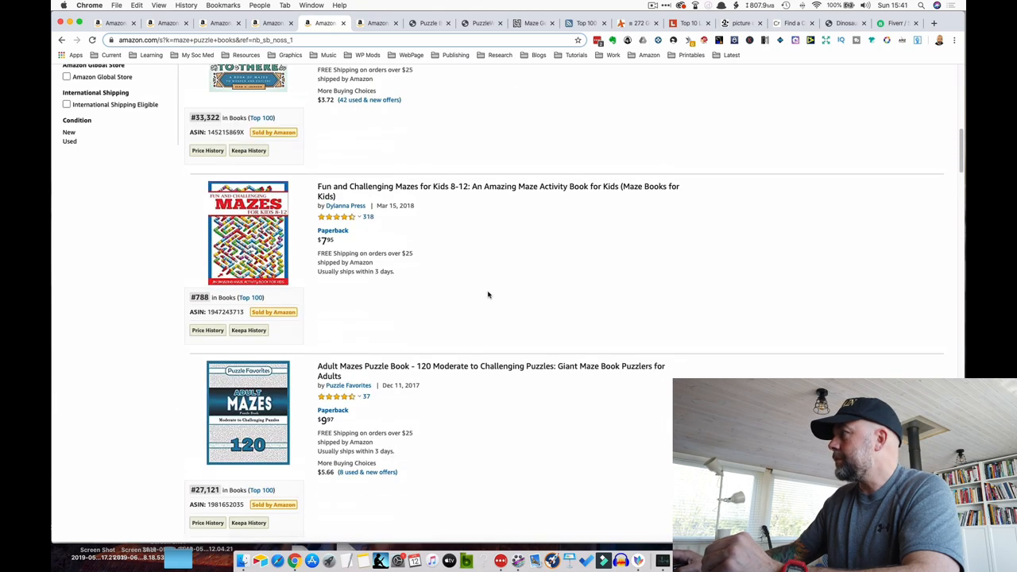
{"action": "left_click", "coordinate": [533, 22]}
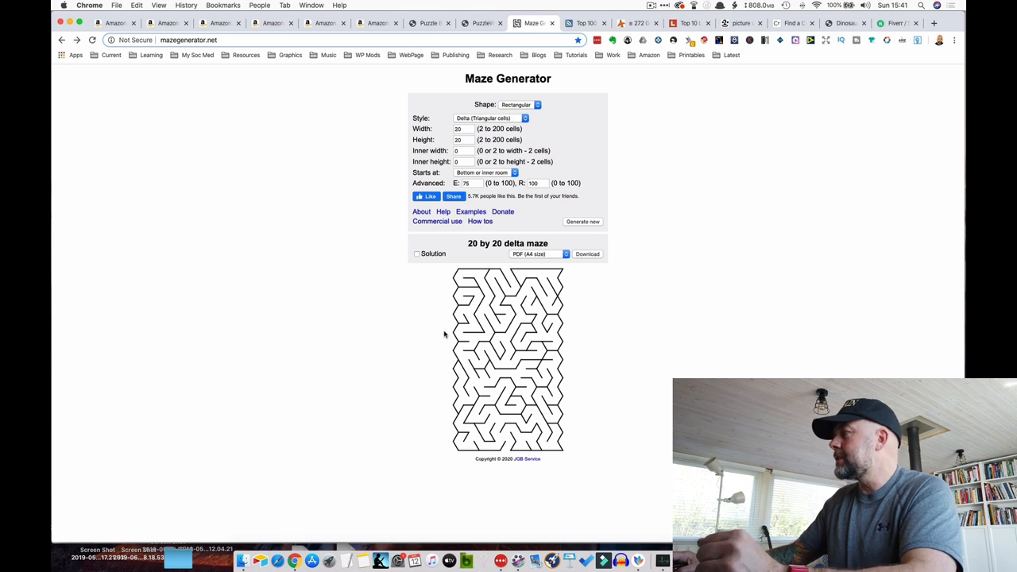
{"action": "mouse_move", "coordinate": [416, 318]}
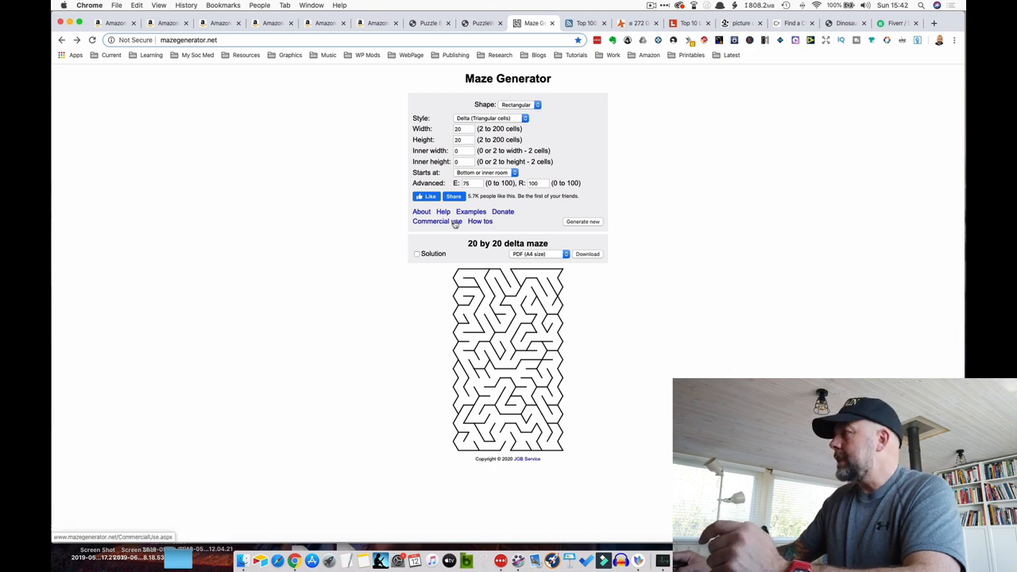
View Maze Generator's commercial-use licence types with per-maze and yearly prices
{"action": "left_click", "coordinate": [431, 221]}
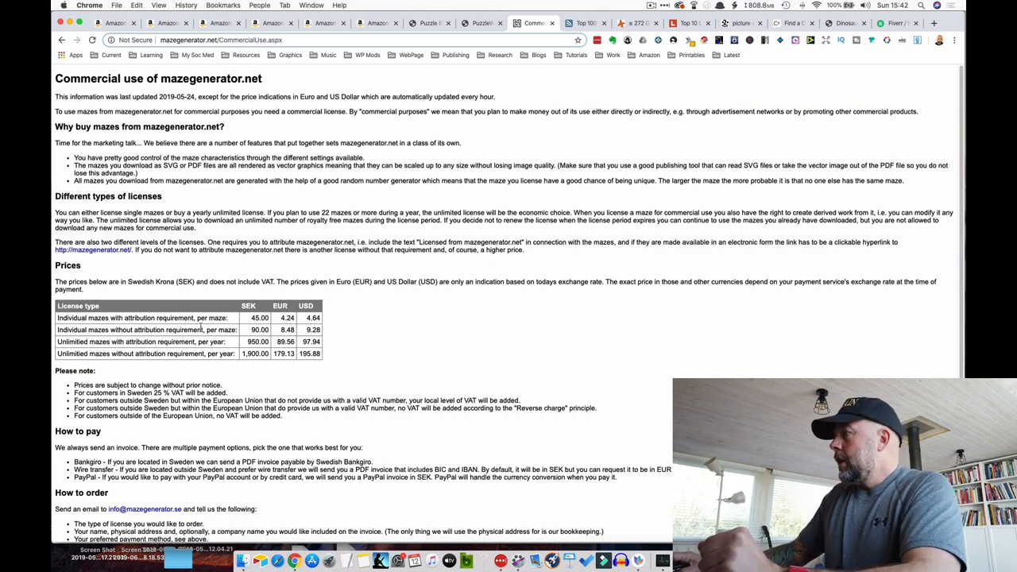
{"action": "mouse_move", "coordinate": [433, 238]}
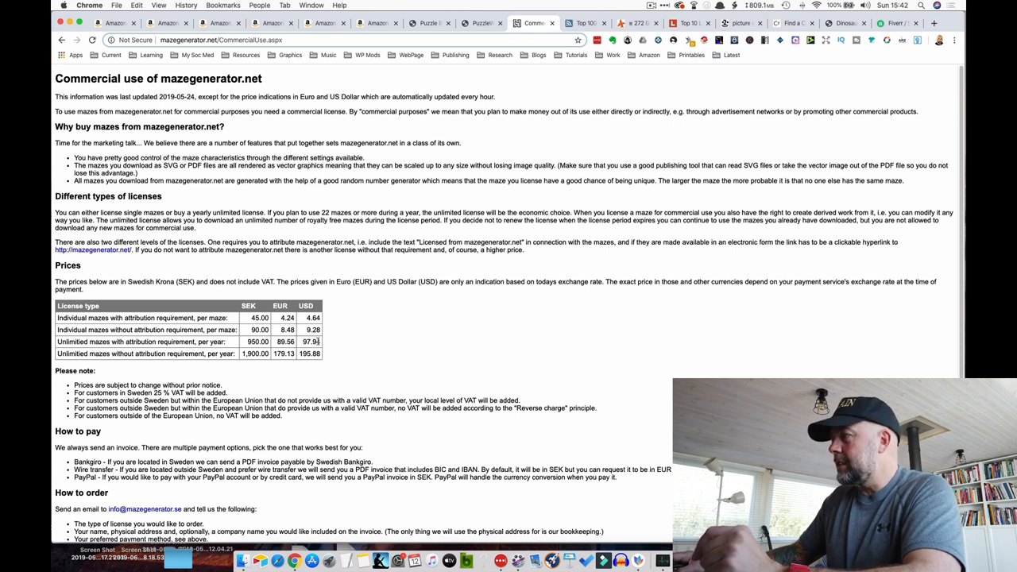
{"action": "mouse_move", "coordinate": [385, 344]}
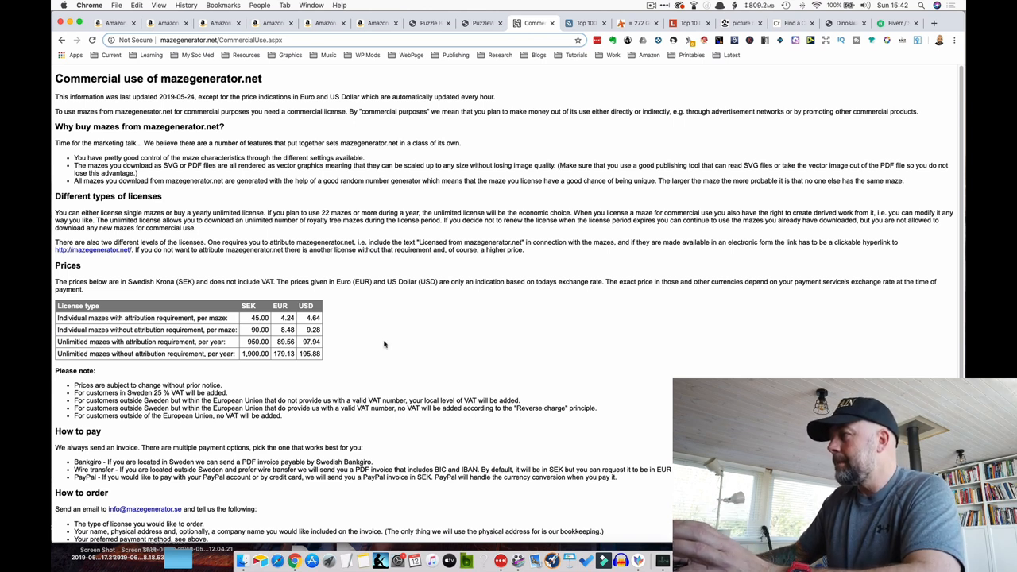
{"action": "mouse_move", "coordinate": [372, 201]}
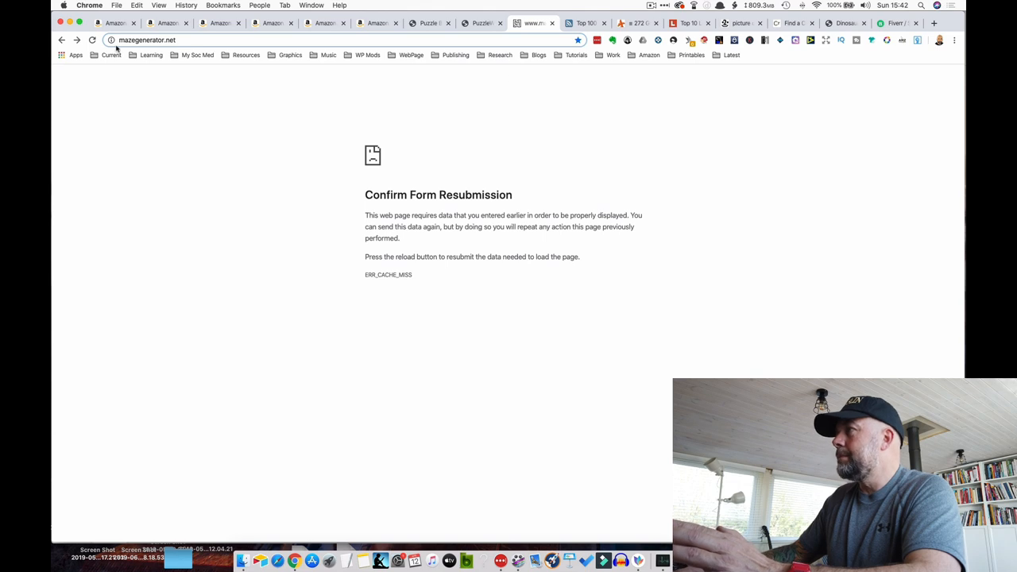
Reload and generate a 40 by 40 orthogonal square-cell maze, then browse download formats
{"action": "left_click", "coordinate": [92, 40]}
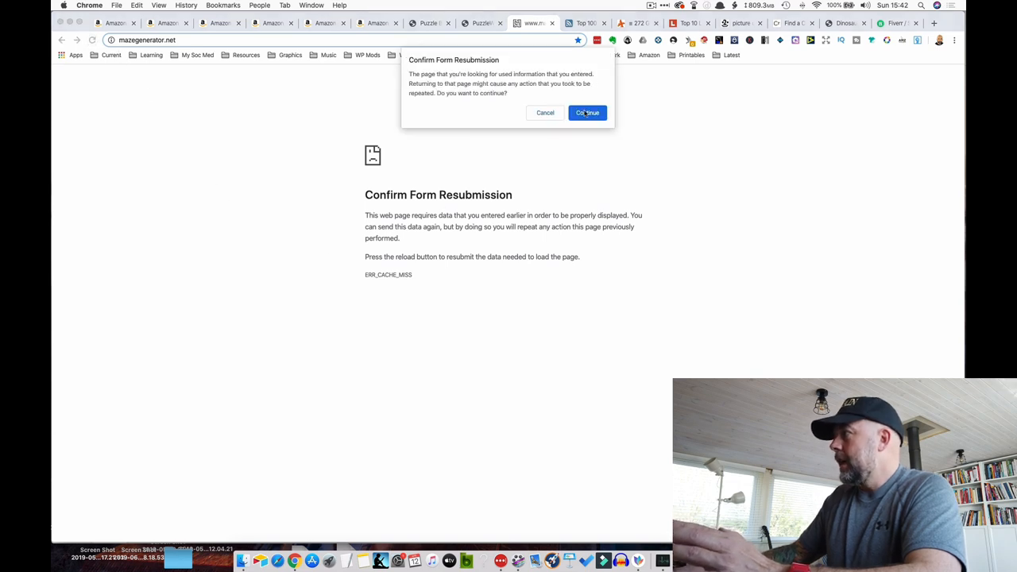
{"action": "left_click", "coordinate": [588, 112]}
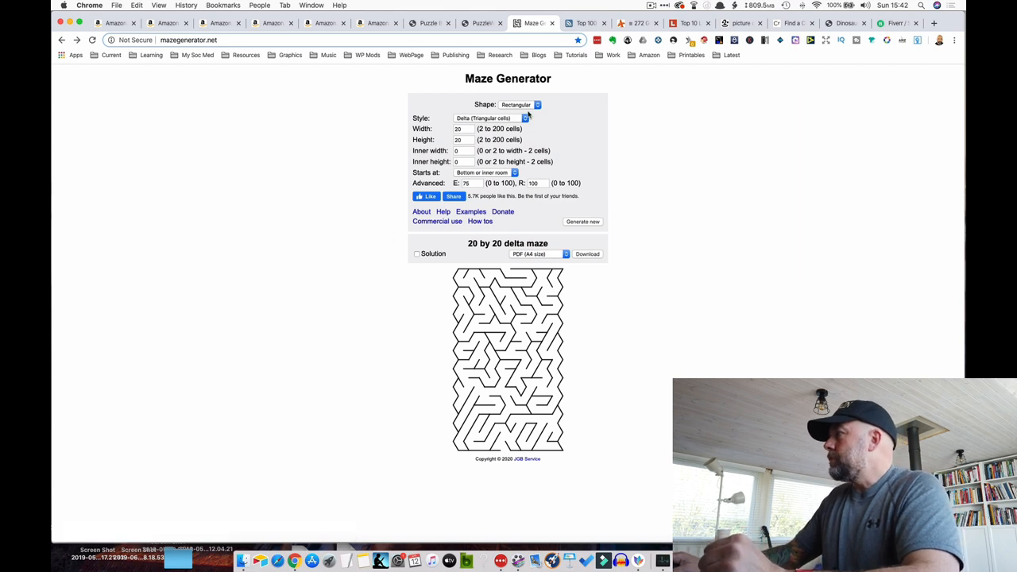
{"action": "left_click", "coordinate": [490, 118]}
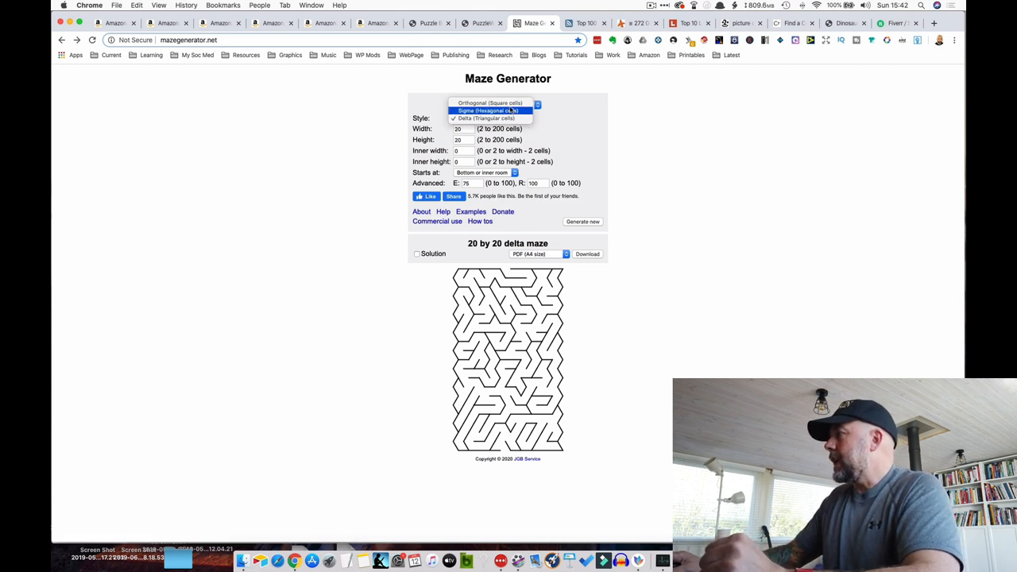
{"action": "left_click", "coordinate": [488, 102]}
{"action": "type", "text": "40"}
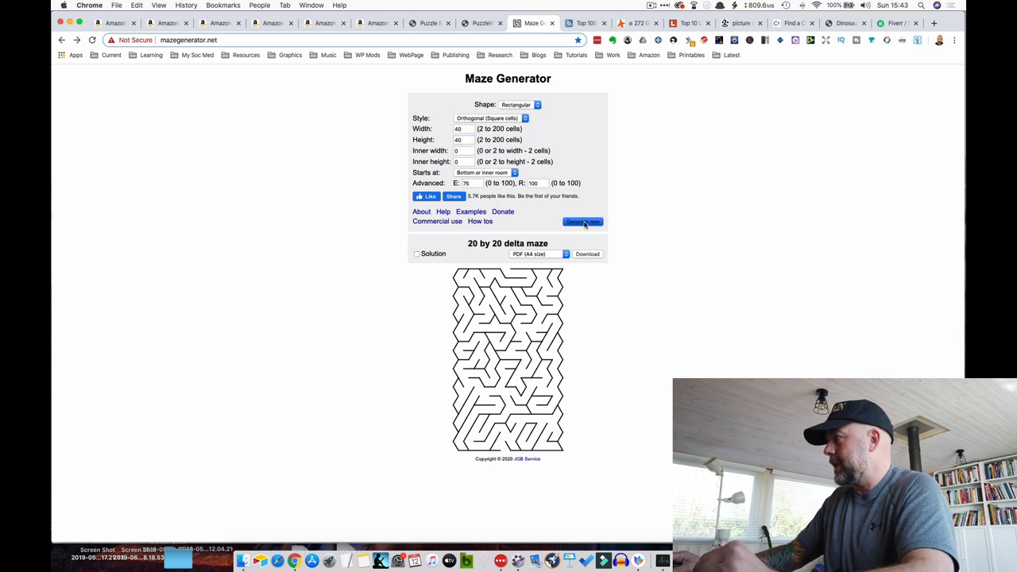
{"action": "left_click", "coordinate": [579, 221]}
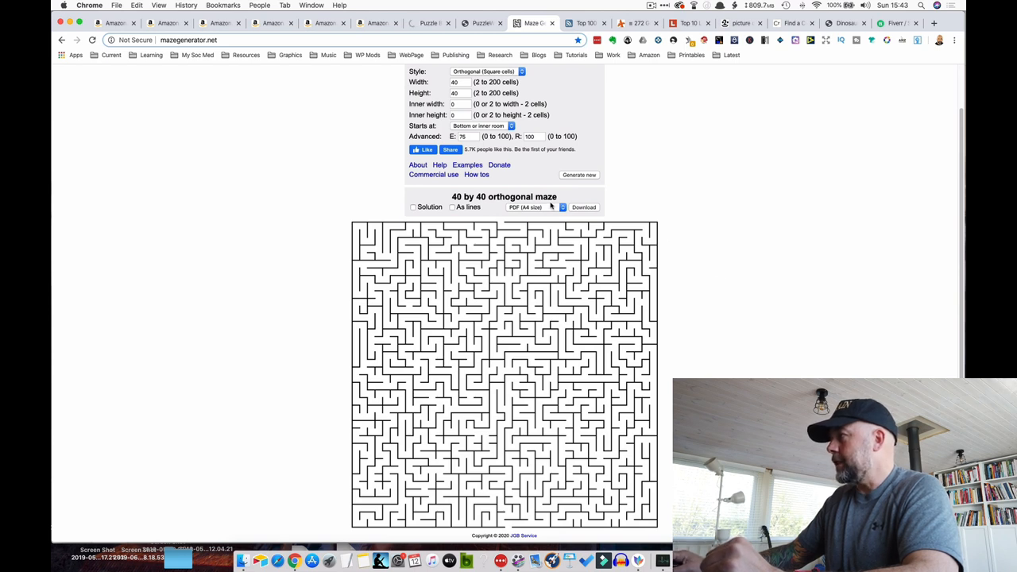
{"action": "left_click", "coordinate": [536, 206]}
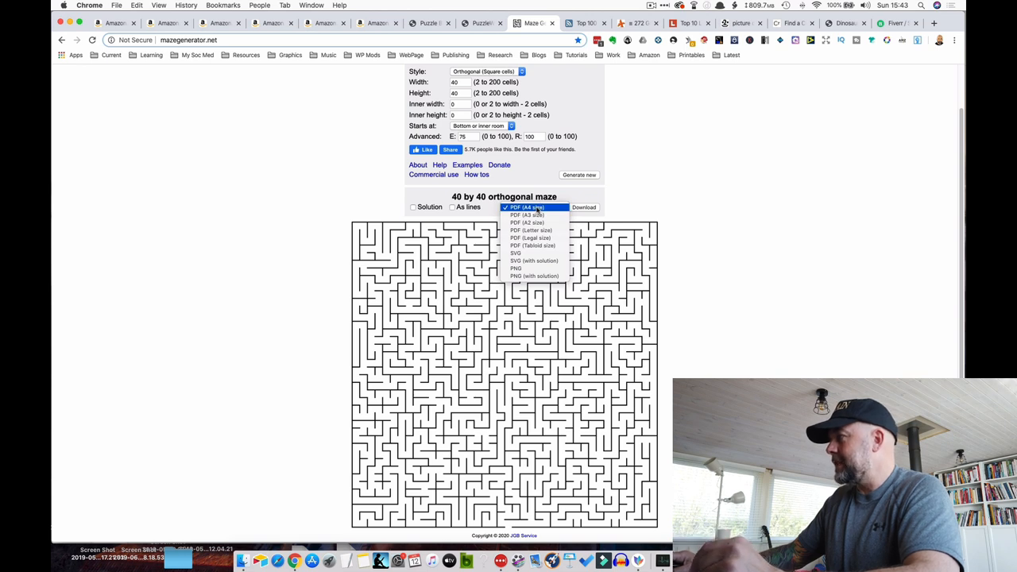
{"action": "mouse_move", "coordinate": [534, 260]}
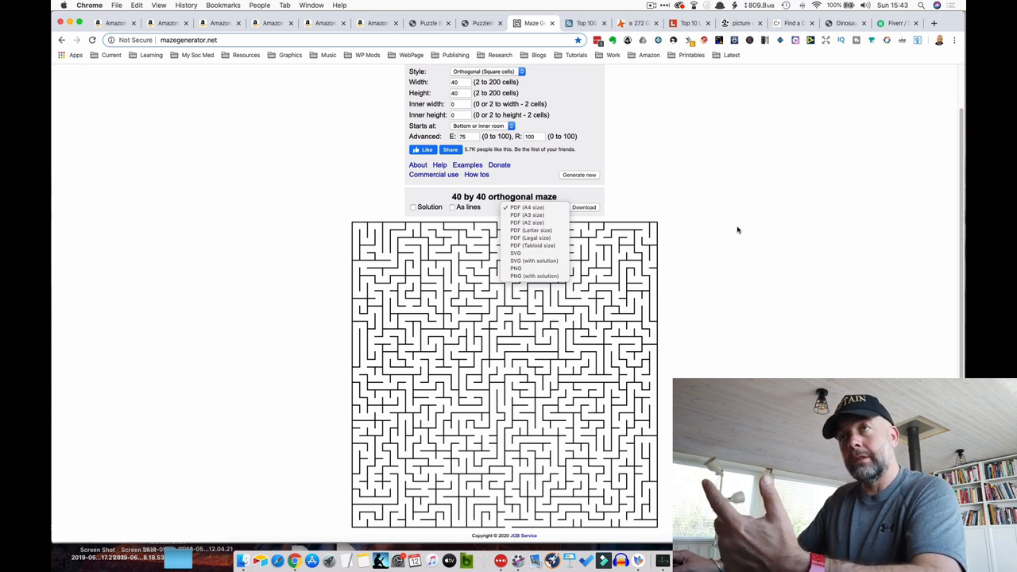
{"action": "mouse_move", "coordinate": [700, 248]}
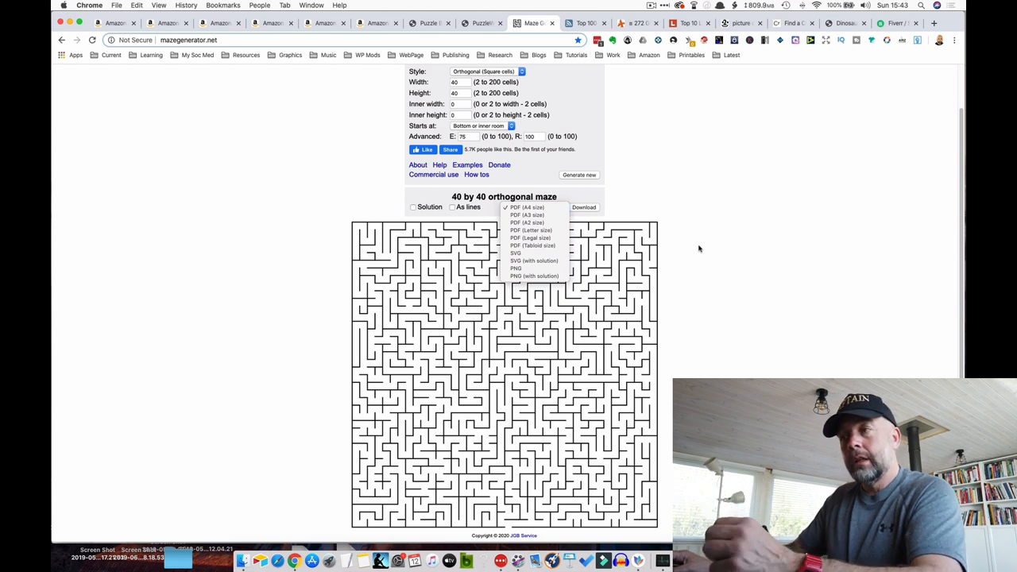
{"action": "left_click", "coordinate": [528, 207]}
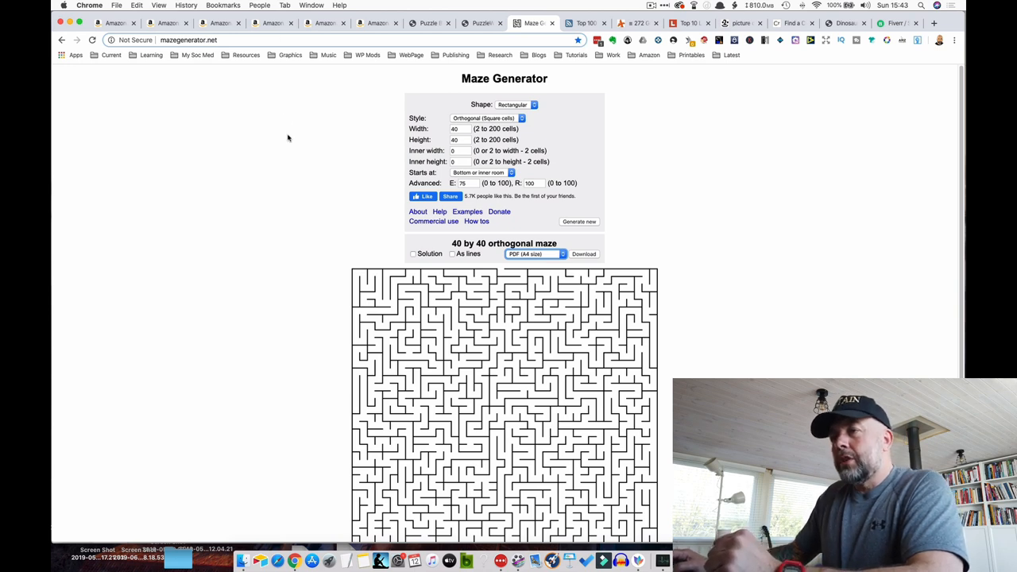
{"action": "mouse_move", "coordinate": [292, 182]}
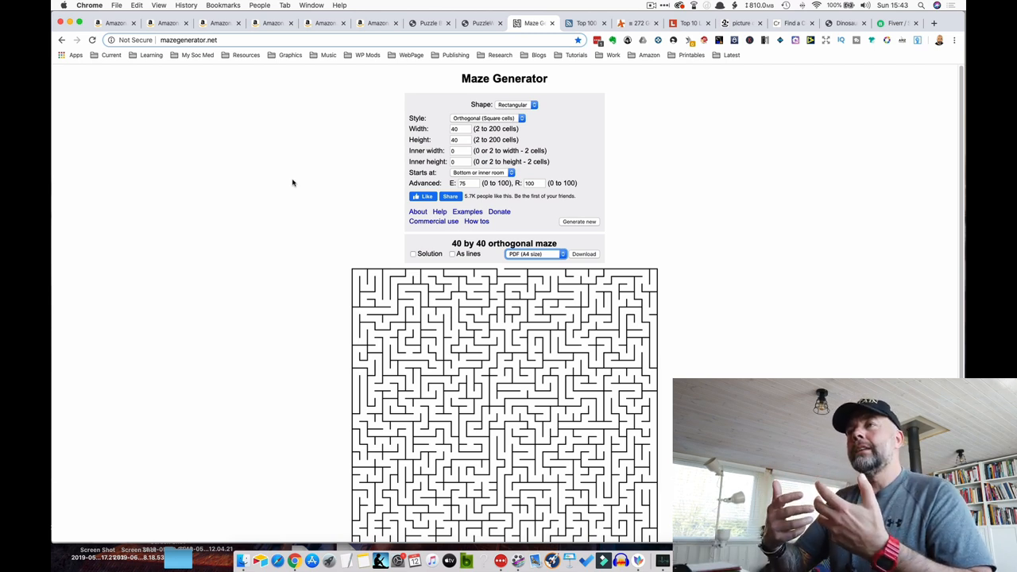
{"action": "mouse_move", "coordinate": [62, 127]}
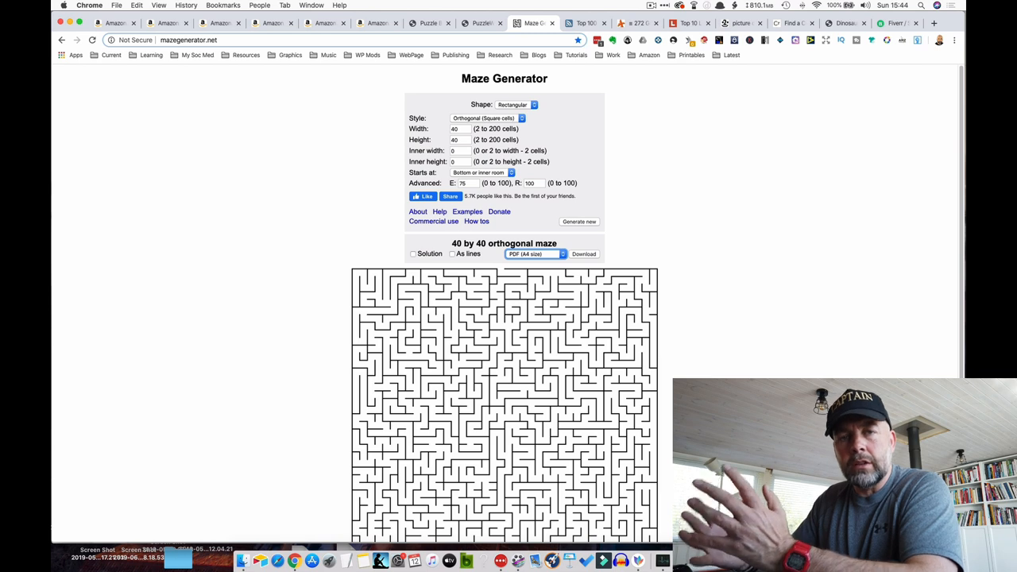
{"action": "mouse_move", "coordinate": [166, 76]}
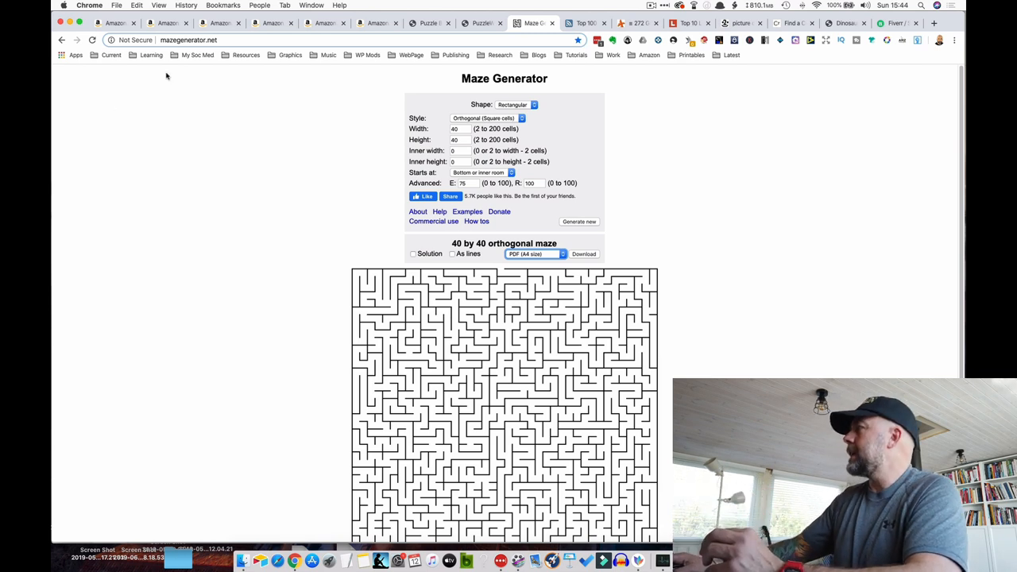
{"action": "mouse_move", "coordinate": [343, 228]}
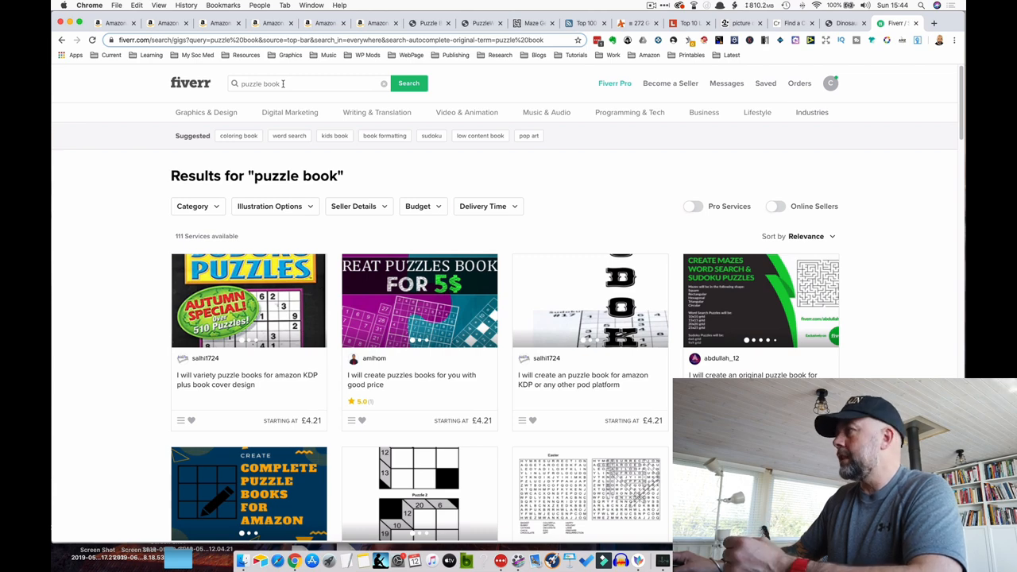
Scroll through Fiverr's 'puzzle book' gigs for puzzle and worksheet services
{"action": "scroll", "scroll_direction": "down", "scroll_amount": 3}
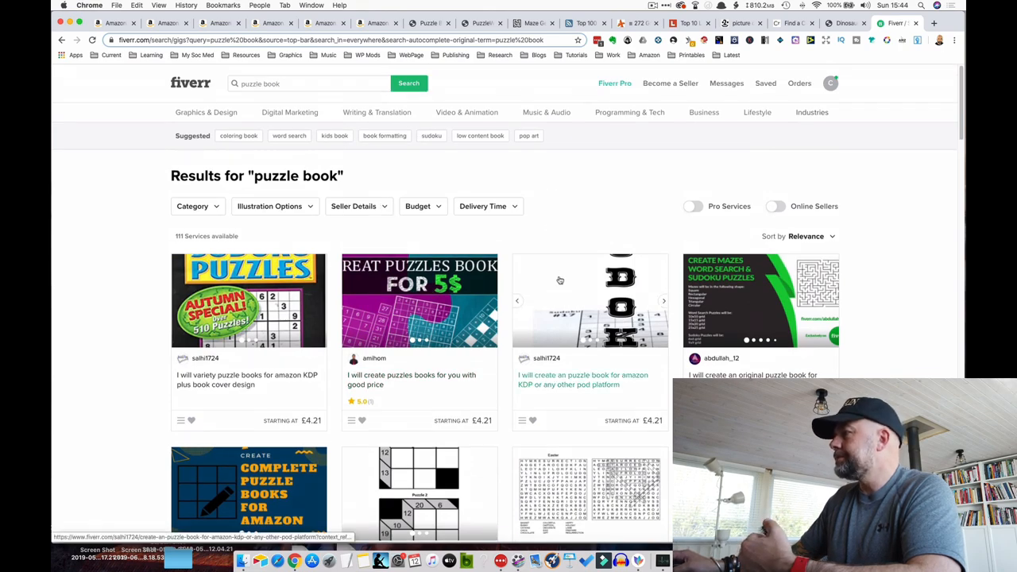
{"action": "scroll", "scroll_direction": "down", "scroll_amount": 3}
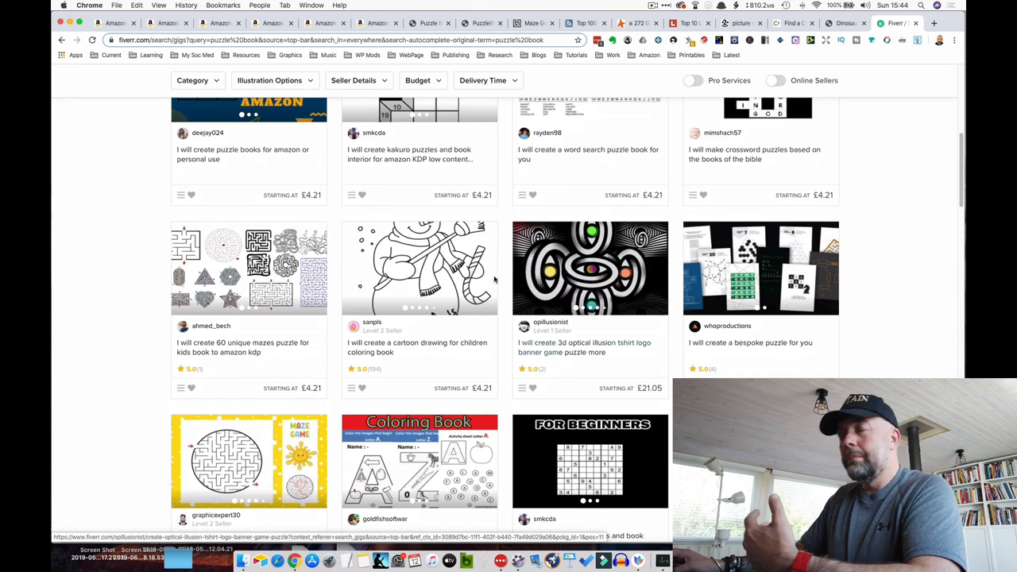
{"action": "scroll", "scroll_direction": "down", "scroll_amount": 3}
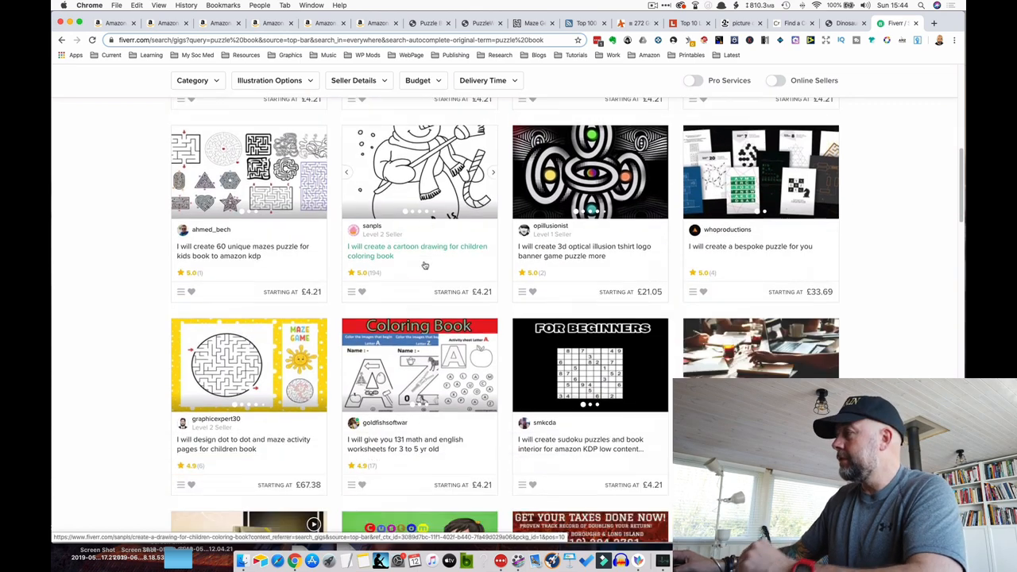
{"action": "scroll", "scroll_direction": "down", "scroll_amount": 3}
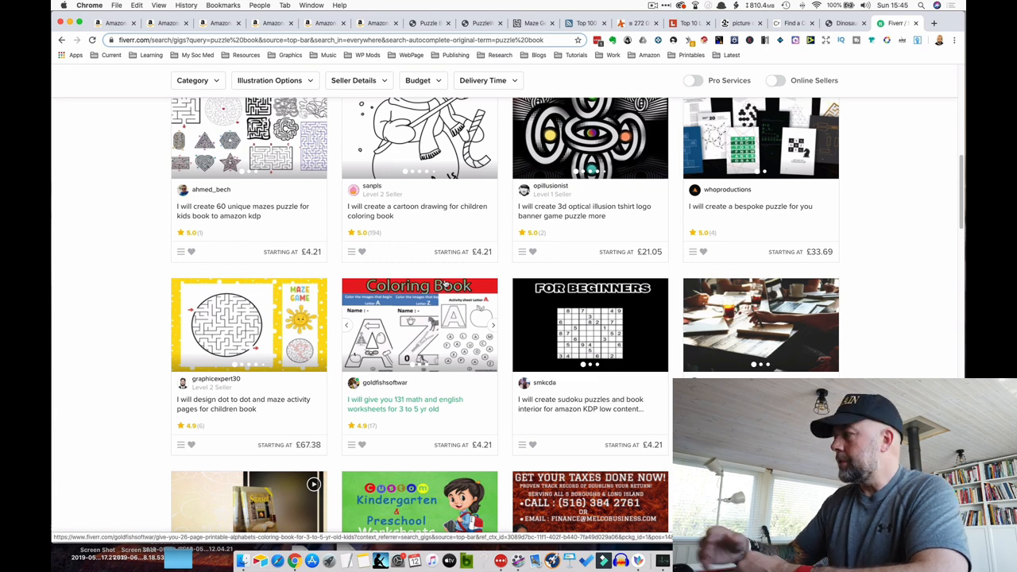
{"action": "scroll", "scroll_direction": "down", "scroll_amount": 3}
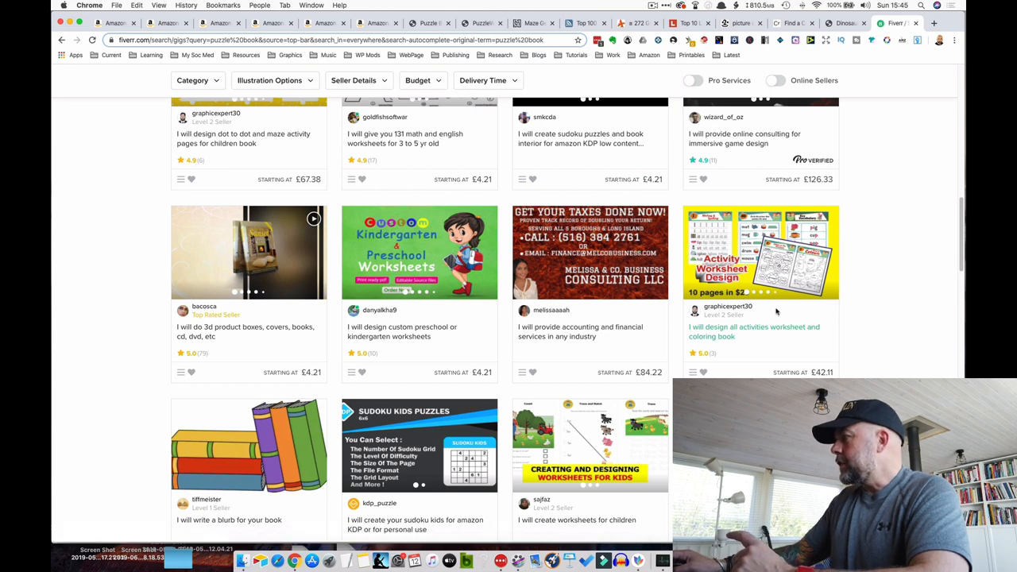
{"action": "scroll", "scroll_direction": "down", "scroll_amount": 3}
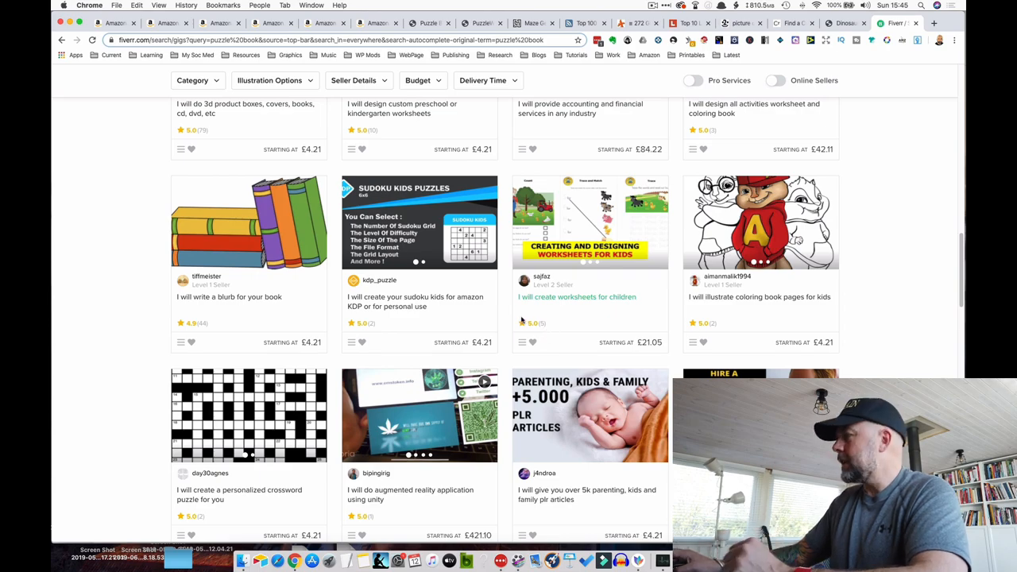
{"action": "scroll", "scroll_direction": "down", "scroll_amount": 3}
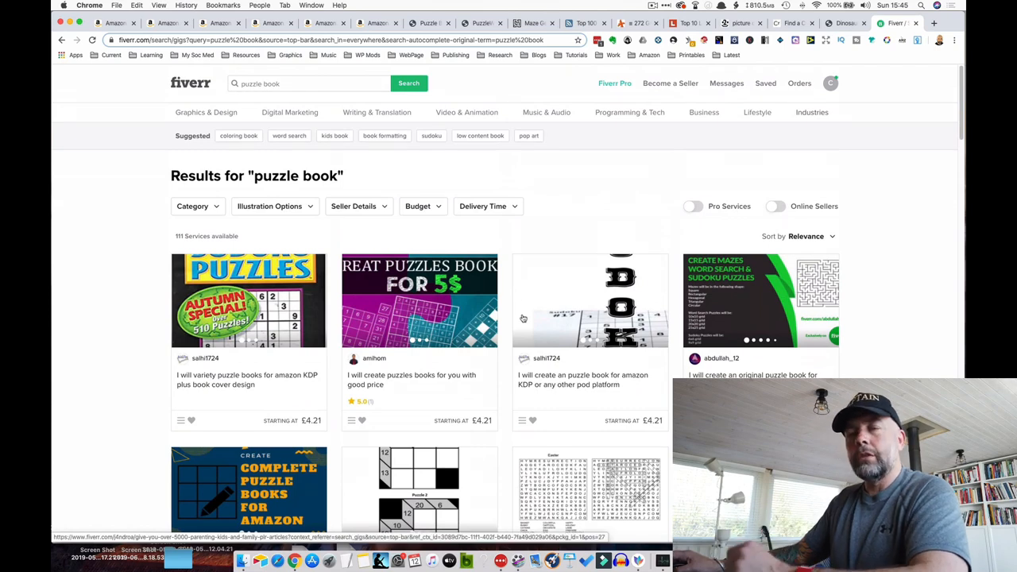
{"action": "mouse_move", "coordinate": [508, 338]}
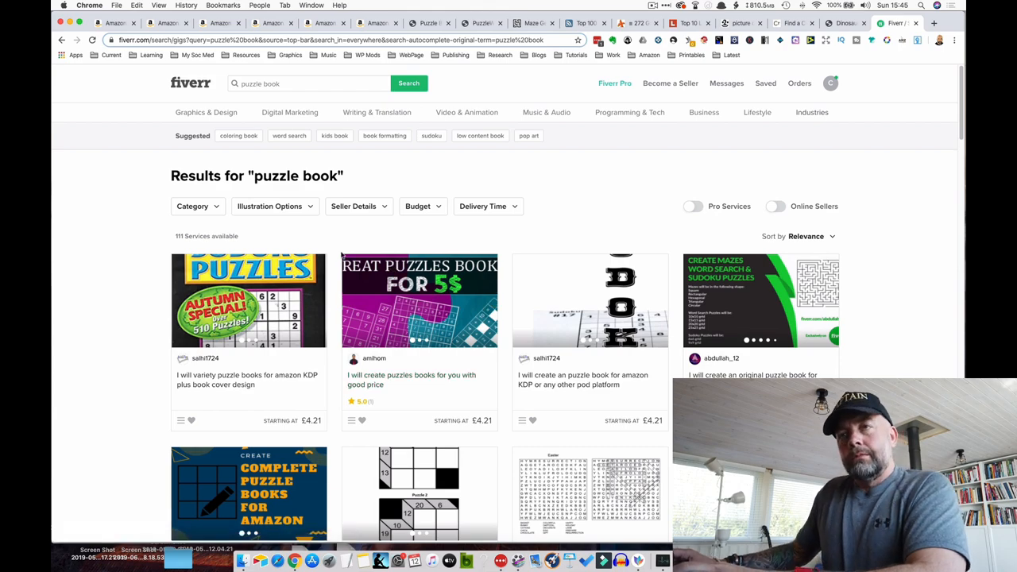
{"action": "left_click", "coordinate": [246, 22]}
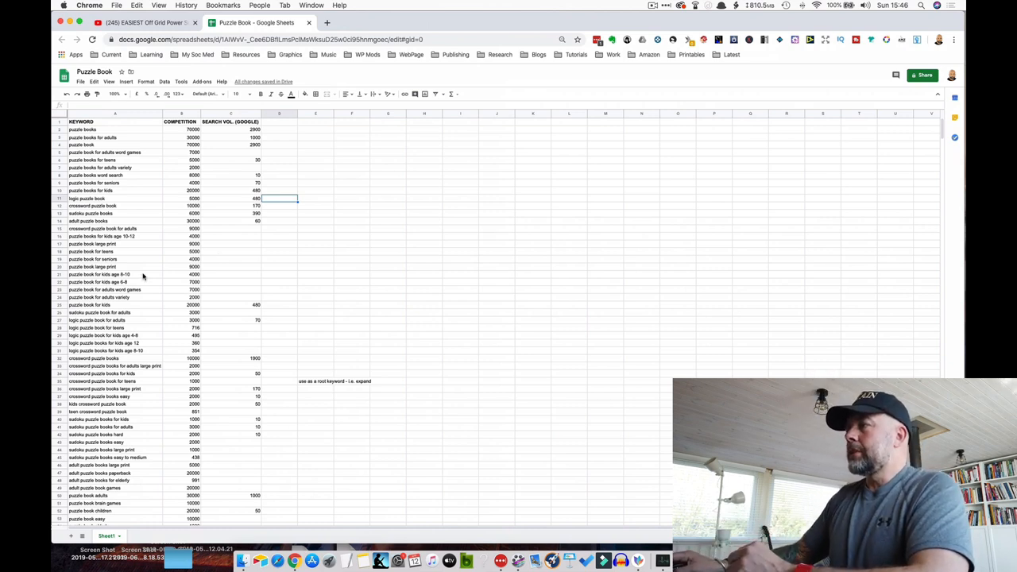
{"action": "mouse_move", "coordinate": [303, 290]}
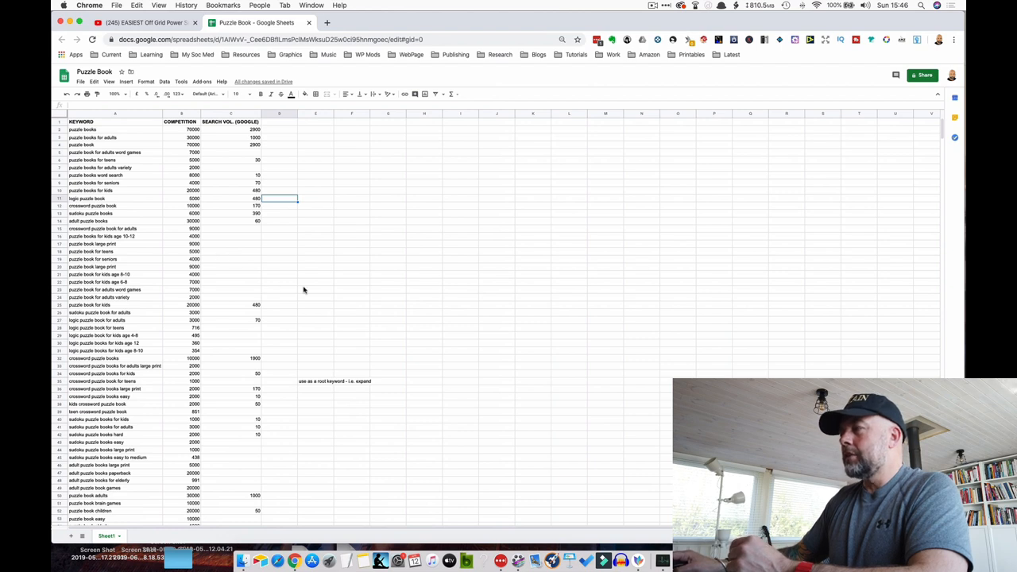
{"action": "scroll", "scroll_direction": "down", "scroll_amount": 3}
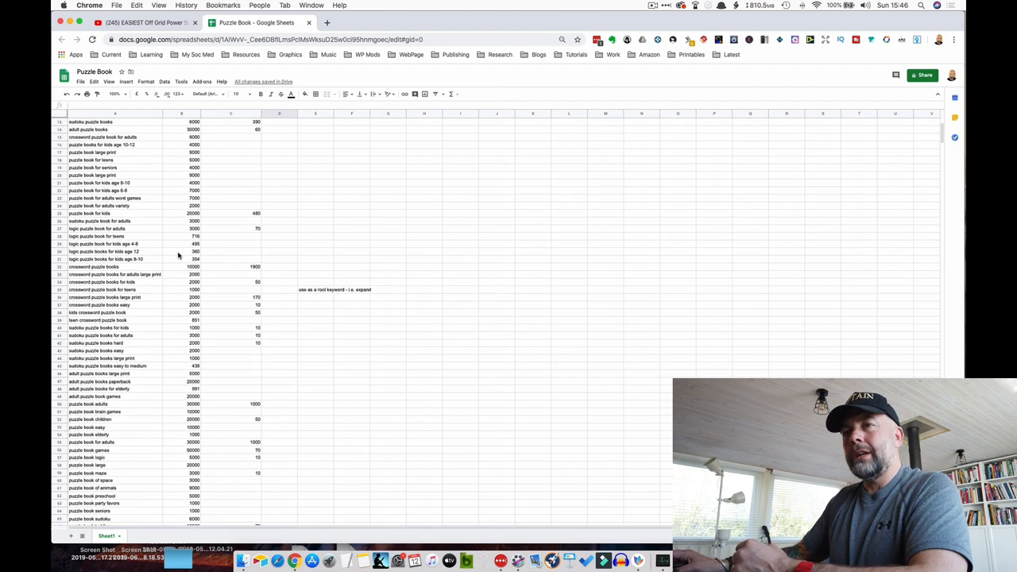
{"action": "scroll", "scroll_direction": "down", "scroll_amount": 3}
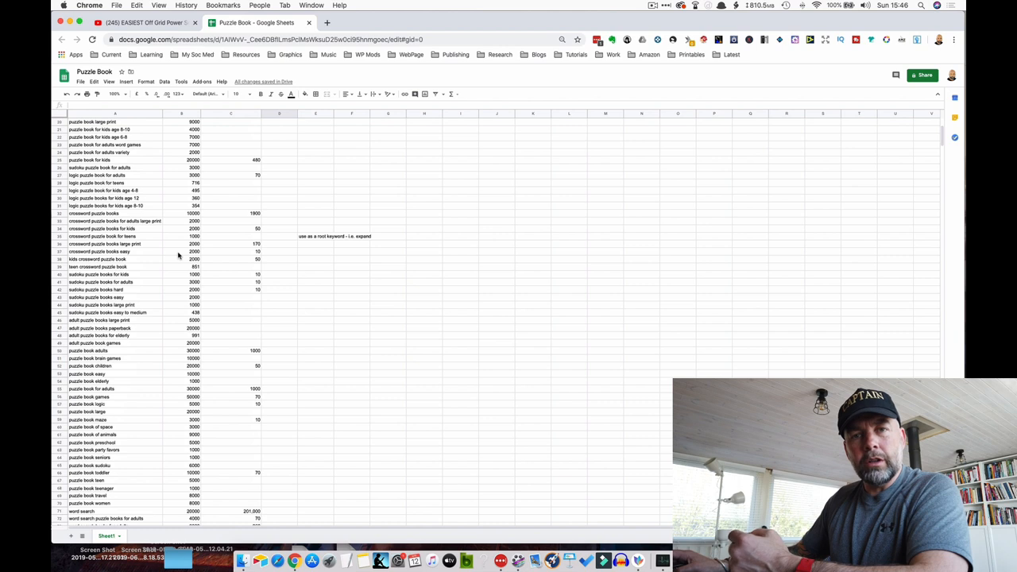
{"action": "scroll", "scroll_direction": "down", "scroll_amount": 3}
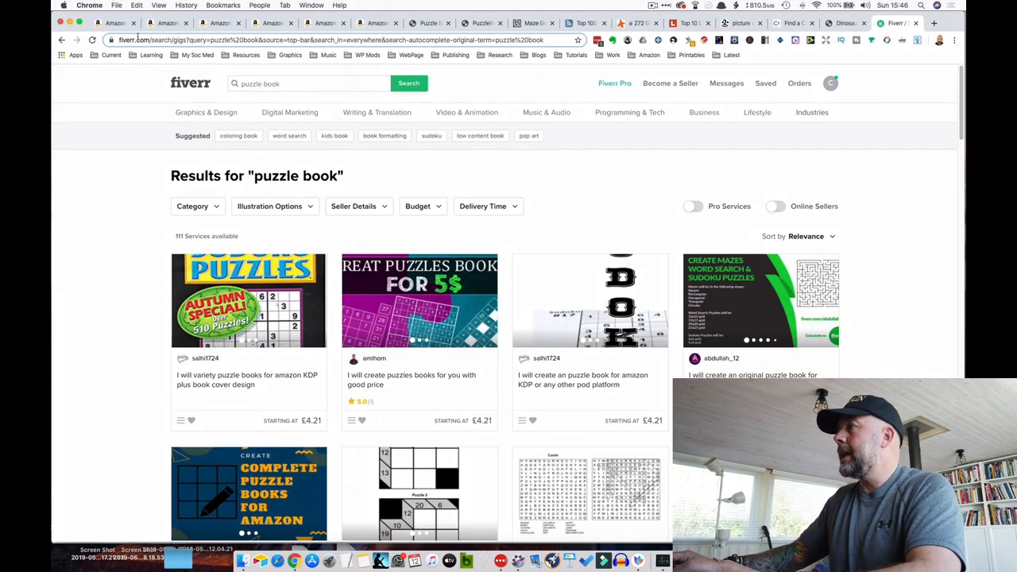
Return to Amazon's 'puzzle book' search with its keyword suggestion panel
{"action": "left_click", "coordinate": [116, 23]}
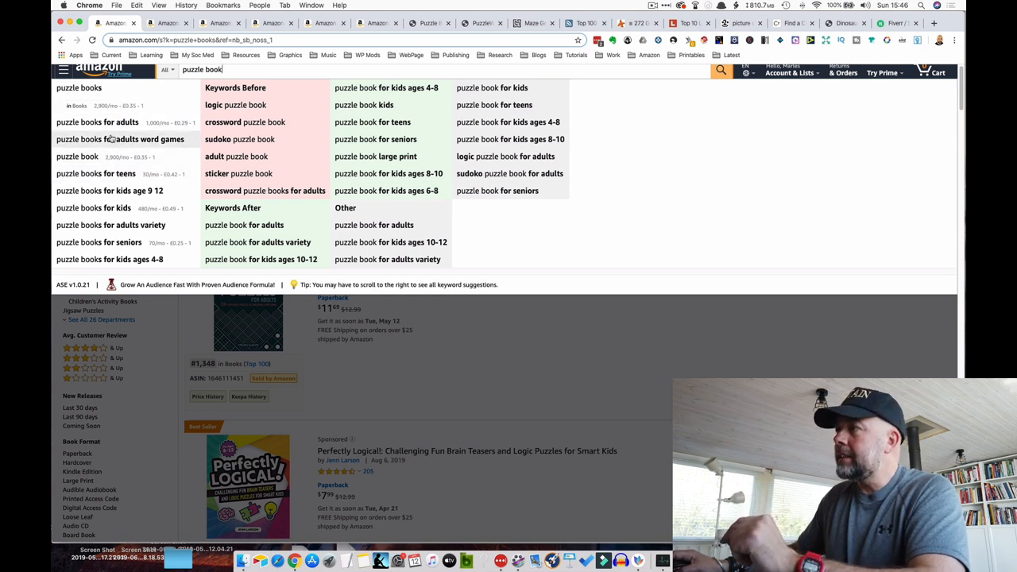
{"action": "mouse_move", "coordinate": [107, 242]}
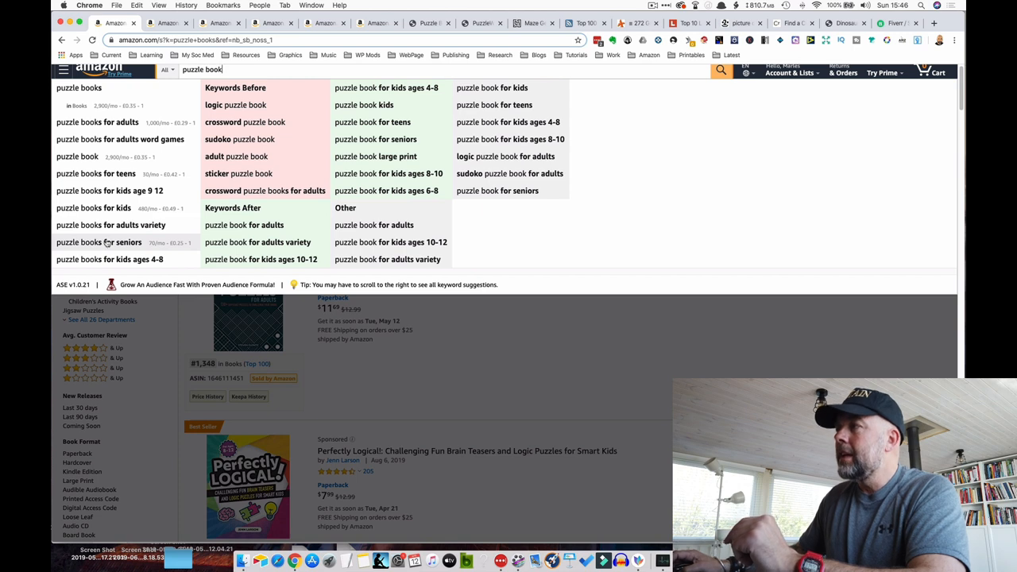
{"action": "mouse_move", "coordinate": [95, 174]}
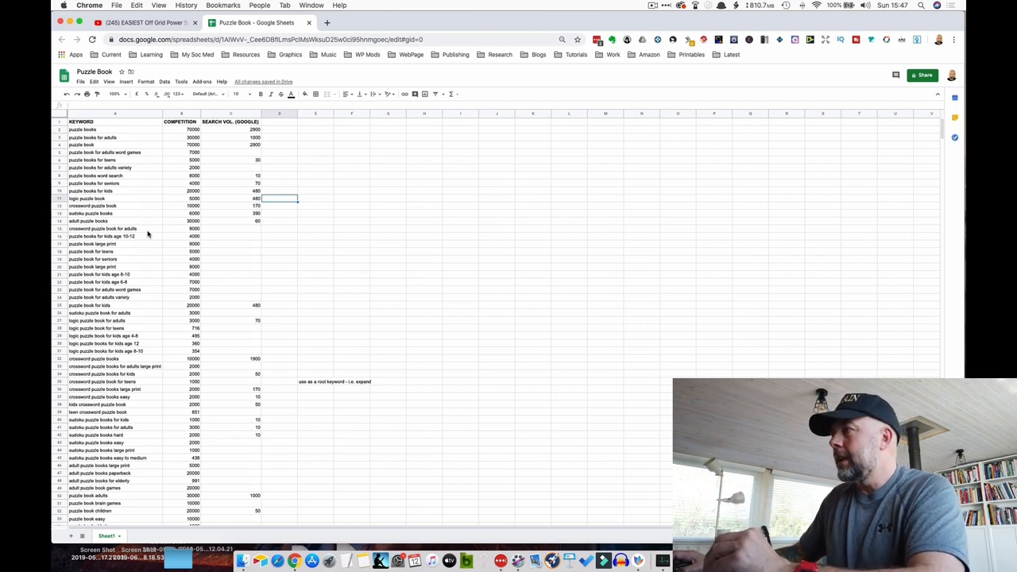
{"action": "mouse_move", "coordinate": [135, 230]}
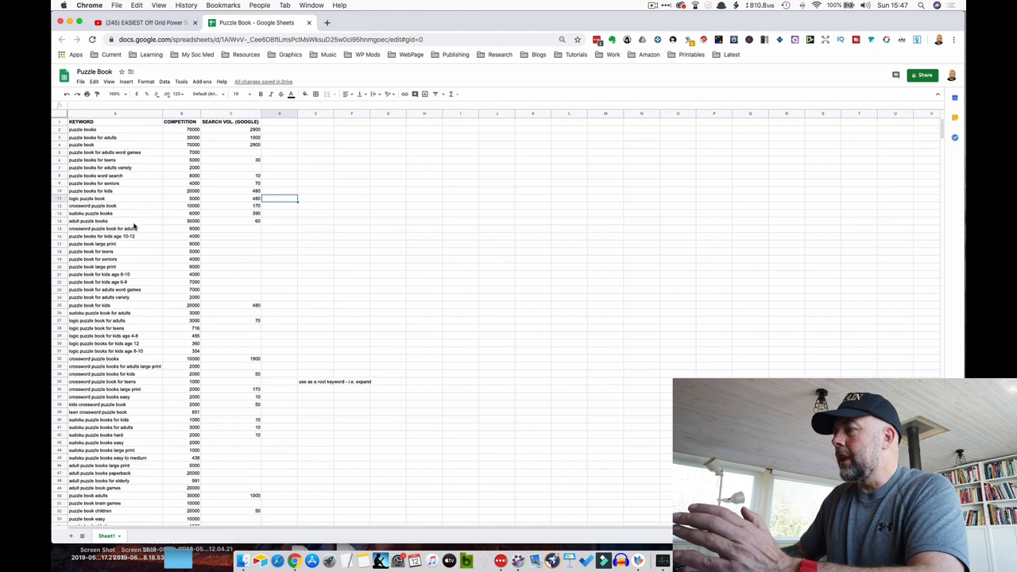
{"action": "scroll", "scroll_direction": "down", "scroll_amount": 3}
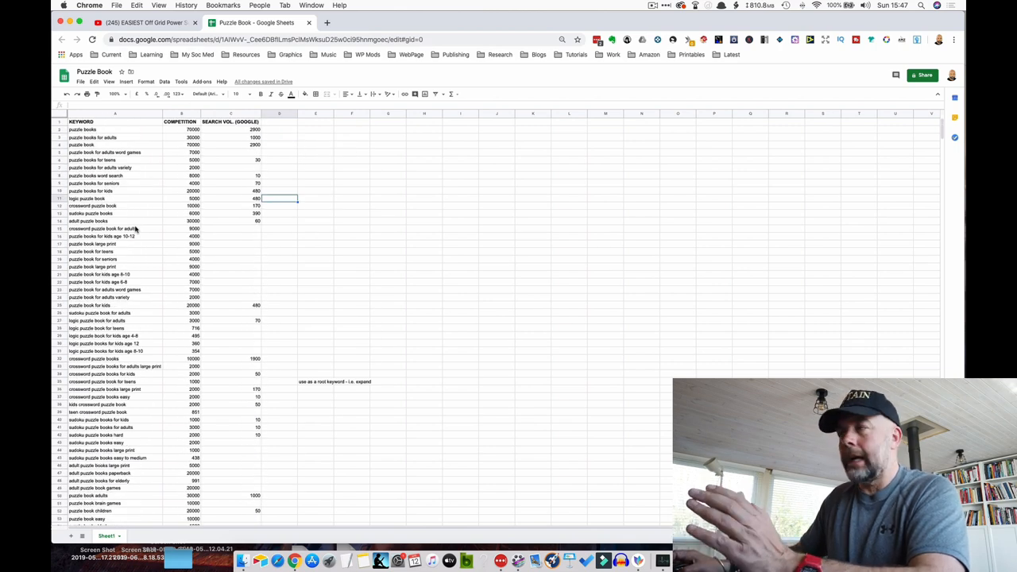
{"action": "mouse_move", "coordinate": [141, 351]}
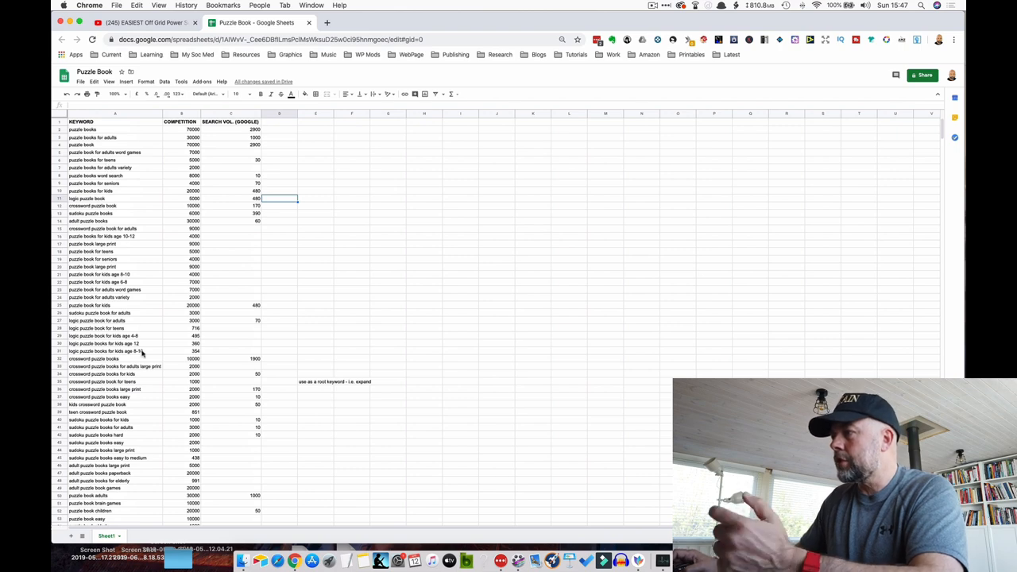
{"action": "scroll", "scroll_direction": "down", "scroll_amount": 3}
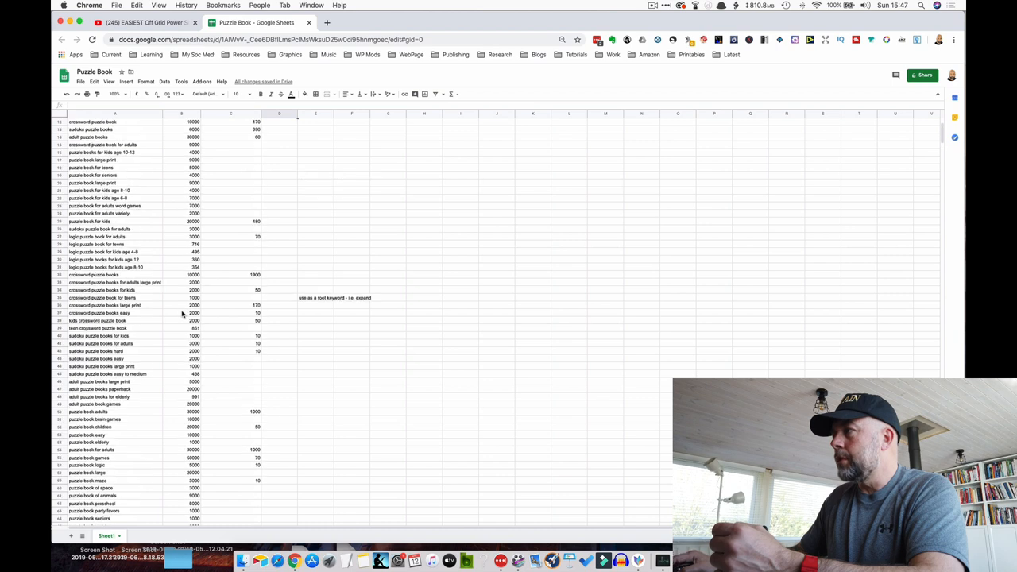
{"action": "scroll", "scroll_direction": "up", "scroll_amount": 3}
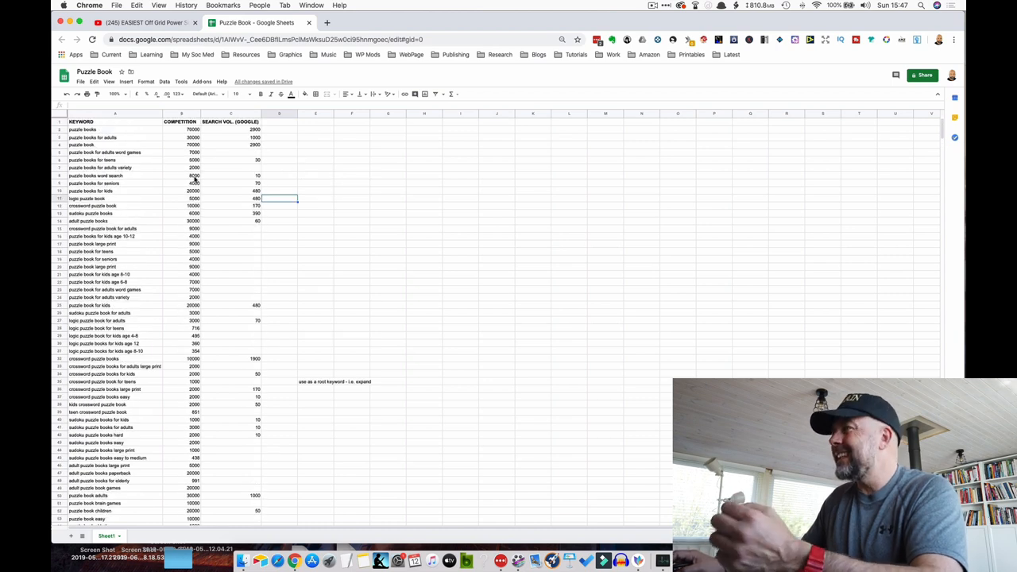
{"action": "mouse_move", "coordinate": [186, 167]}
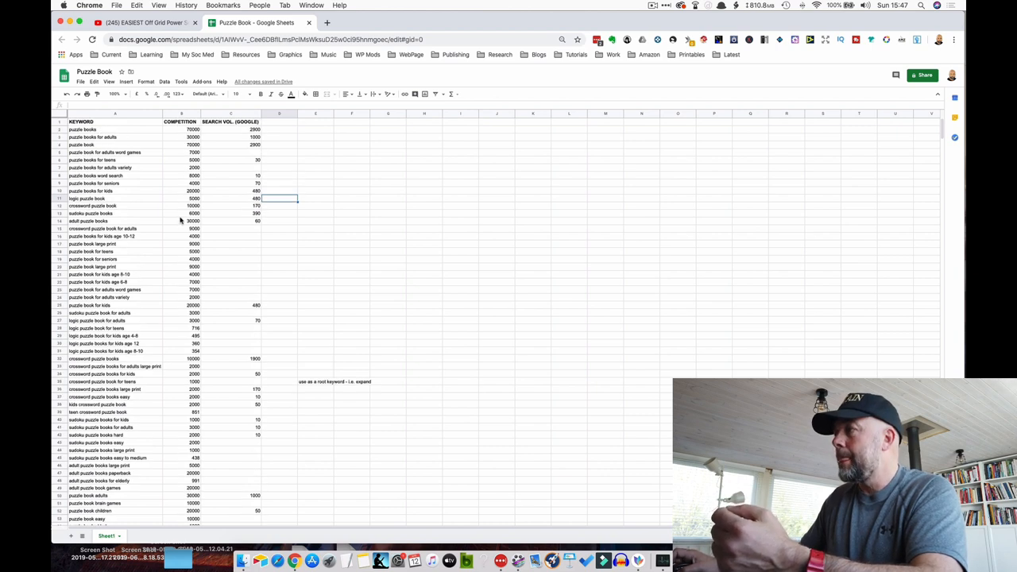
{"action": "mouse_move", "coordinate": [136, 186]}
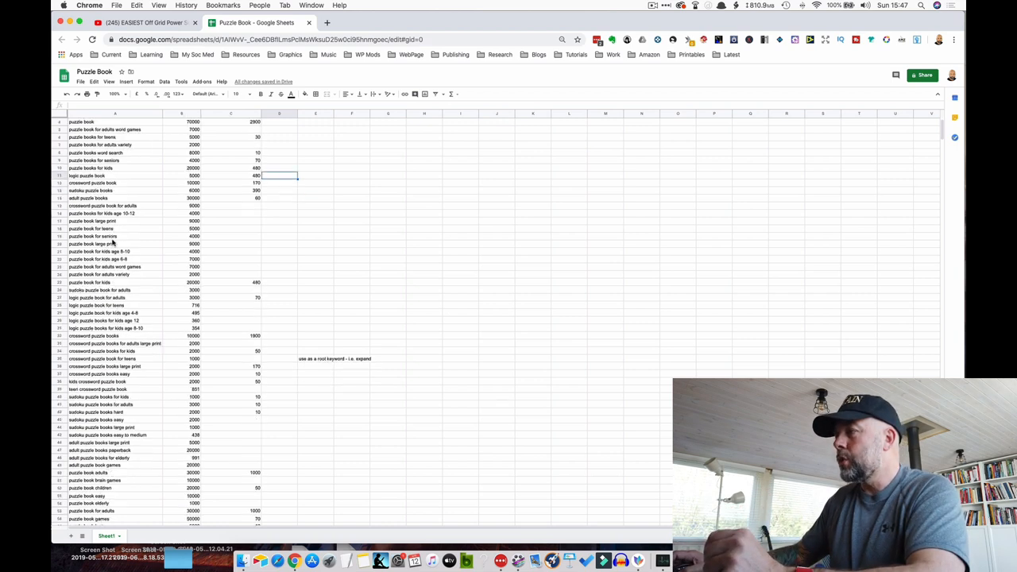
{"action": "scroll", "scroll_direction": "down", "scroll_amount": 3}
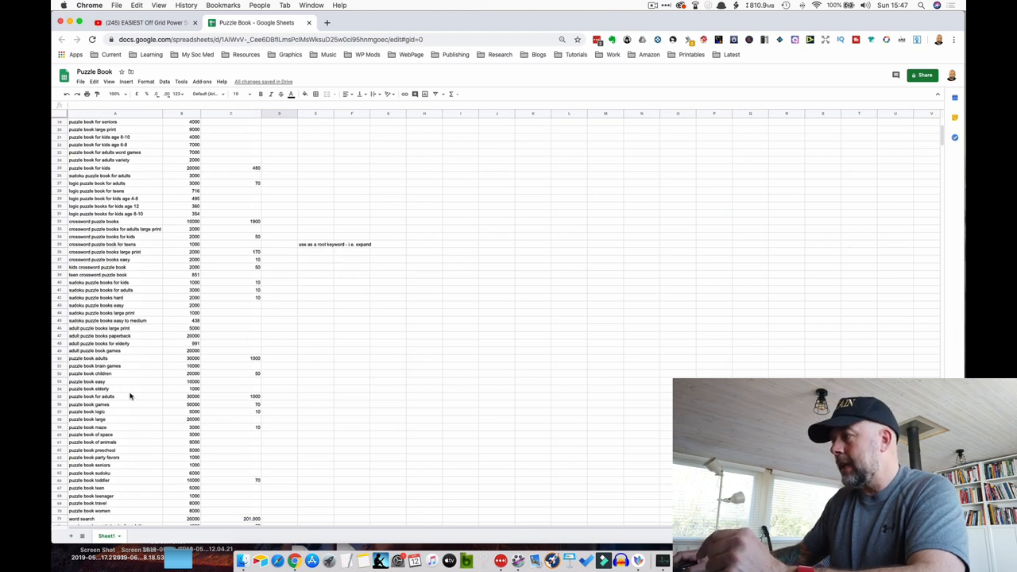
{"action": "mouse_move", "coordinate": [120, 392]}
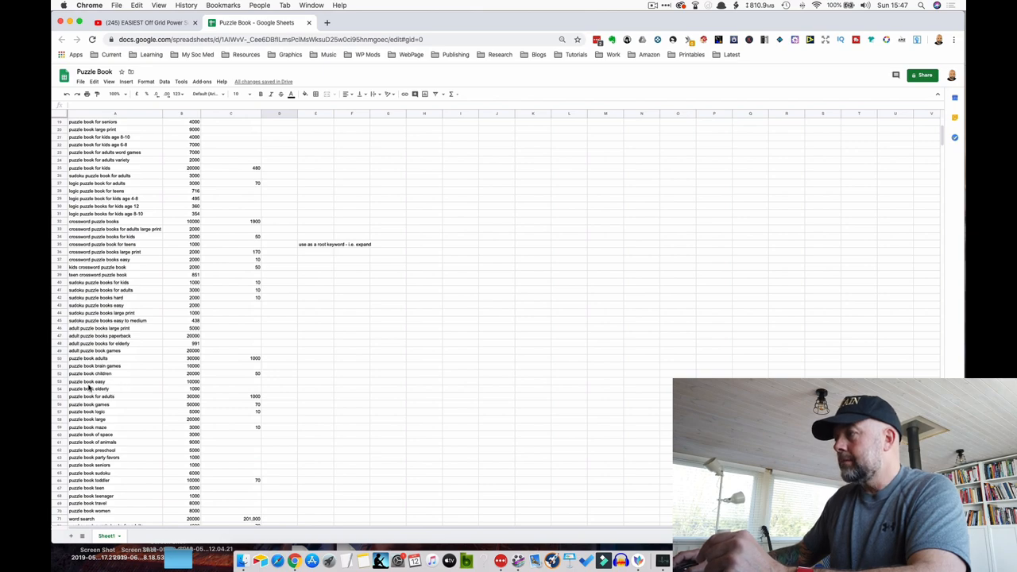
View Amazon's autocomplete suggestions for 'puzzle book elderly' and return to the spreadsheet
{"action": "key", "text": "mission_control"}
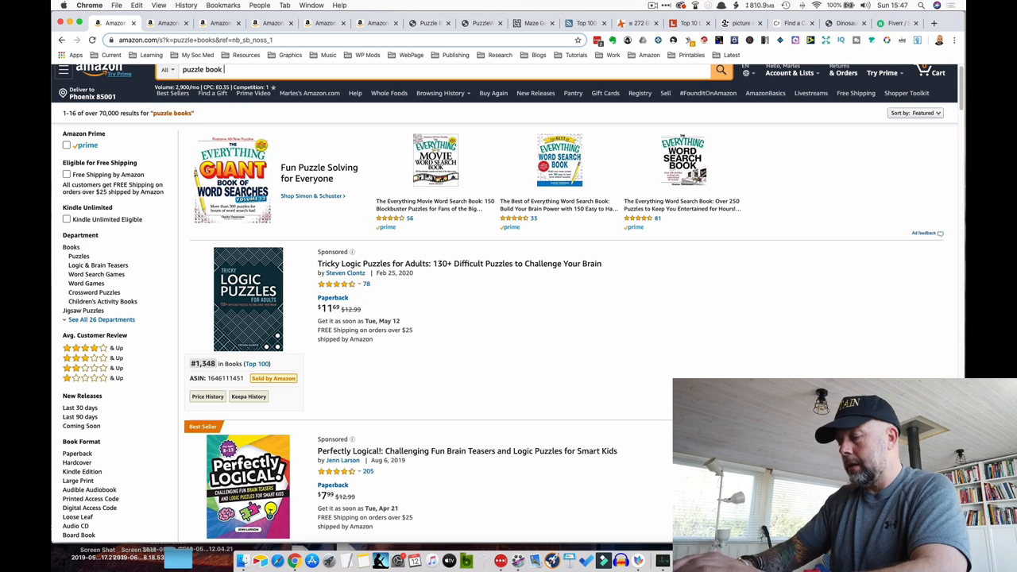
{"action": "type", "text": "elderly"}
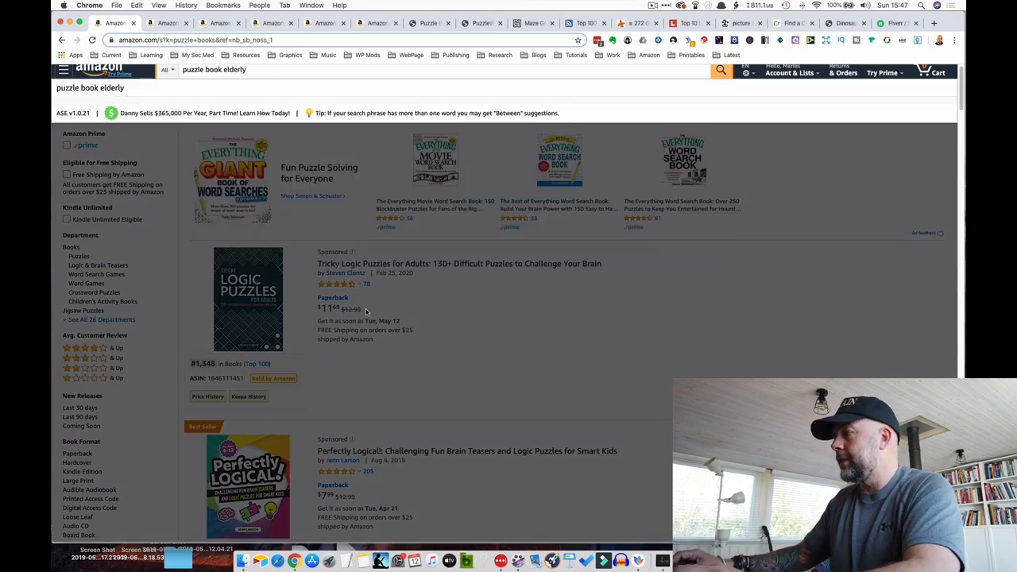
{"action": "left_click", "coordinate": [231, 23]}
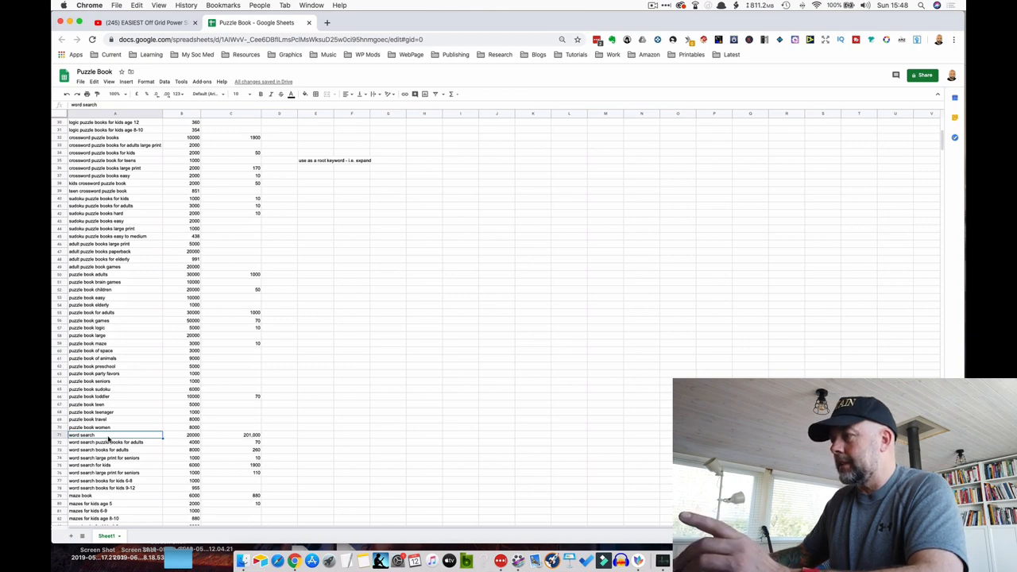
Check Amazon's suggestions for 'word search', then come back to the keyword sheet
{"action": "left_click", "coordinate": [111, 22]}
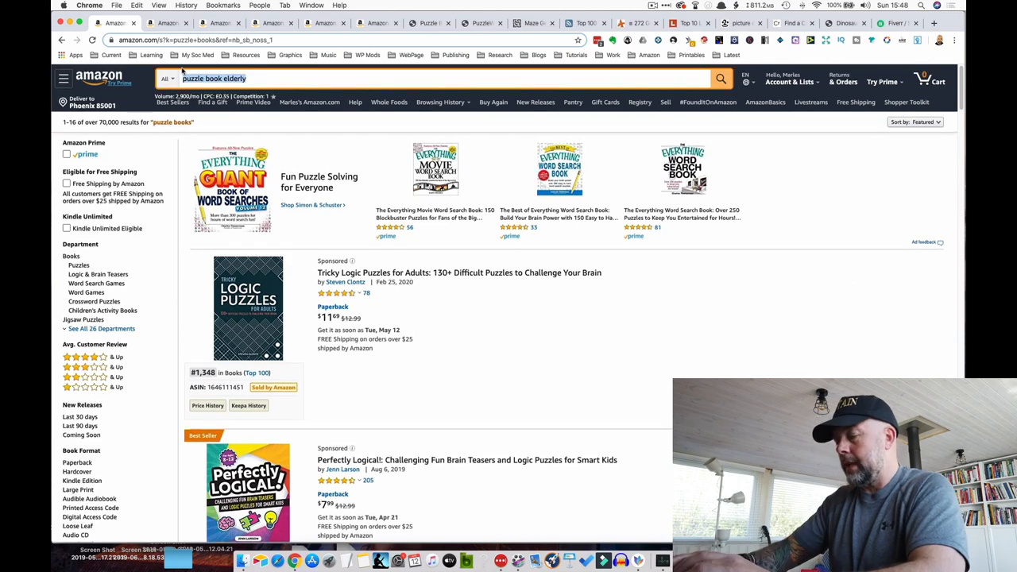
{"action": "type", "text": "word search"}
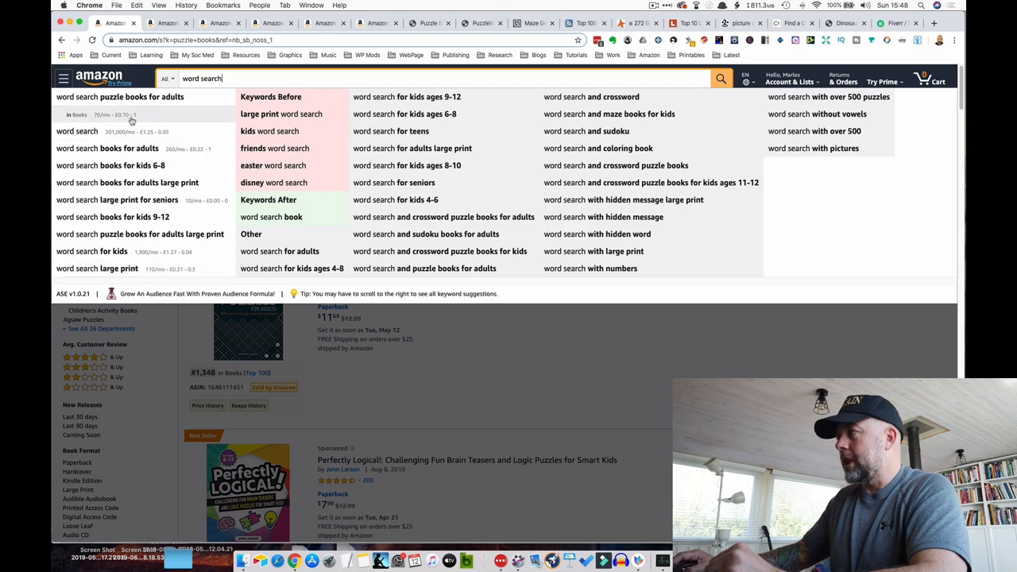
{"action": "left_click", "coordinate": [288, 23]}
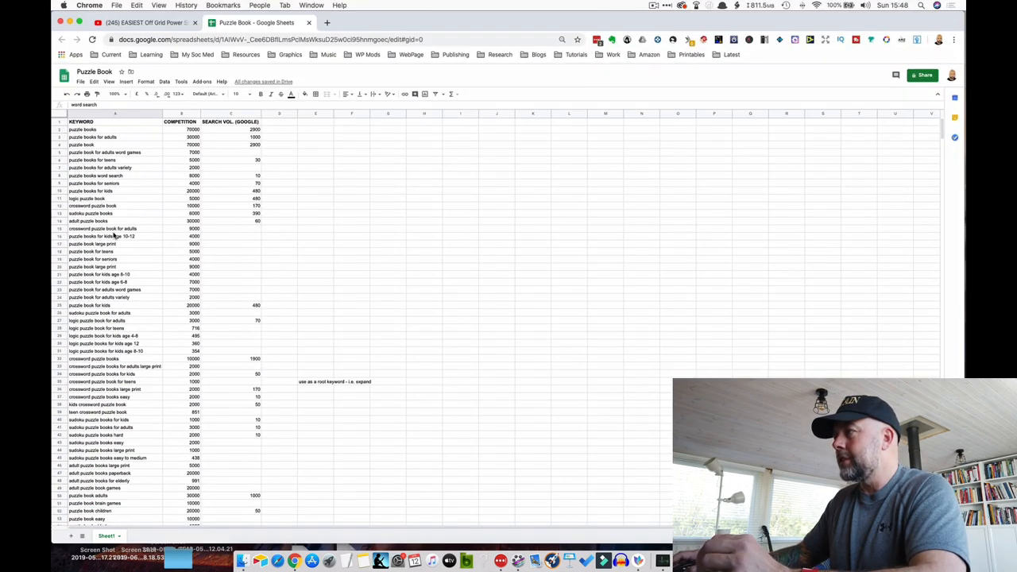
{"action": "mouse_move", "coordinate": [381, 227]}
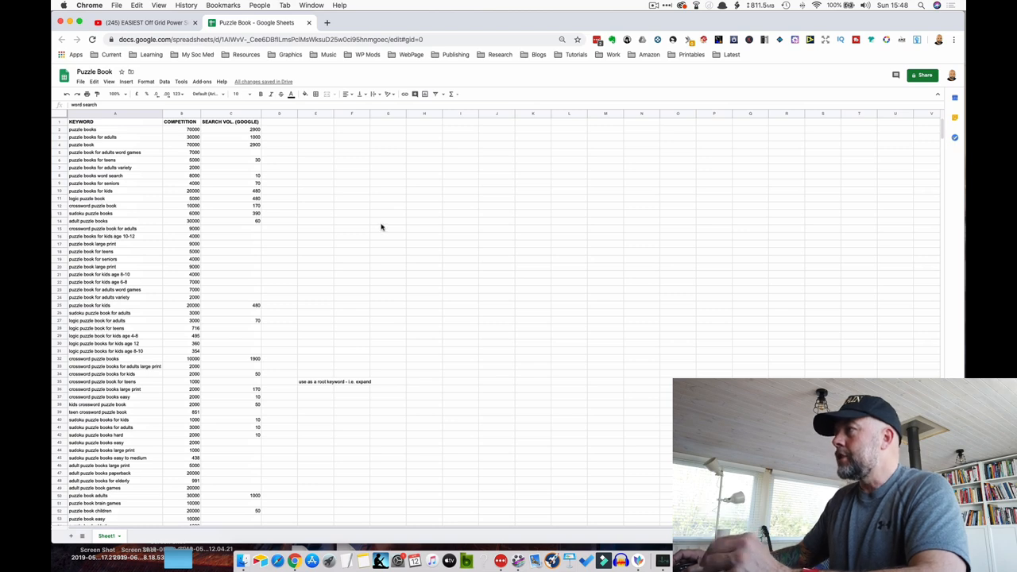
{"action": "mouse_move", "coordinate": [185, 133]}
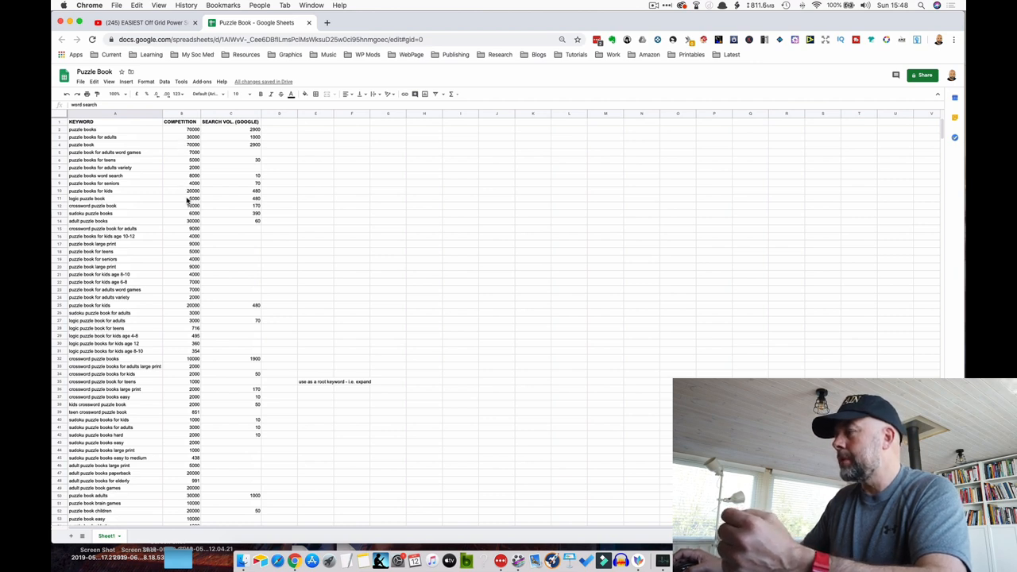
{"action": "scroll", "scroll_direction": "down", "scroll_amount": 3}
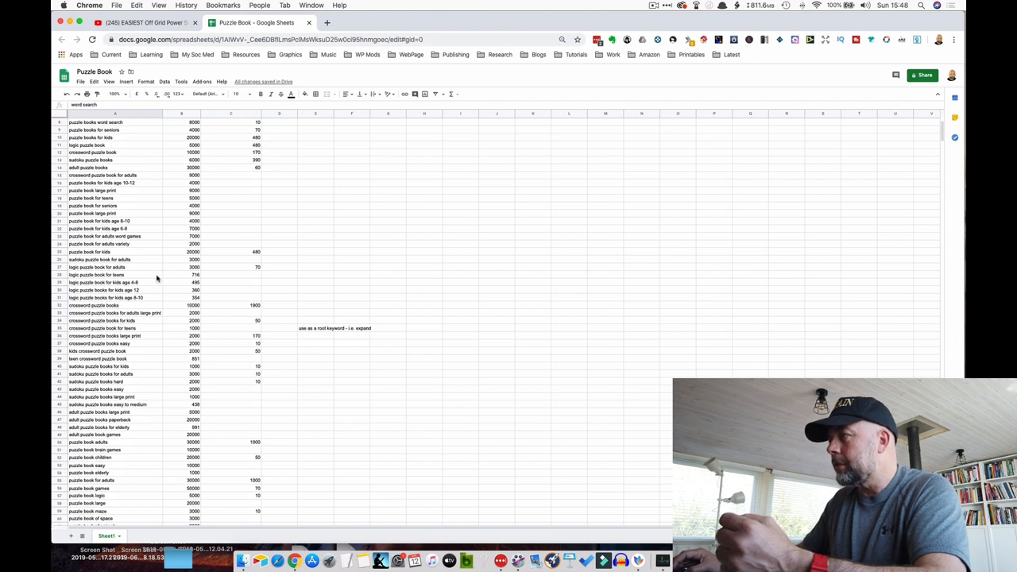
{"action": "mouse_move", "coordinate": [204, 256]}
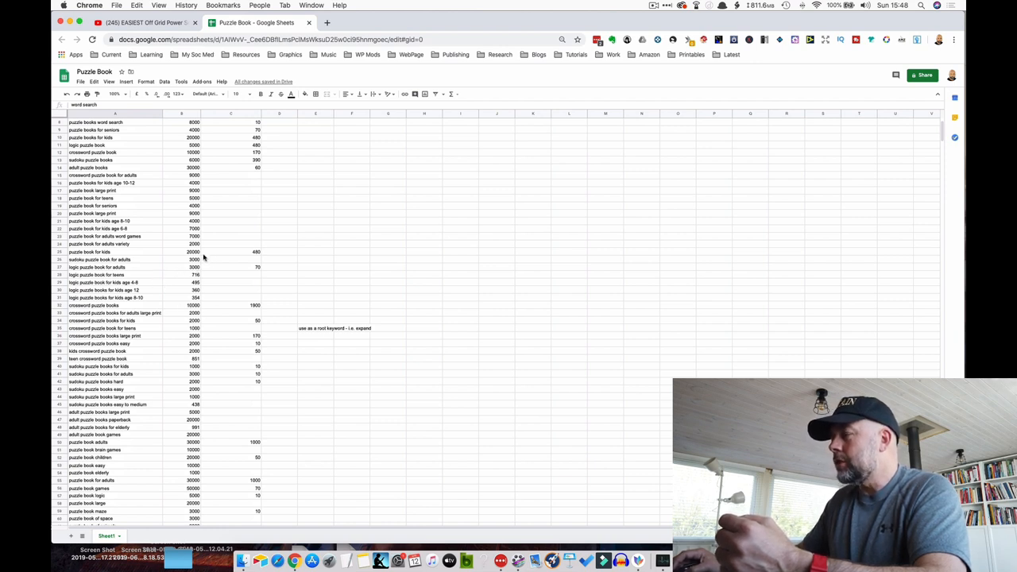
{"action": "mouse_move", "coordinate": [191, 282]}
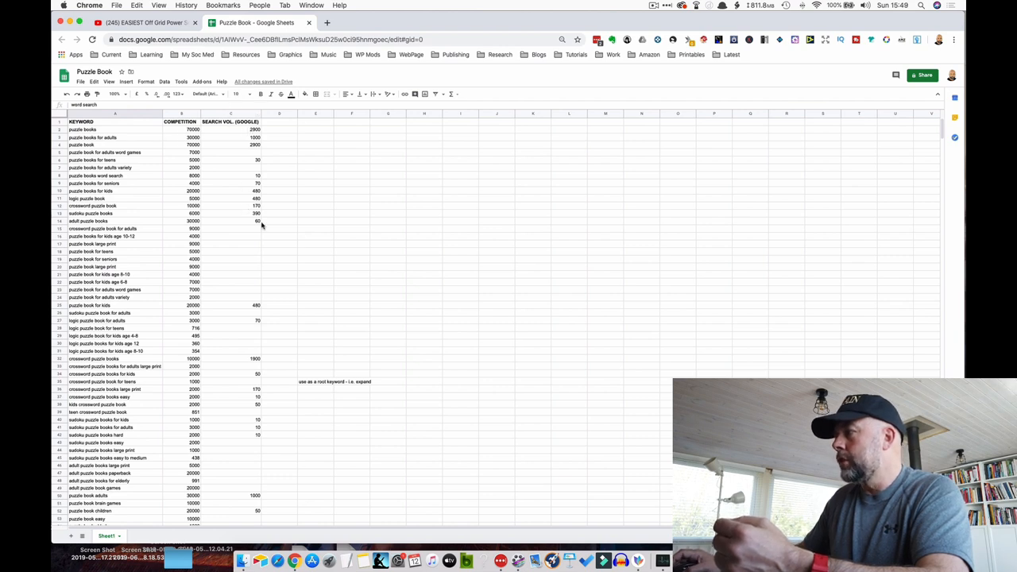
{"action": "scroll", "scroll_direction": "down", "scroll_amount": 3}
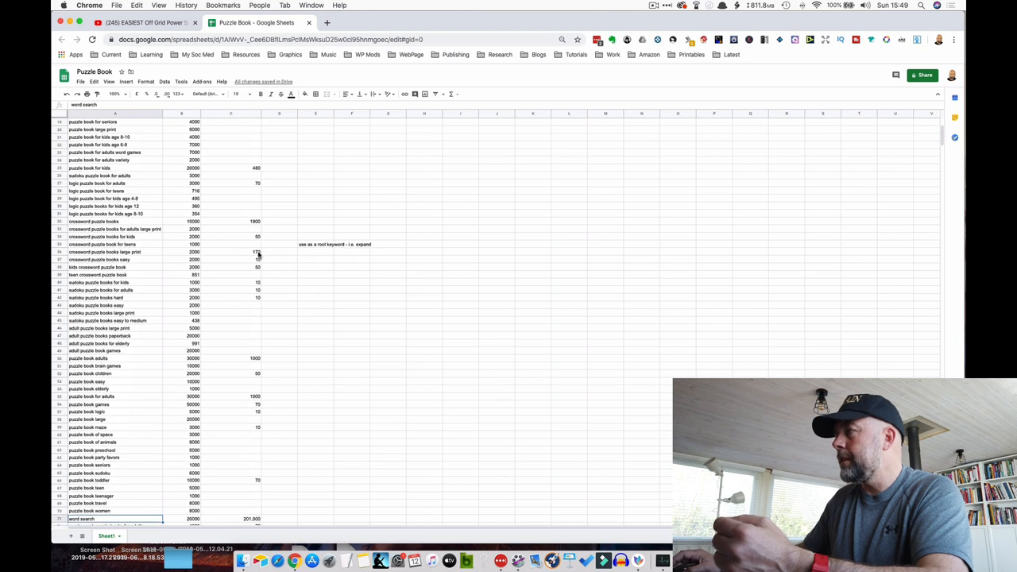
{"action": "scroll", "scroll_direction": "down", "scroll_amount": 3}
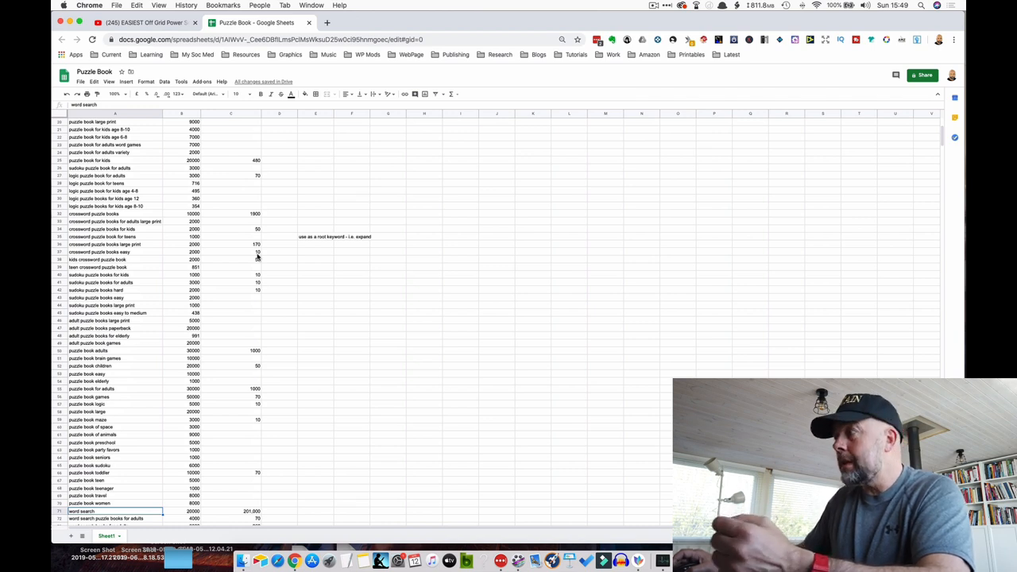
{"action": "scroll", "scroll_direction": "down", "scroll_amount": 3}
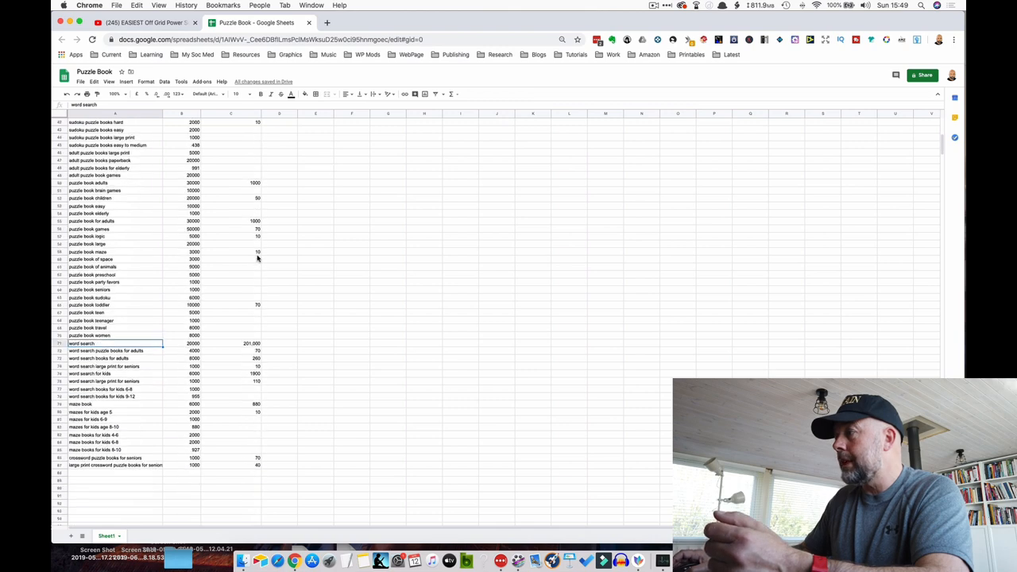
{"action": "scroll", "scroll_direction": "down", "scroll_amount": 3}
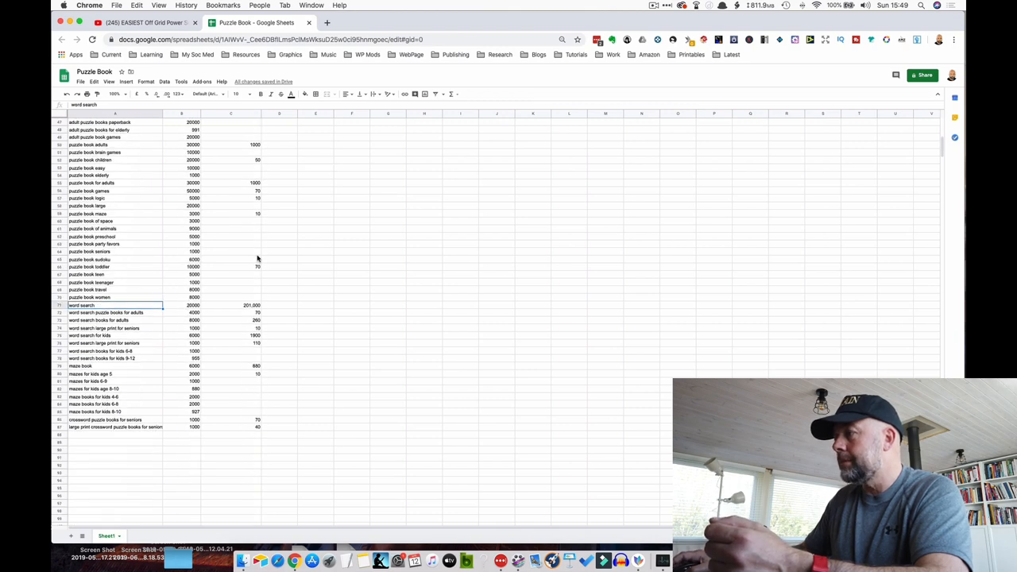
{"action": "scroll", "scroll_direction": "down", "scroll_amount": 3}
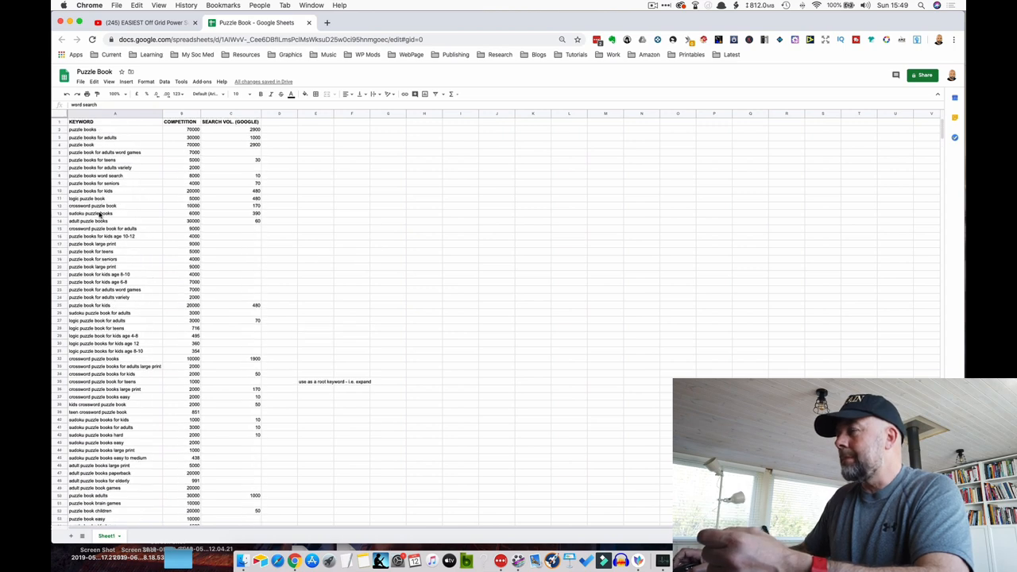
{"action": "scroll", "scroll_direction": "down", "scroll_amount": 3}
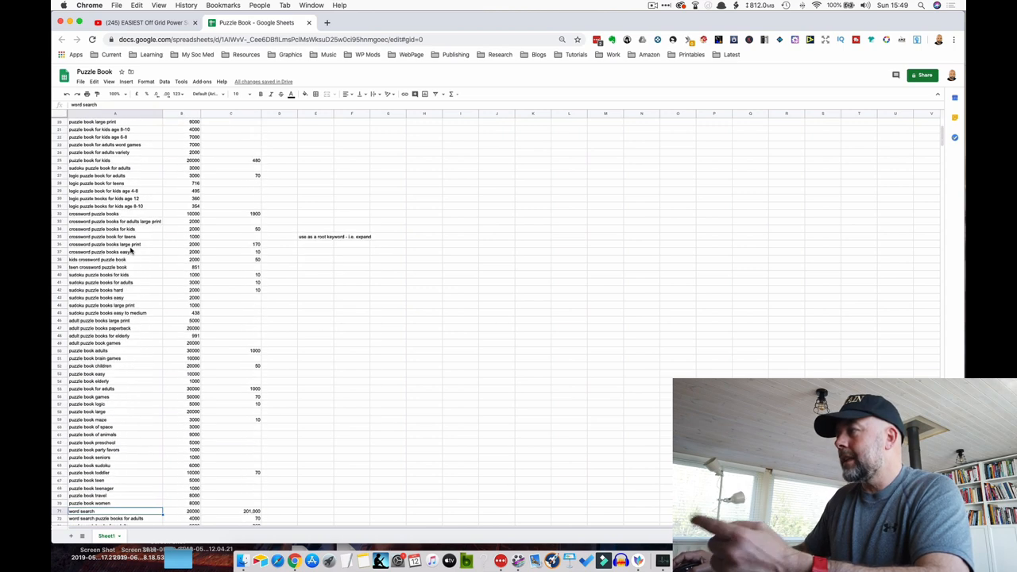
{"action": "scroll", "scroll_direction": "down", "scroll_amount": 3}
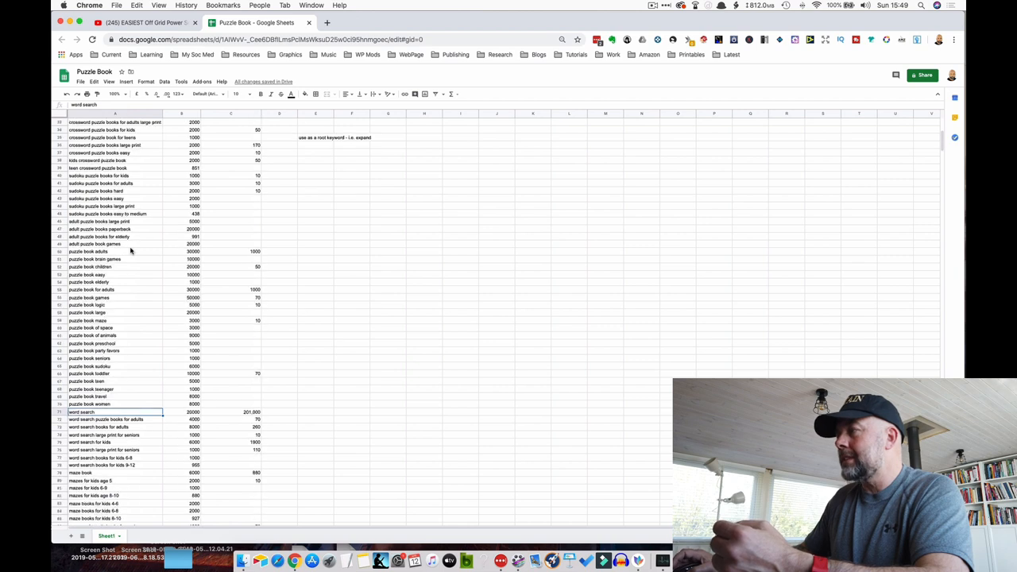
{"action": "scroll", "scroll_direction": "down", "scroll_amount": 3}
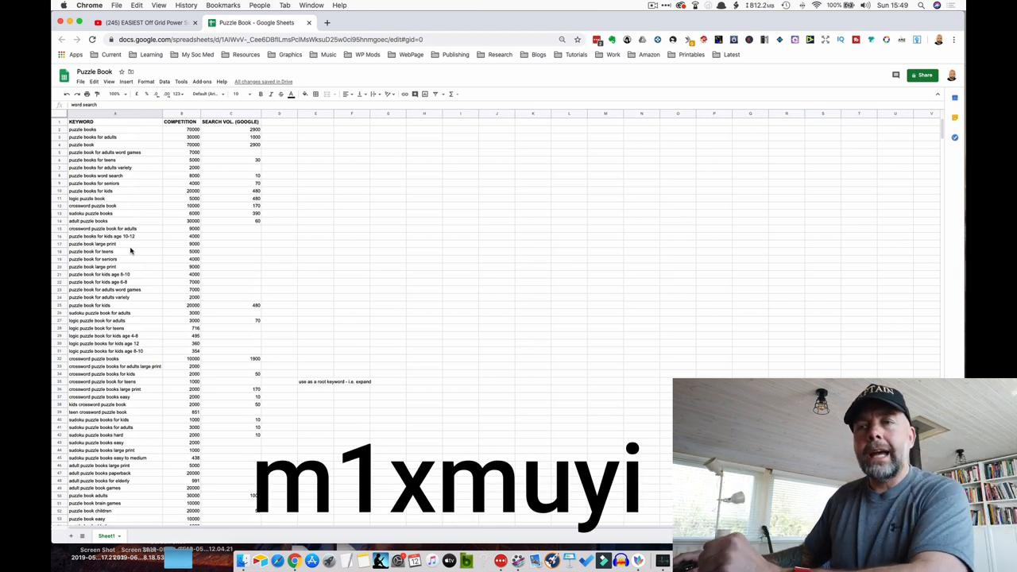
{"action": "mouse_move", "coordinate": [231, 300]}
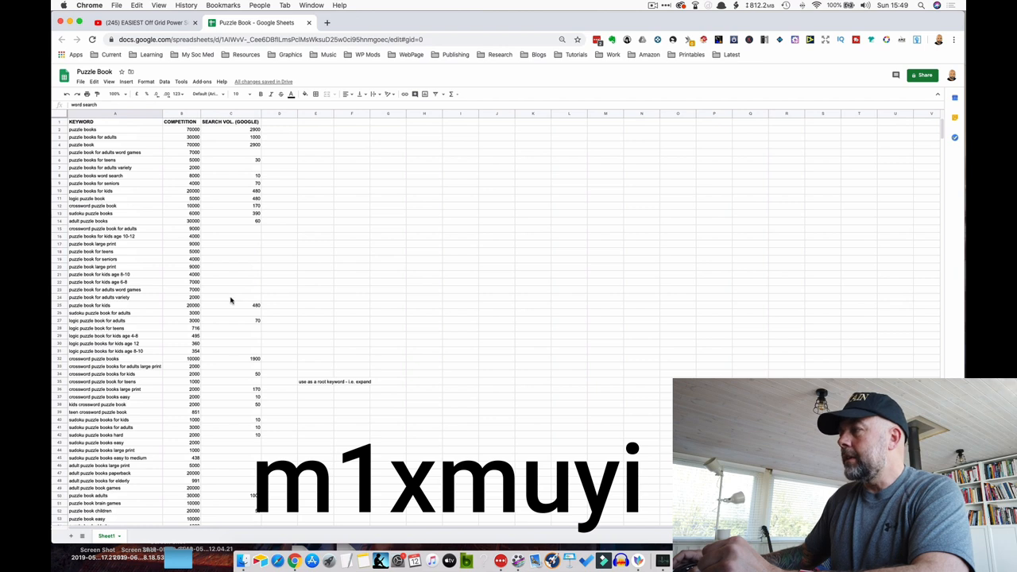
{"action": "scroll", "scroll_direction": "down", "scroll_amount": 3}
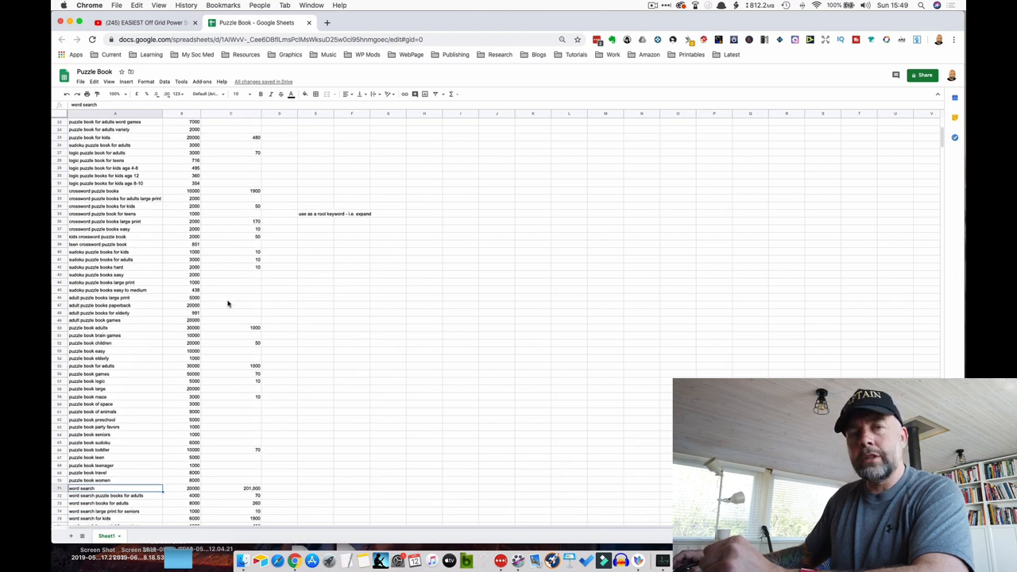